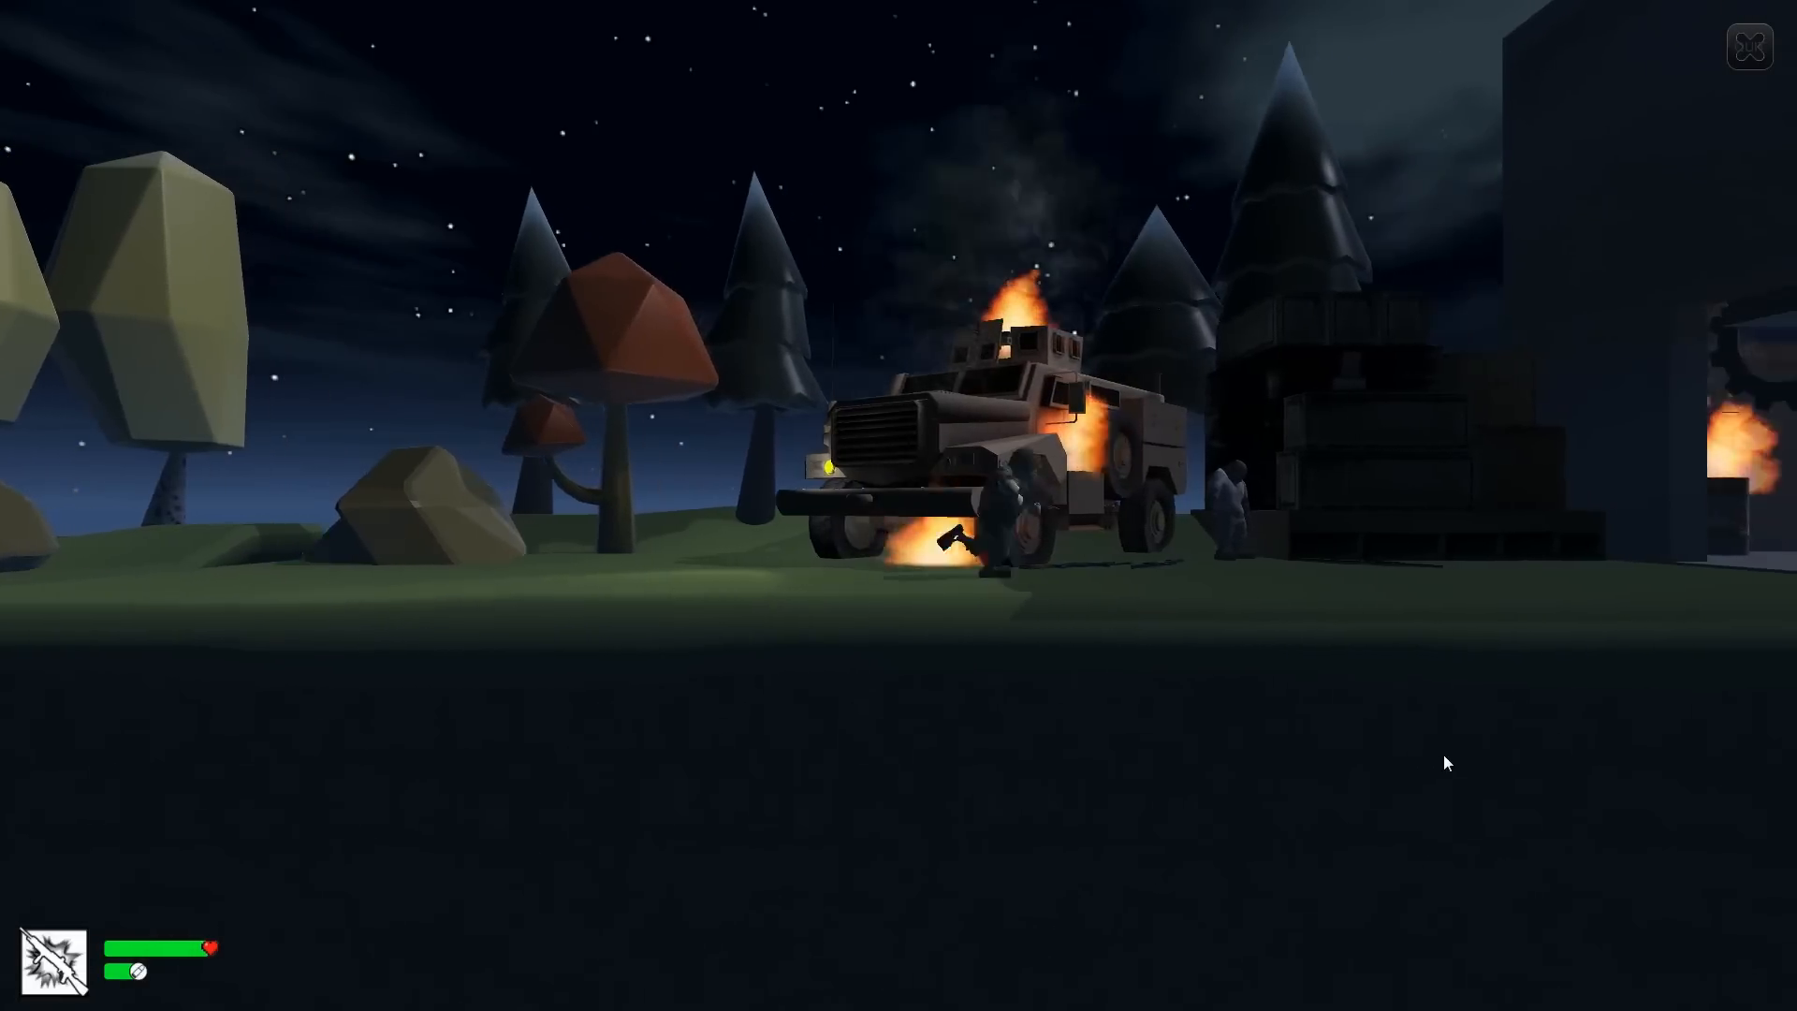
Exit the maximized Game view during play and return to the editor's Scene view
click(1749, 46)
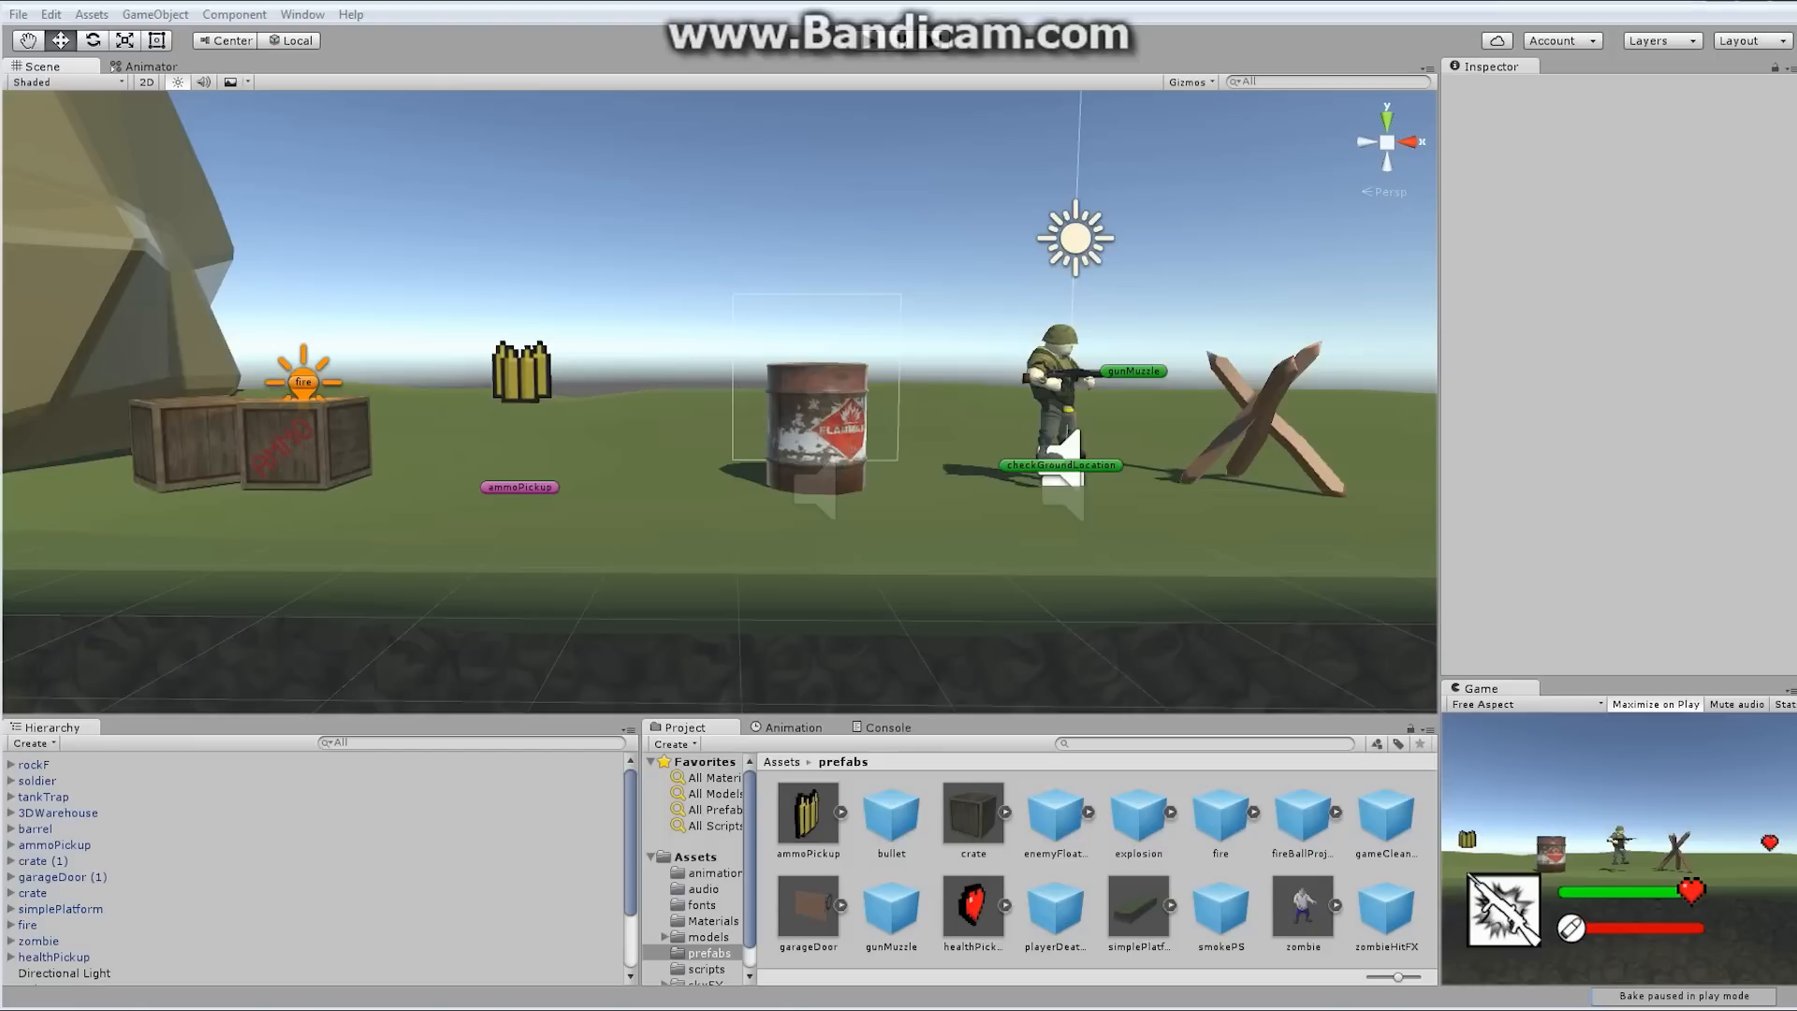
Drag the zombie model from Assets > models into the scene and name it ragDollZombie
click(708, 936)
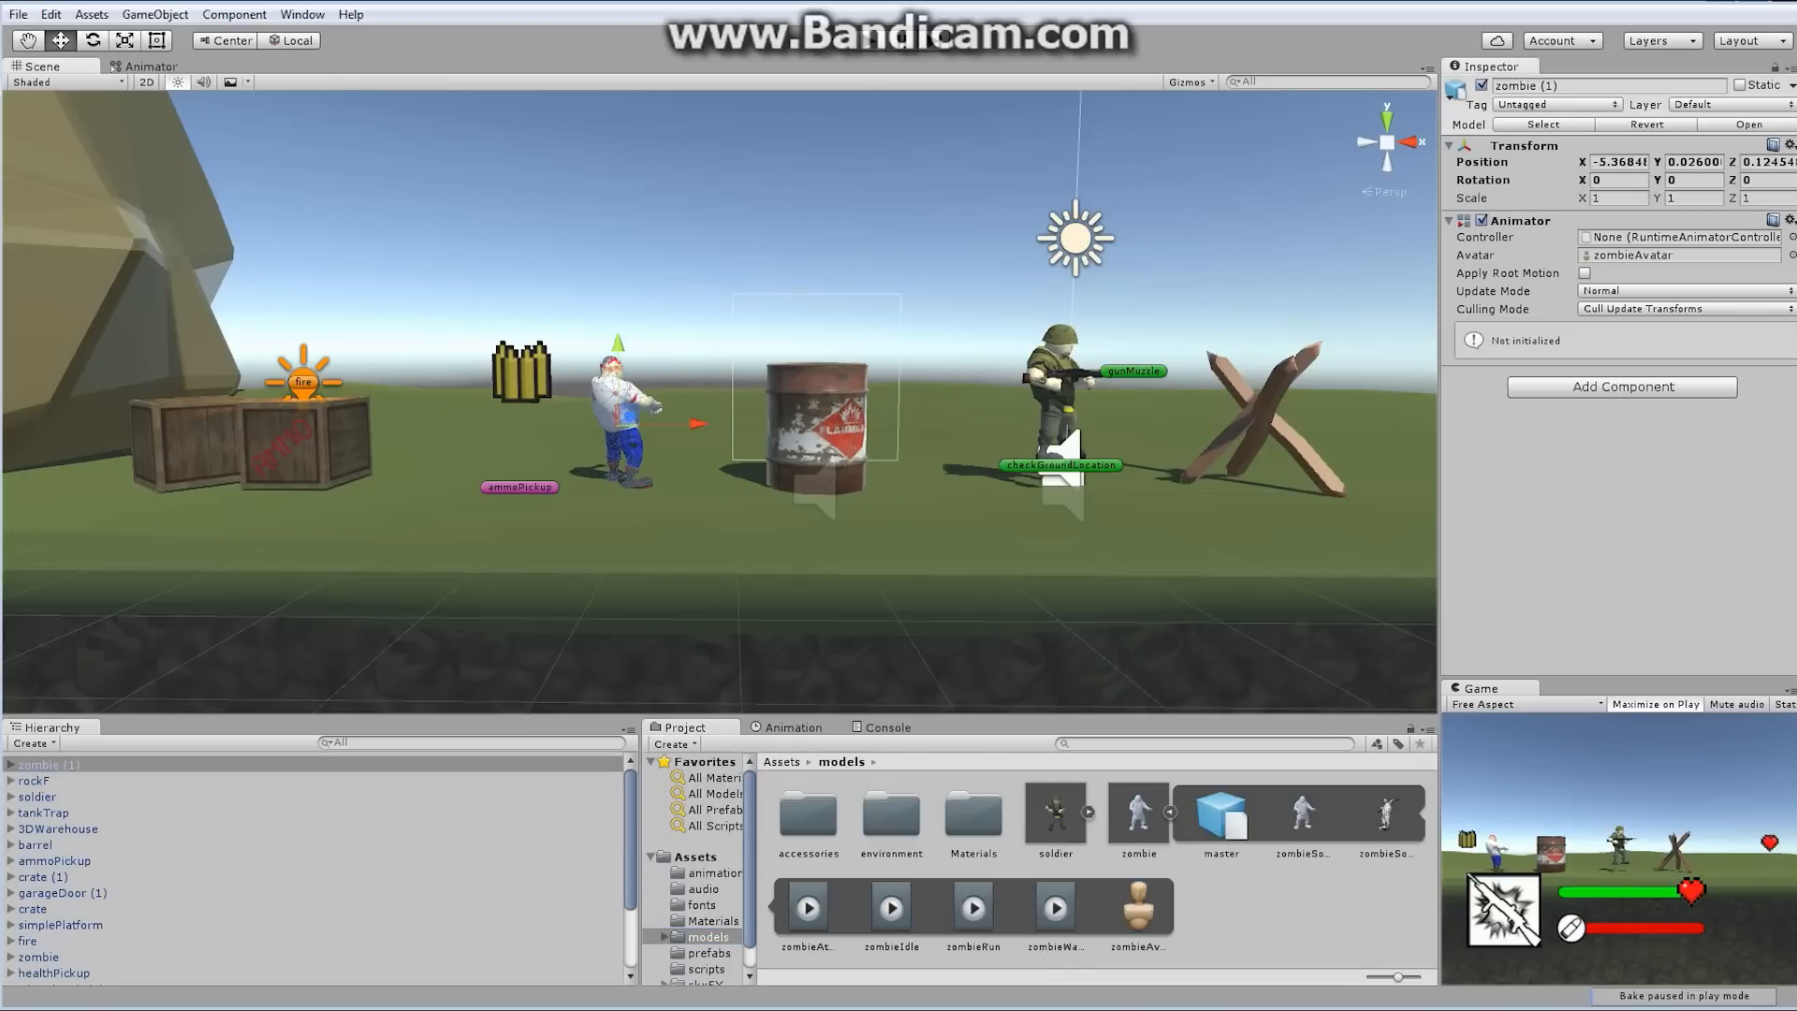
triple_click(1765, 162)
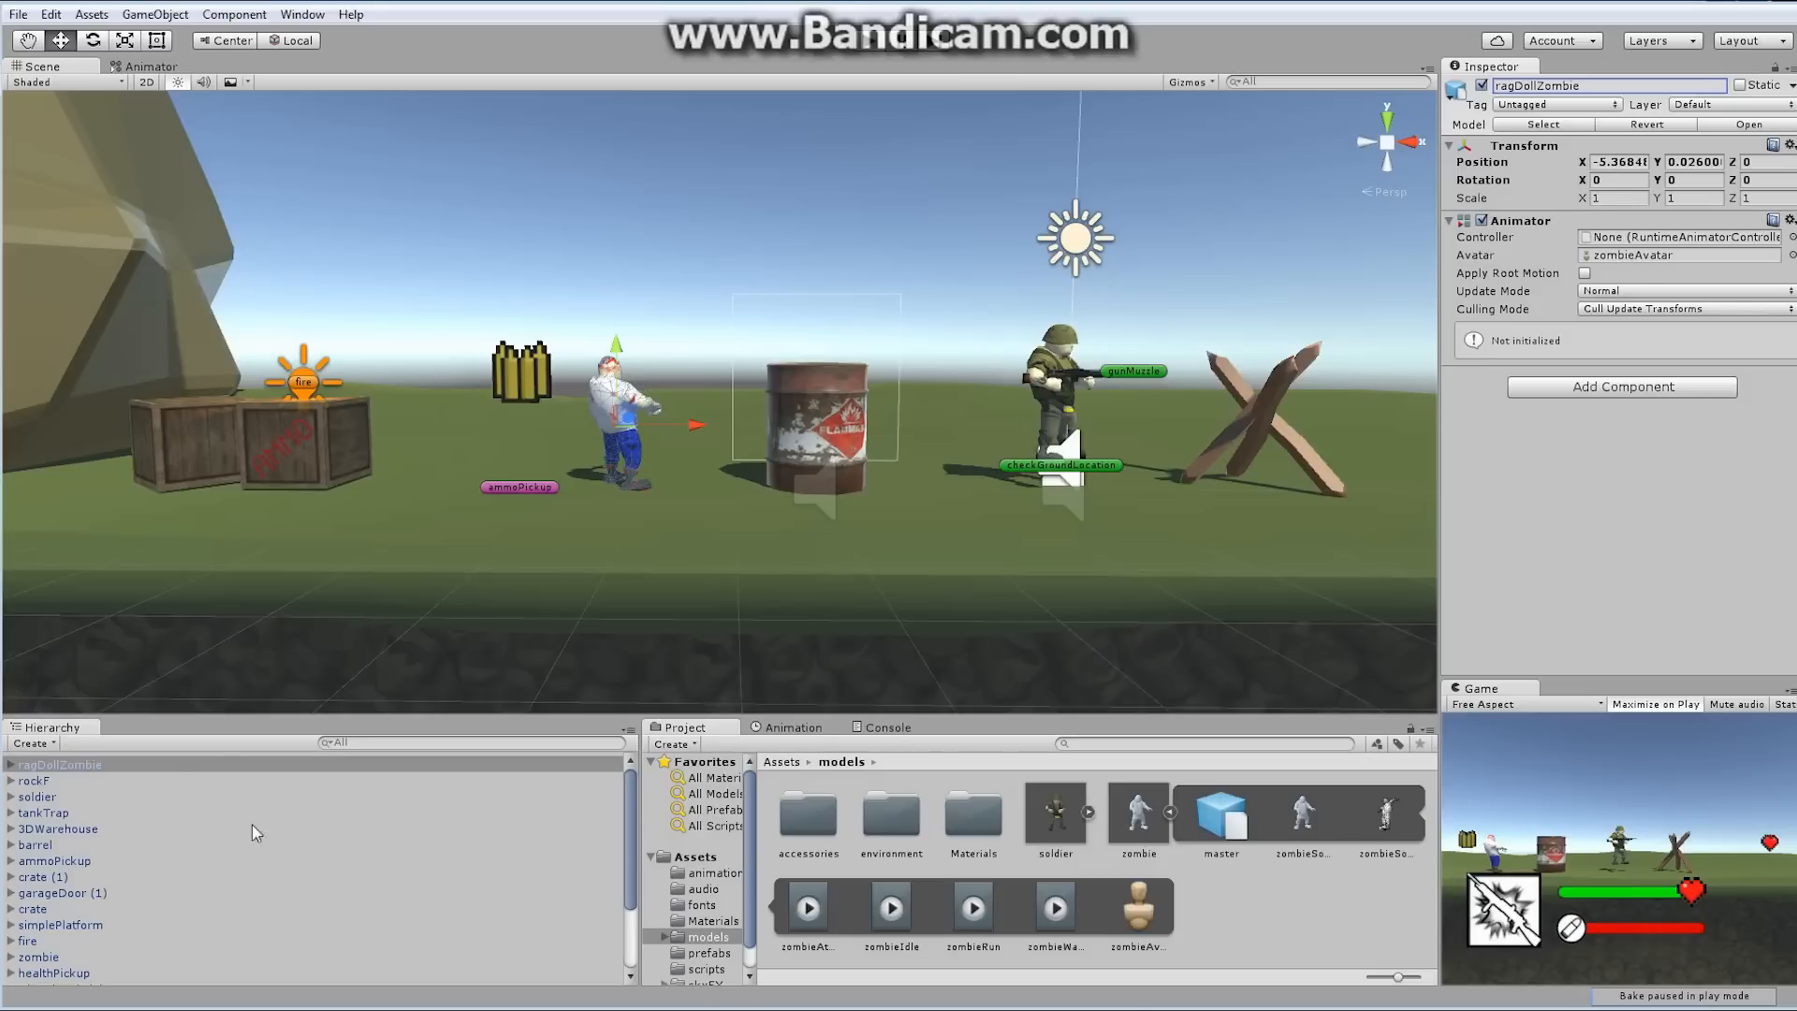
Expand ragDollZombie, master, rig and bx_root, Alt-expanding all child bones
click(60, 765)
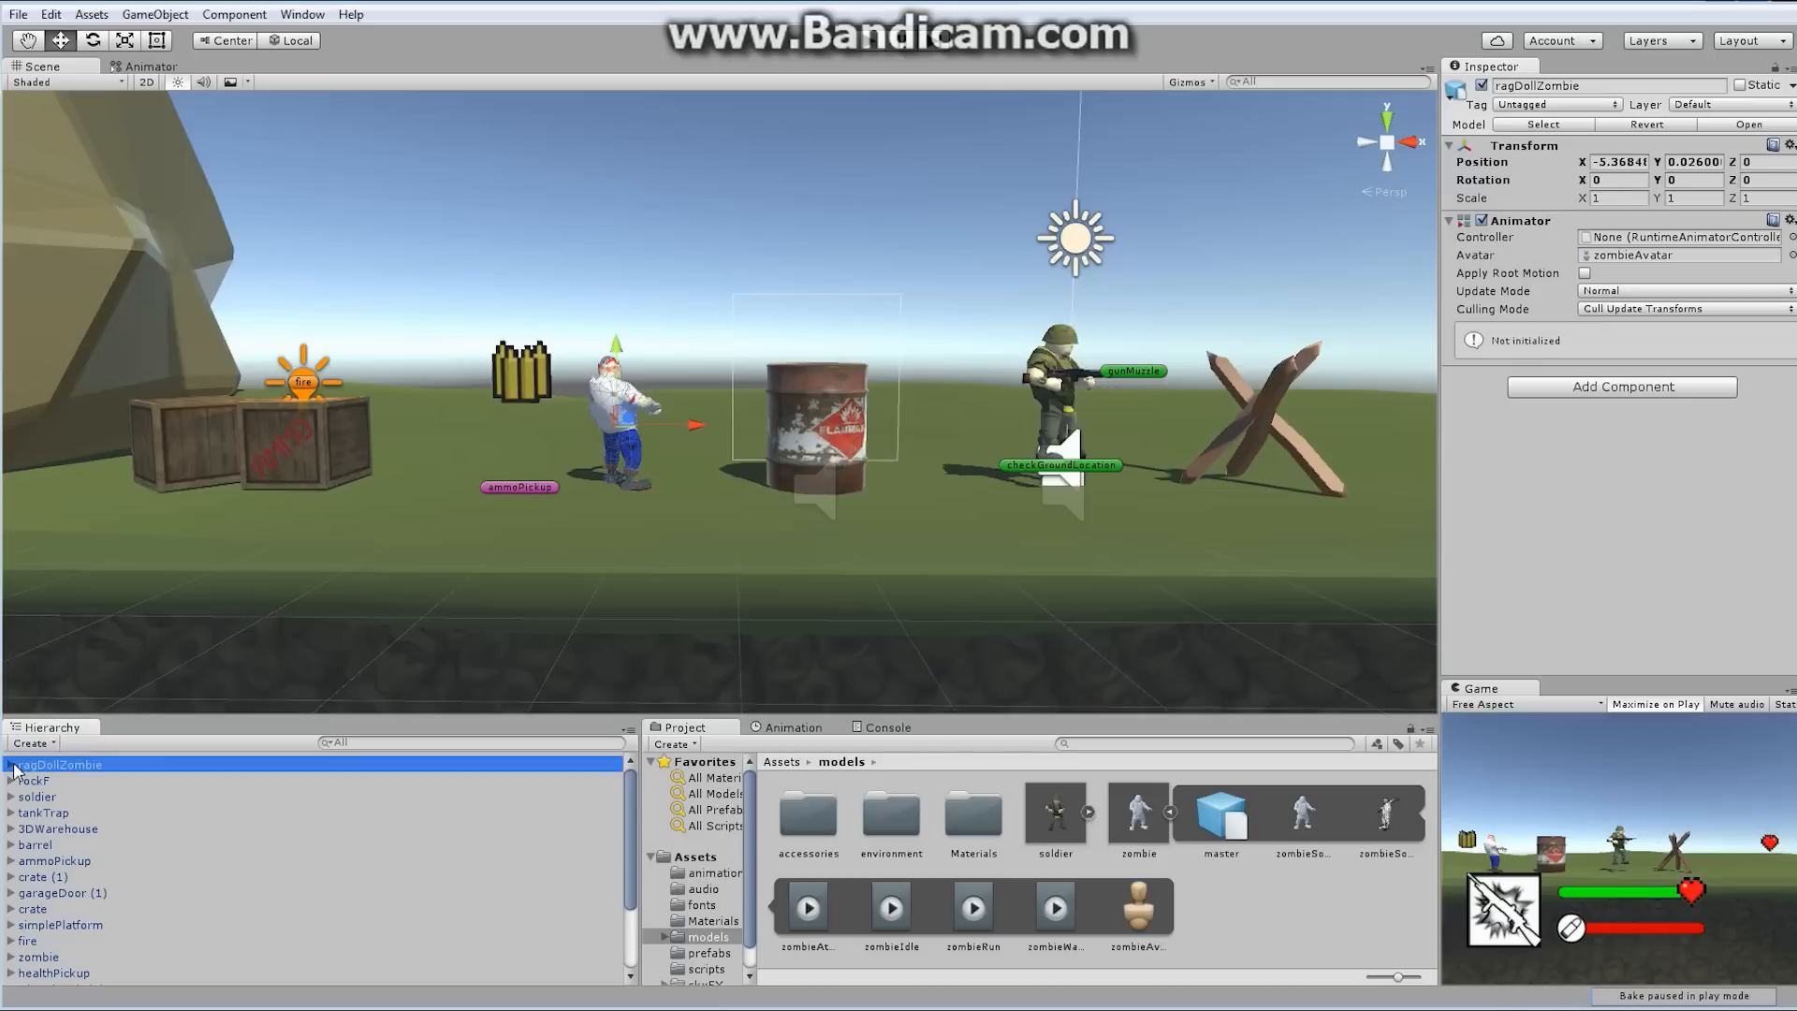
click(8, 764)
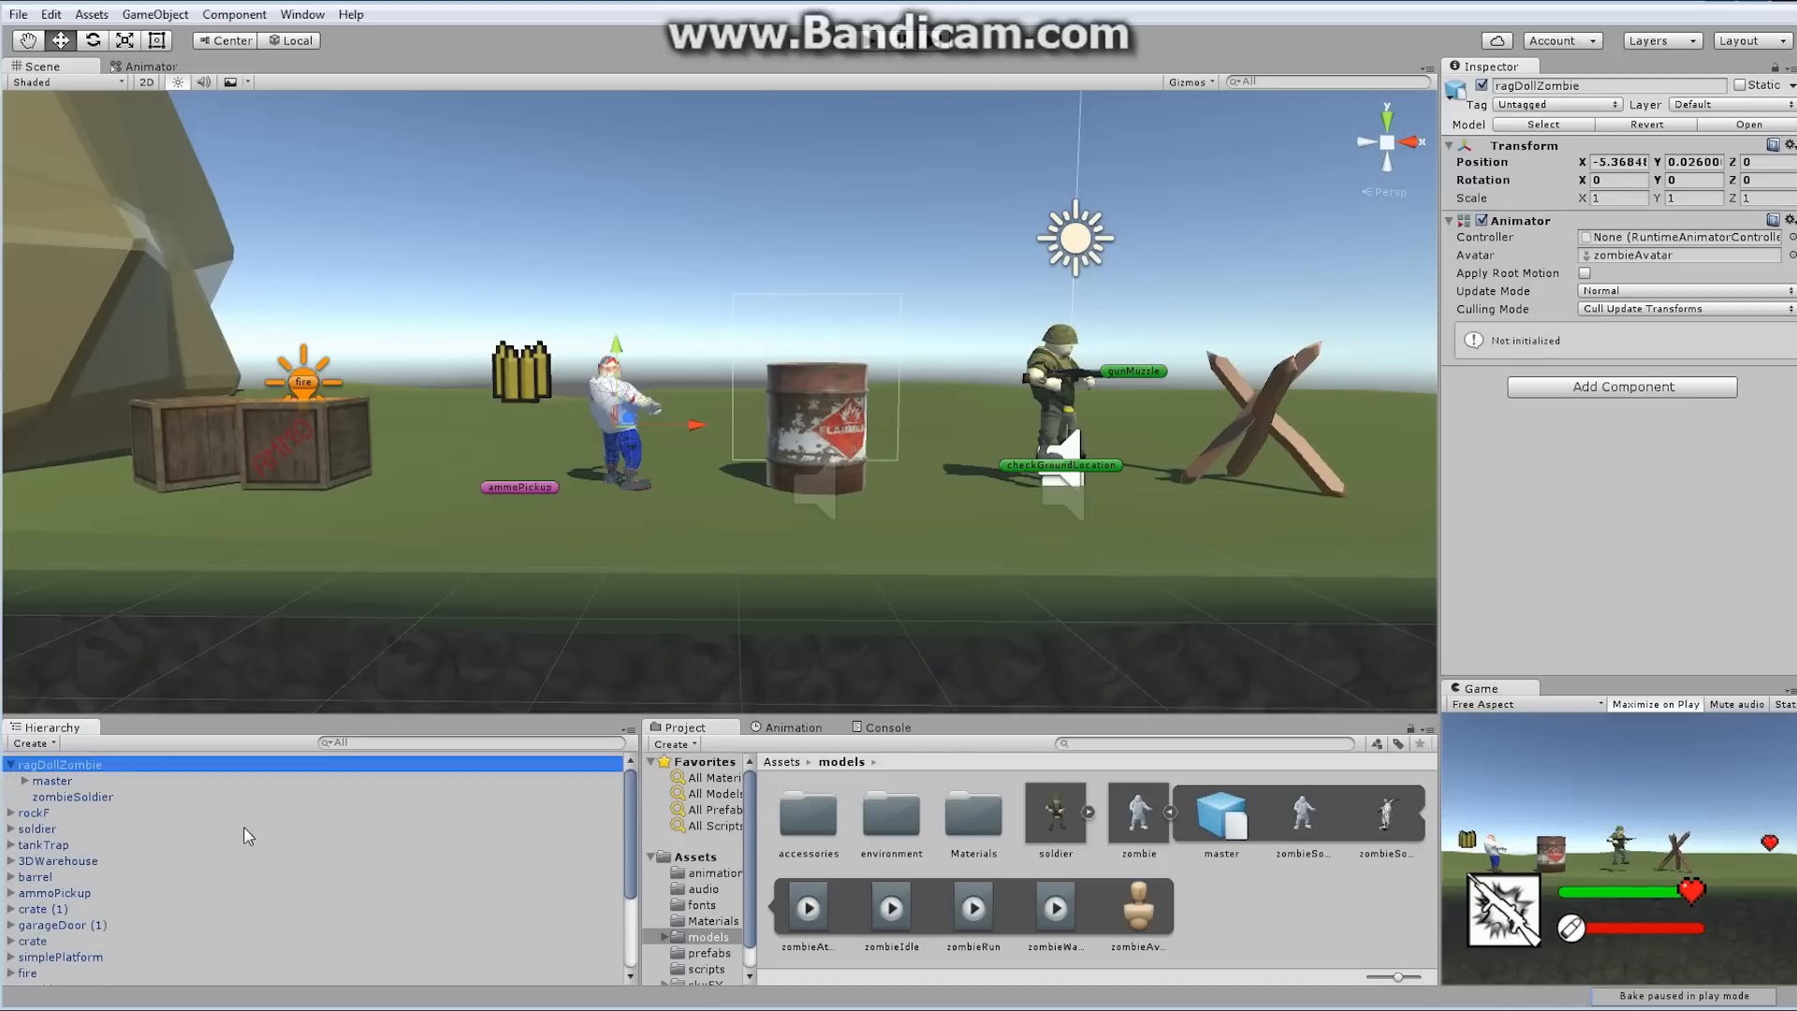
mouse_move(81, 799)
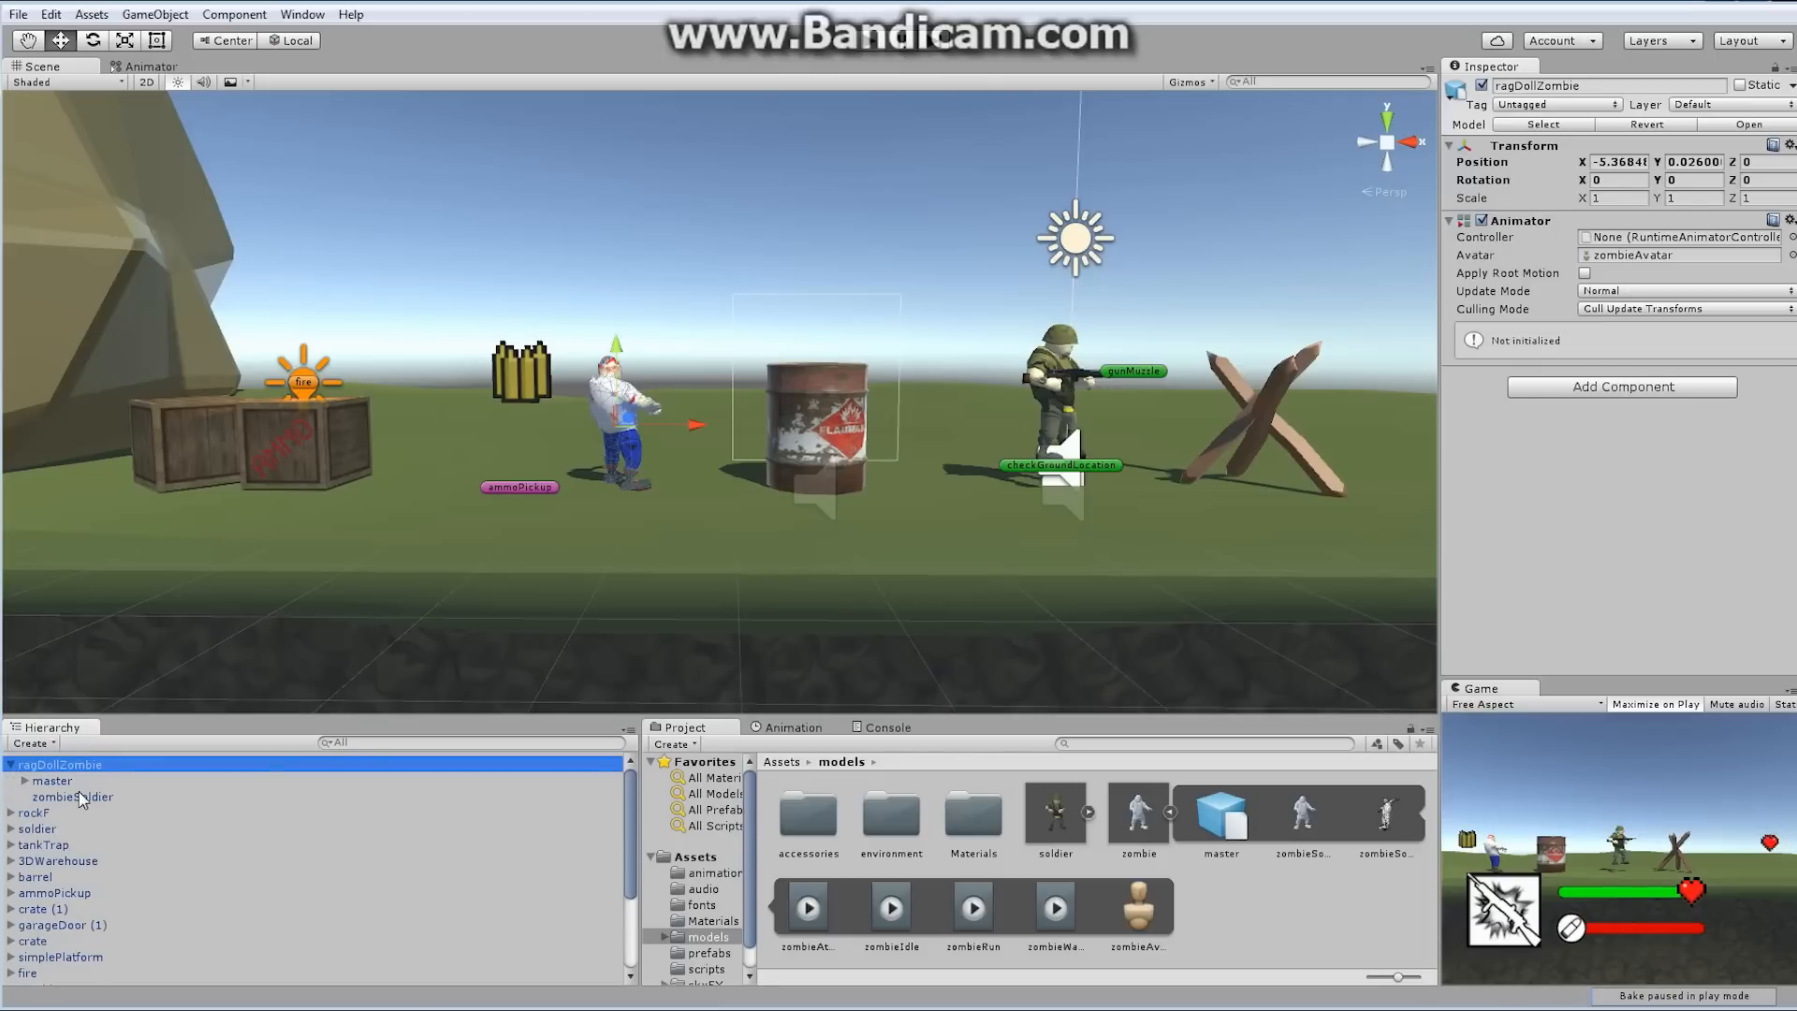
click(71, 796)
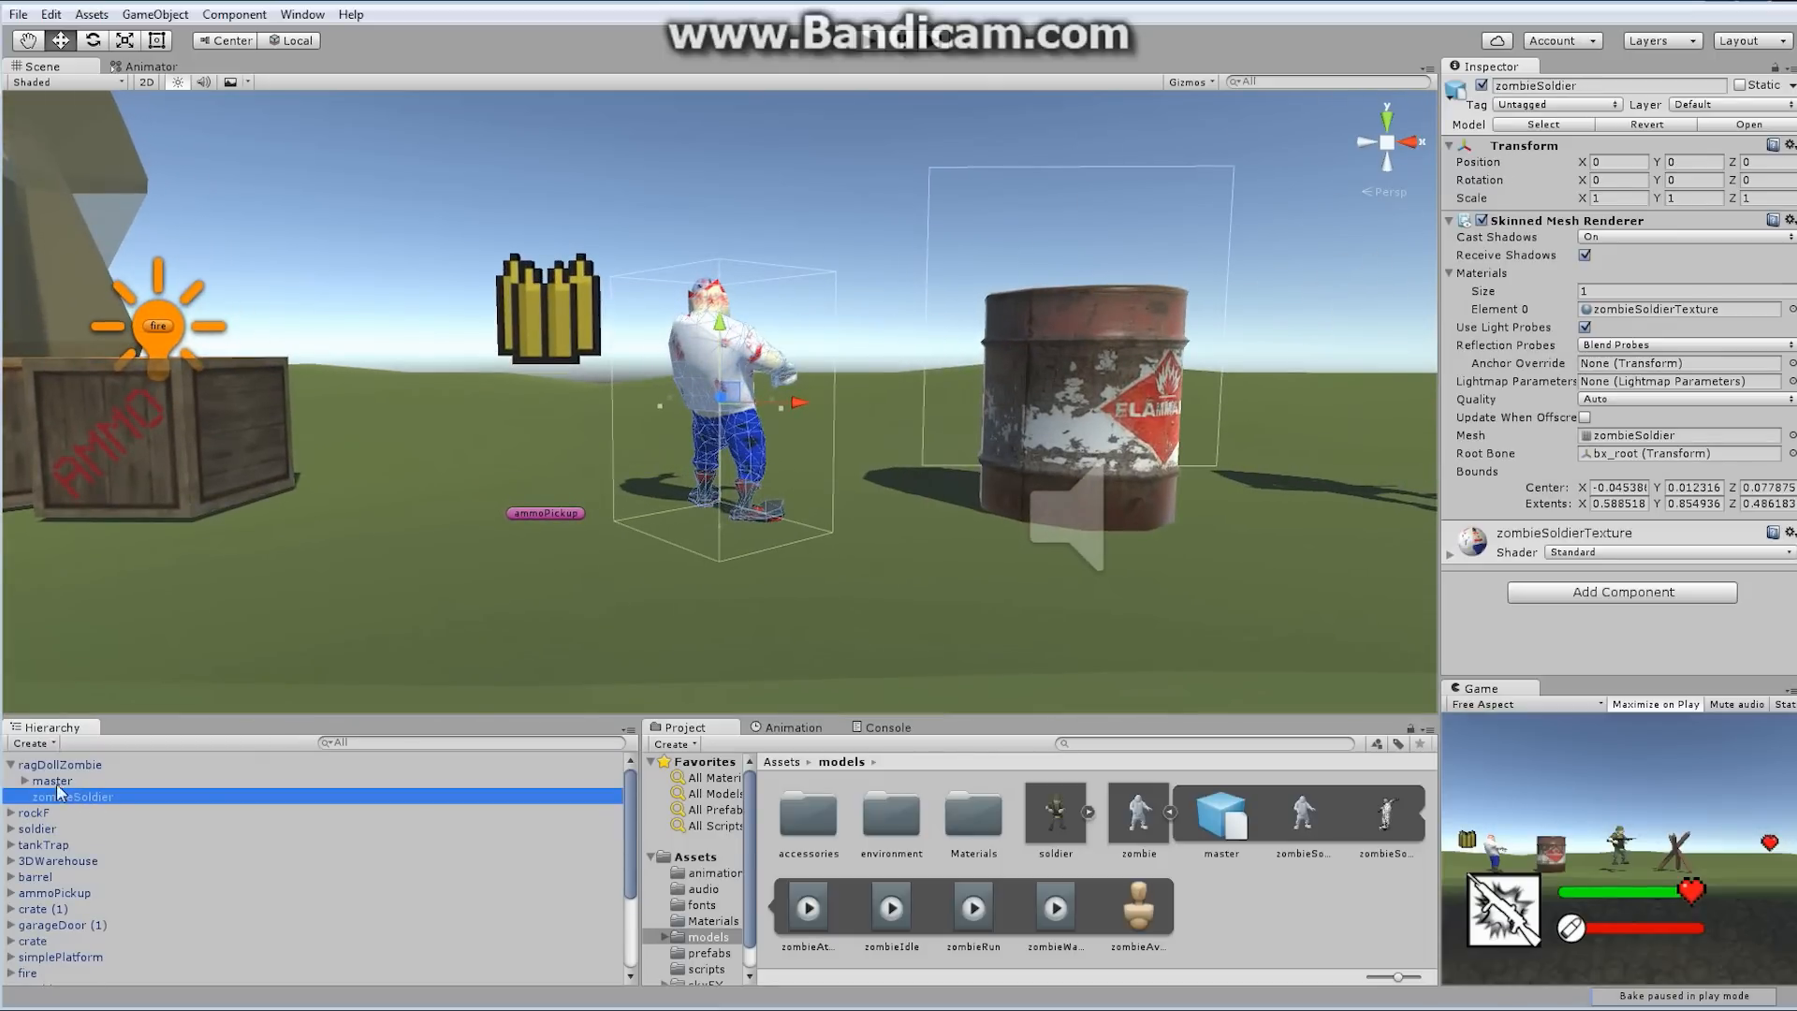
click(51, 781)
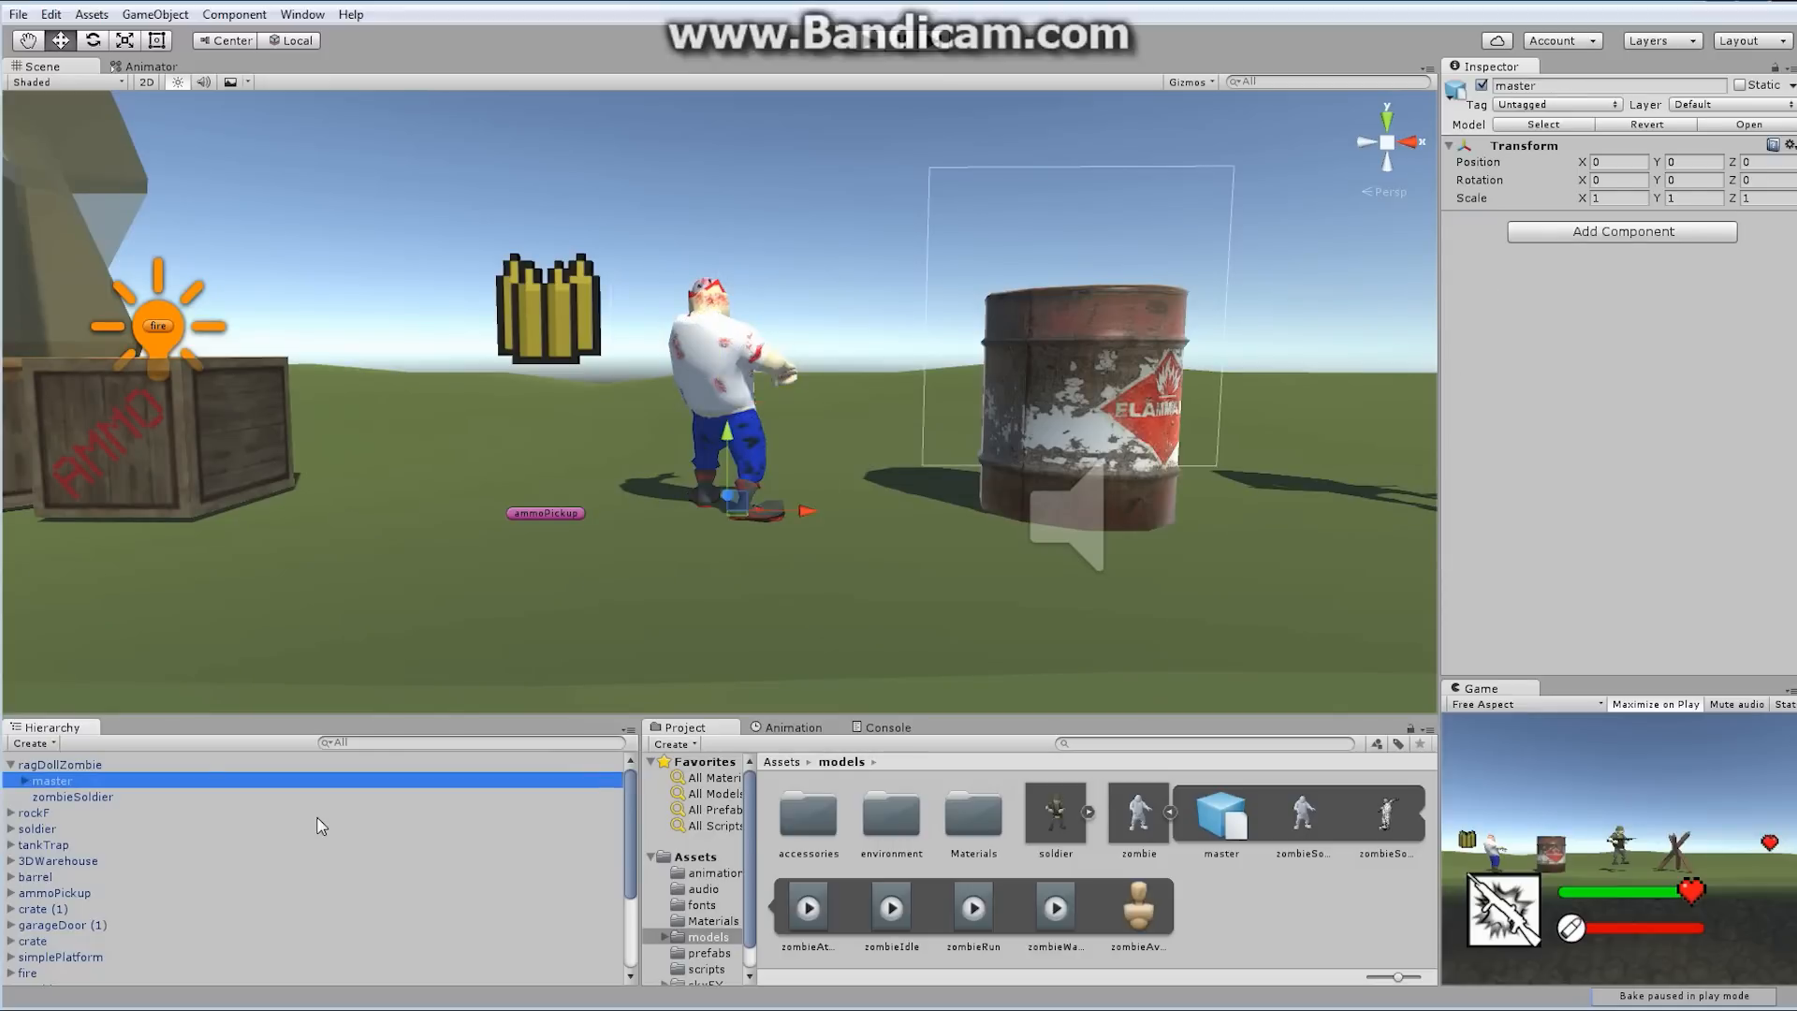
mouse_move(29, 797)
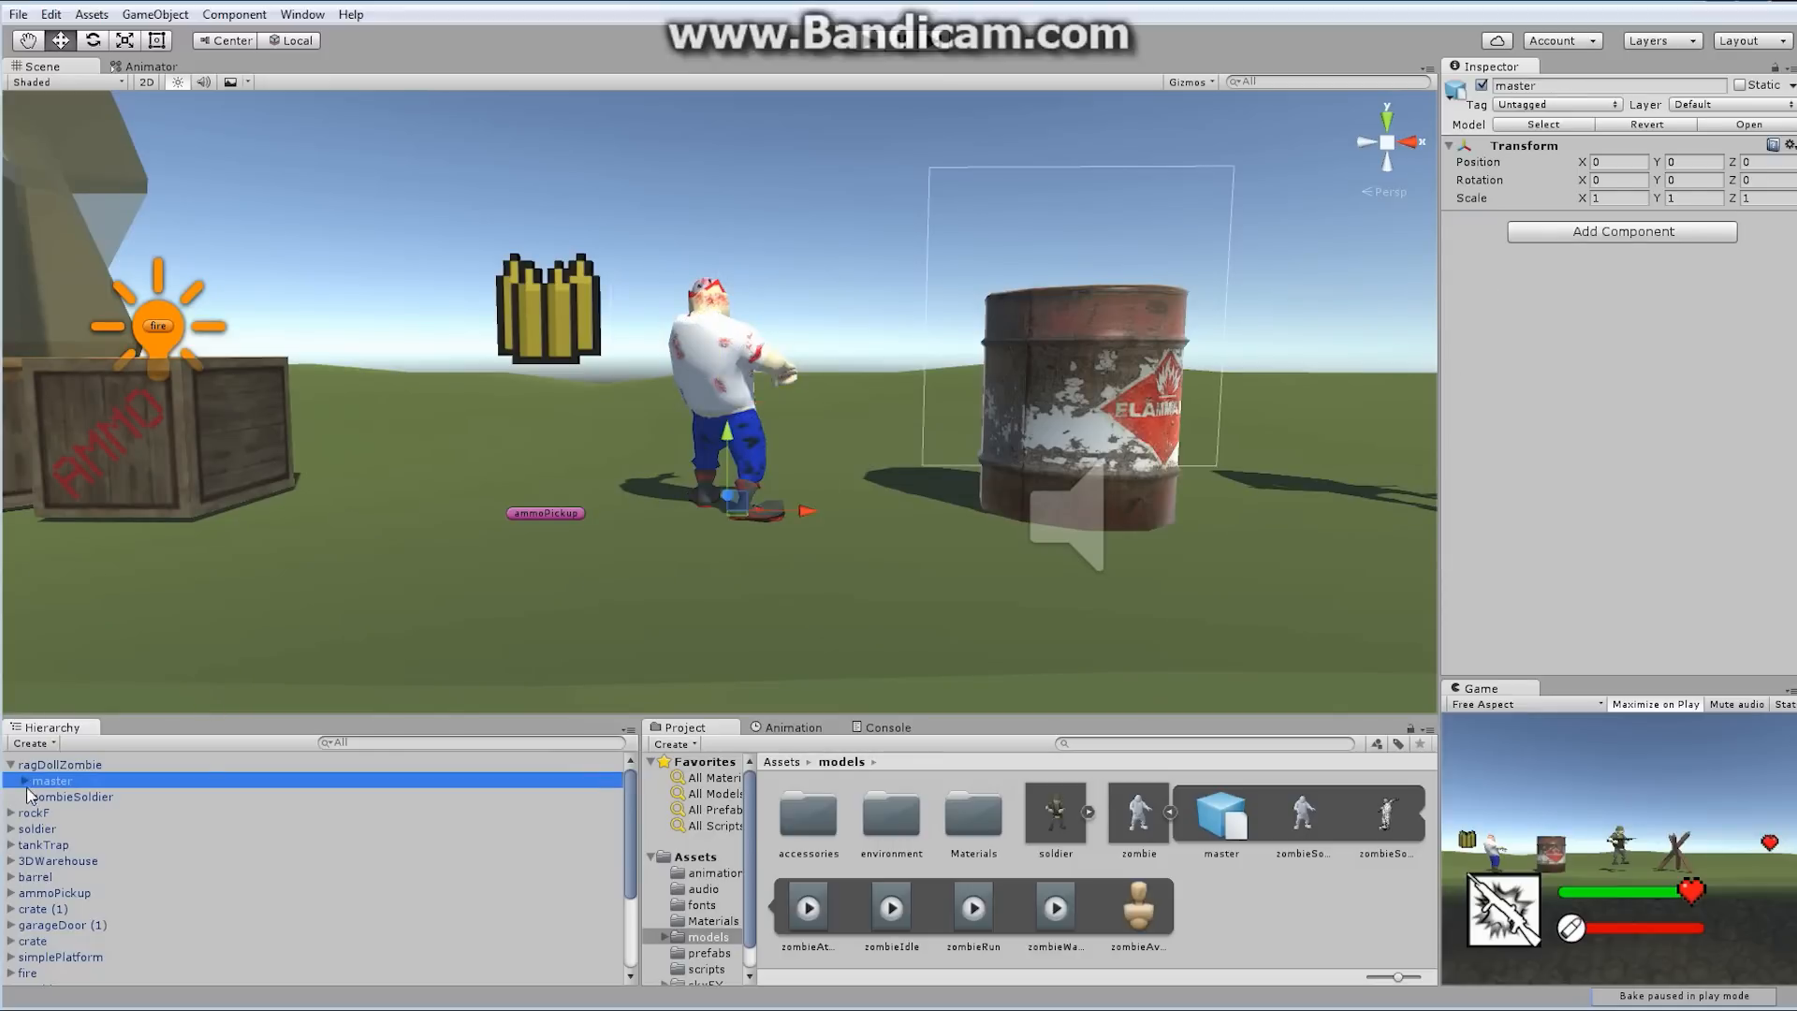
click(23, 781)
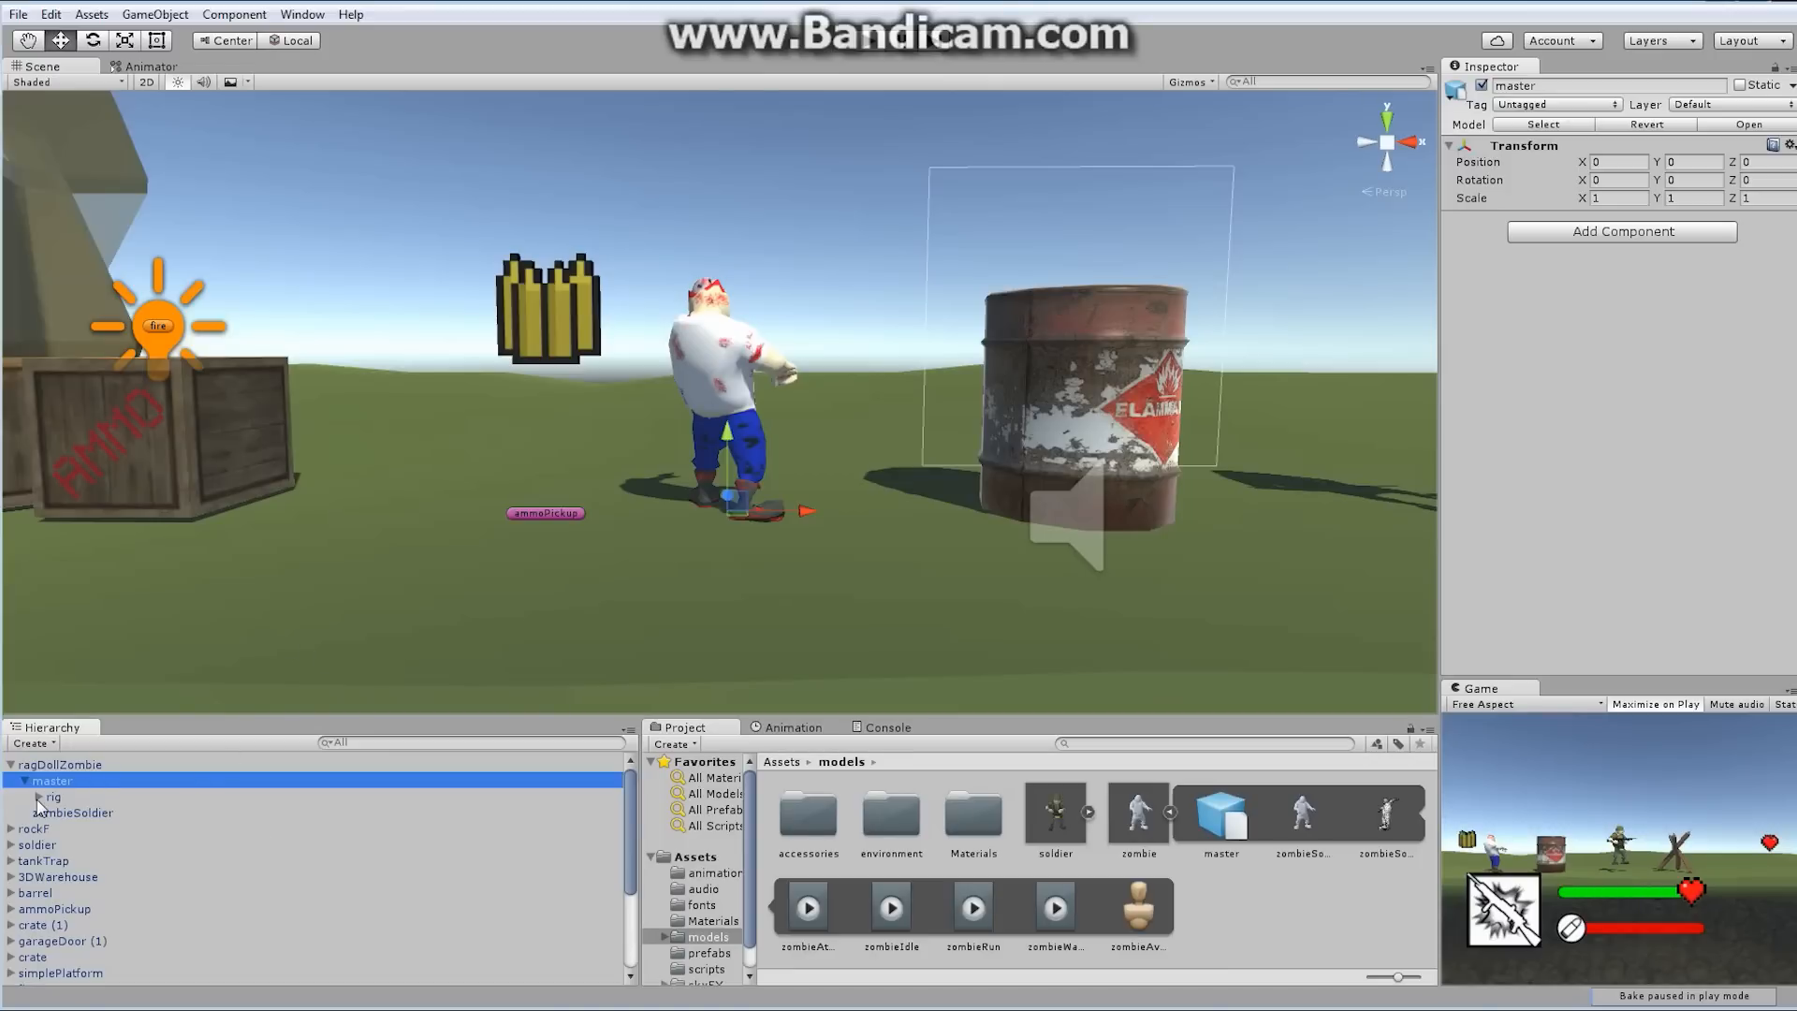
click(41, 796)
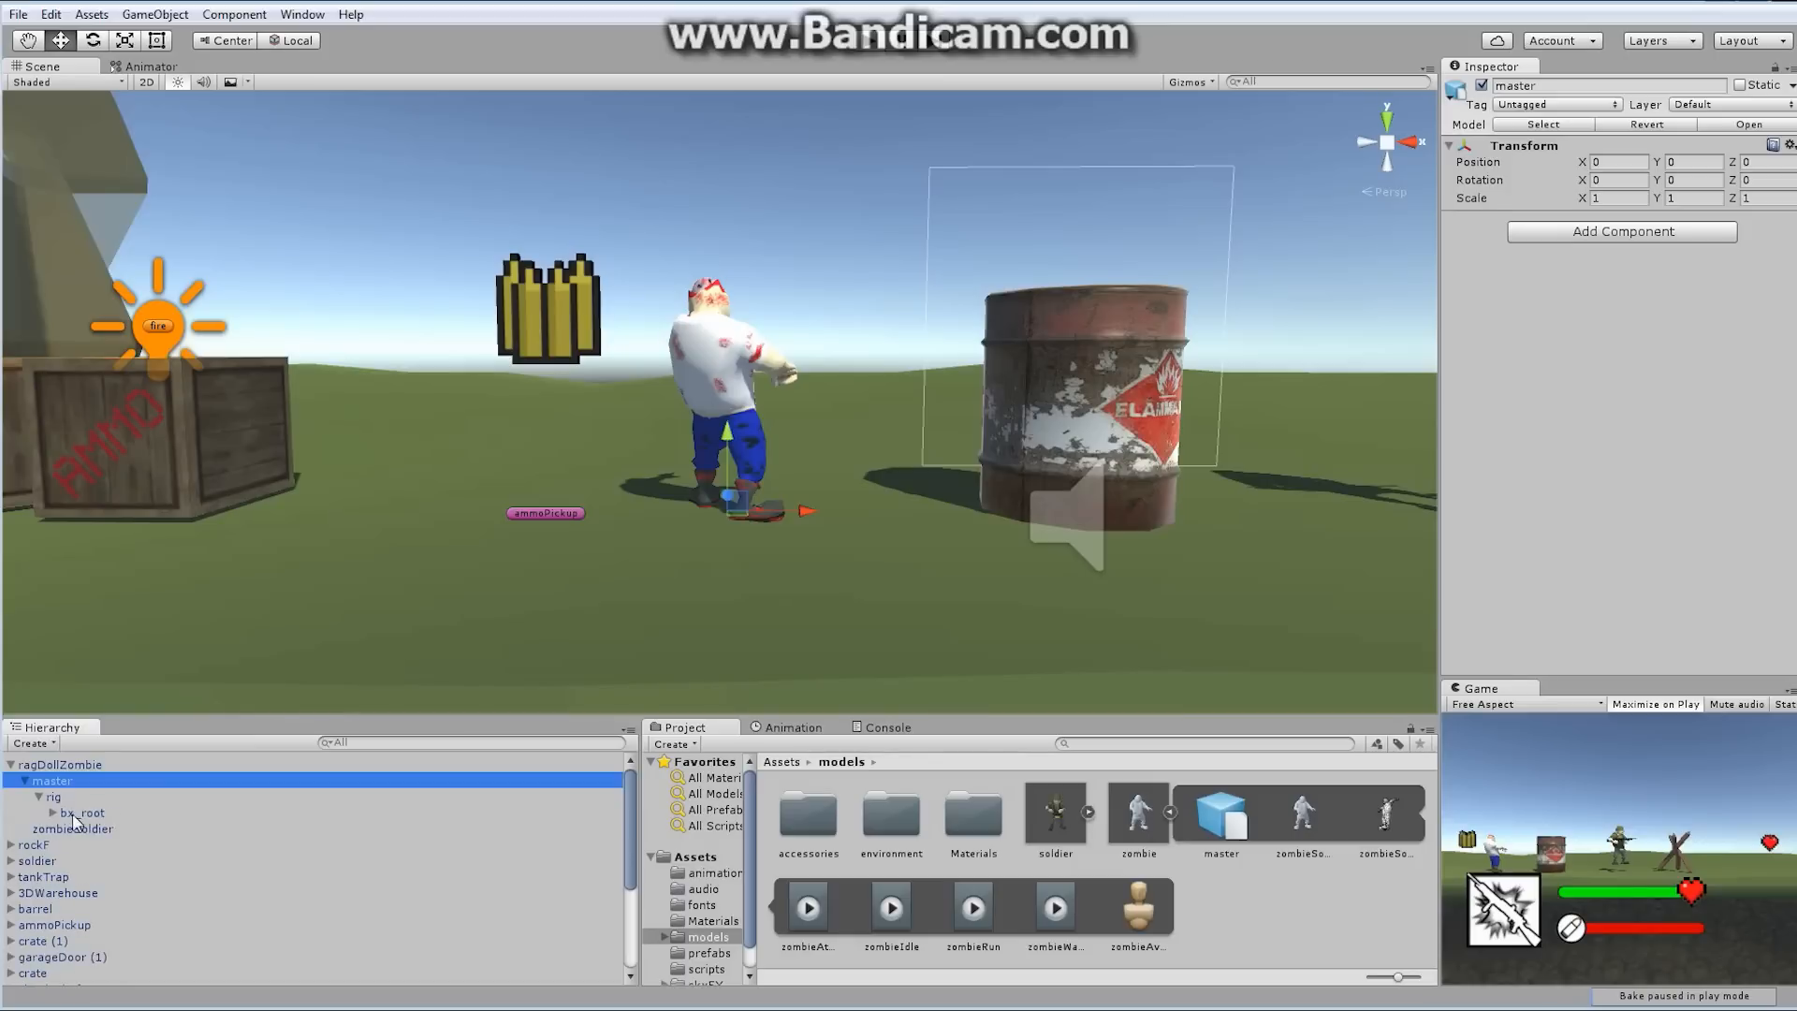
click(53, 812)
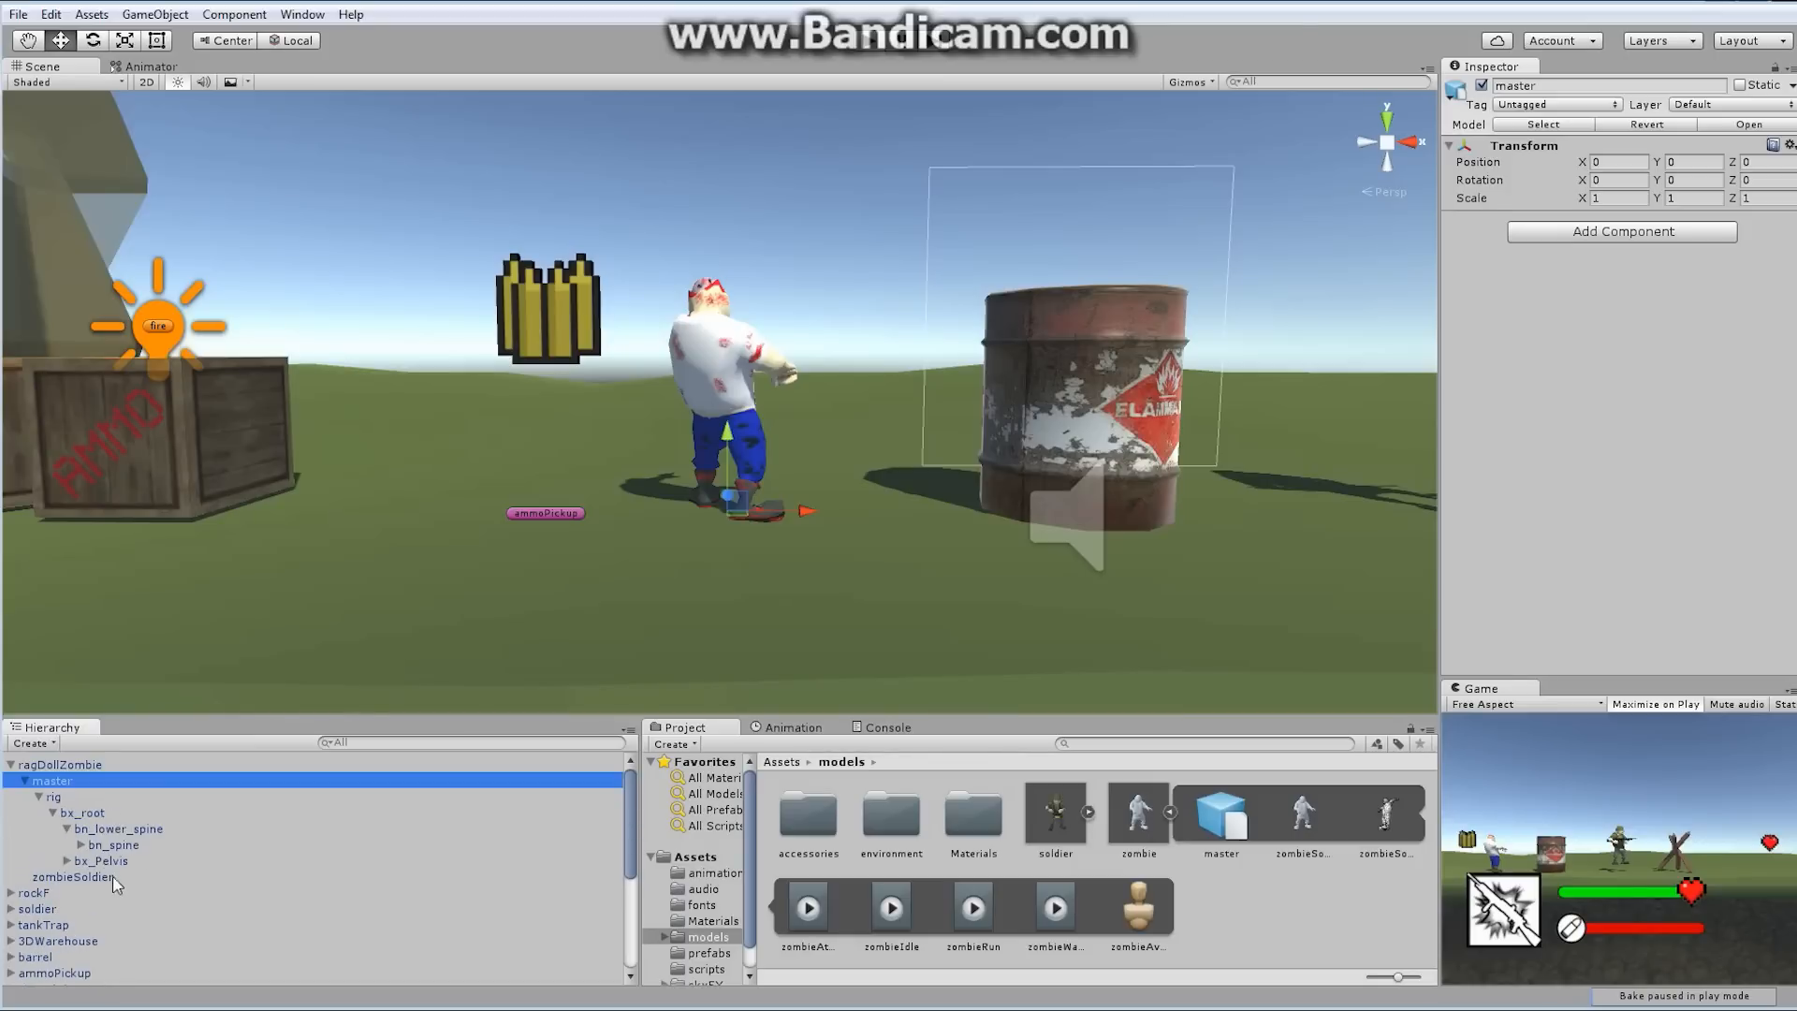
click(83, 813)
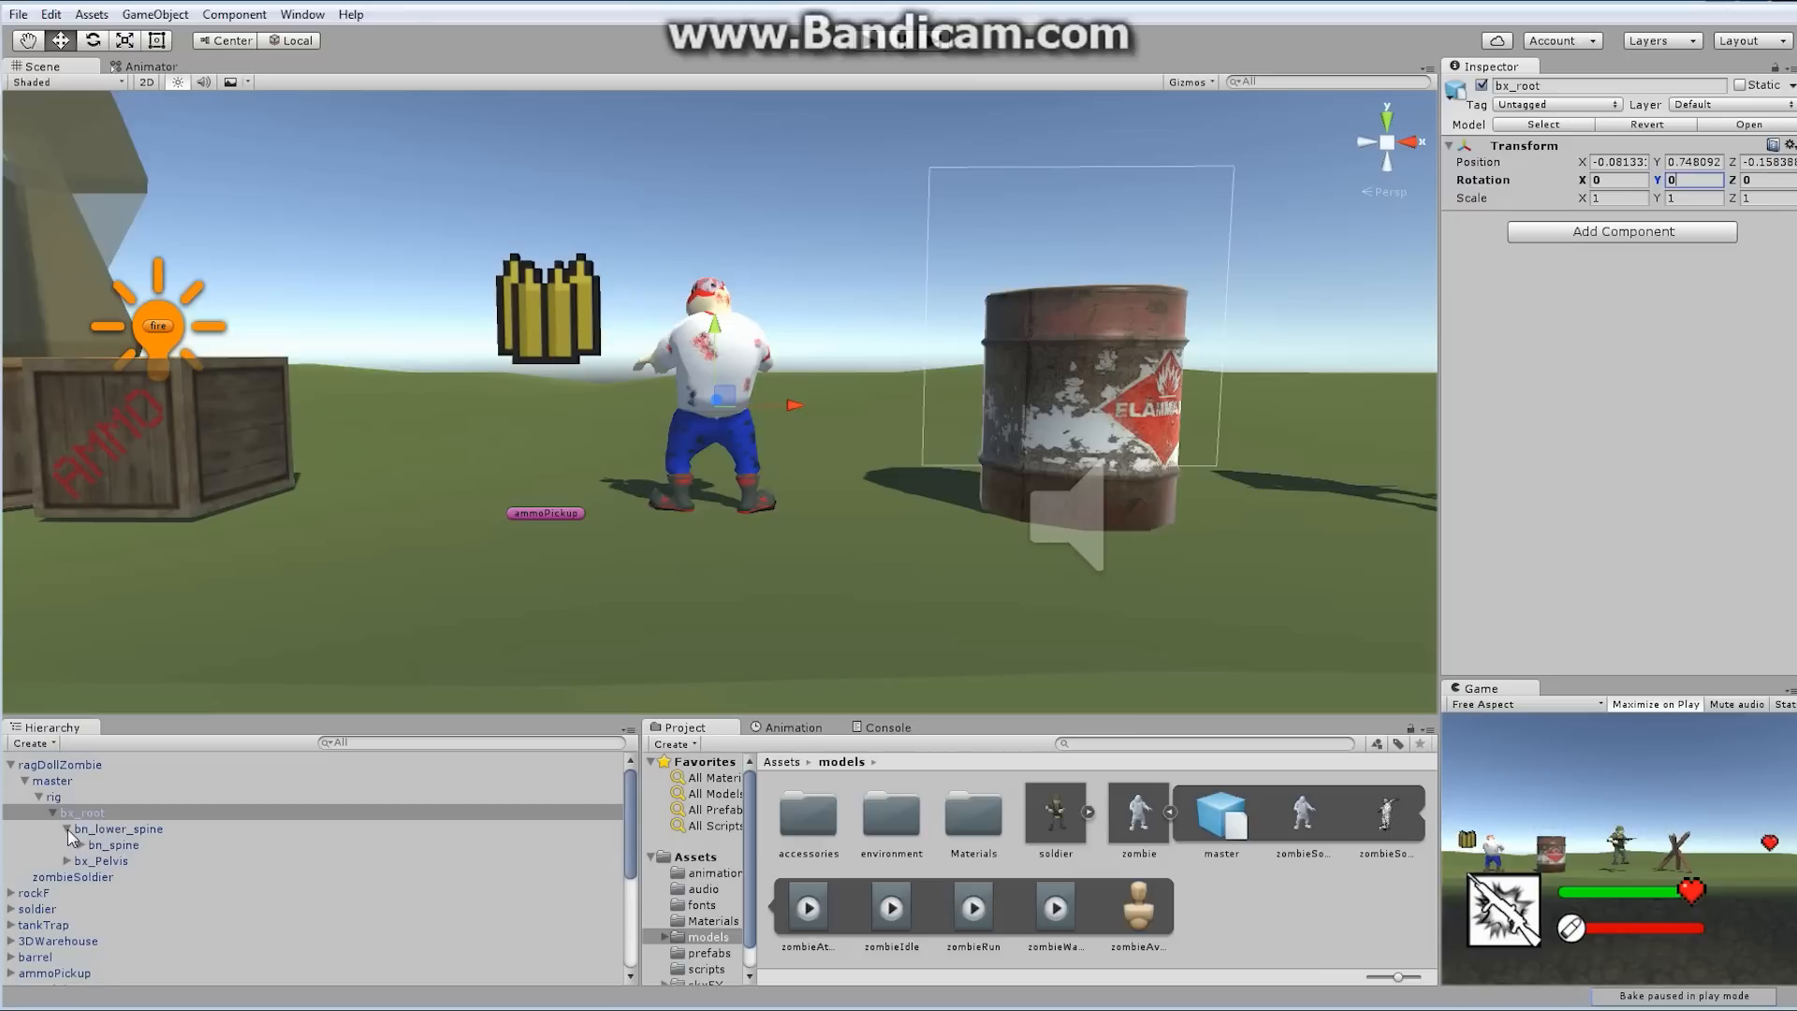
click(119, 829)
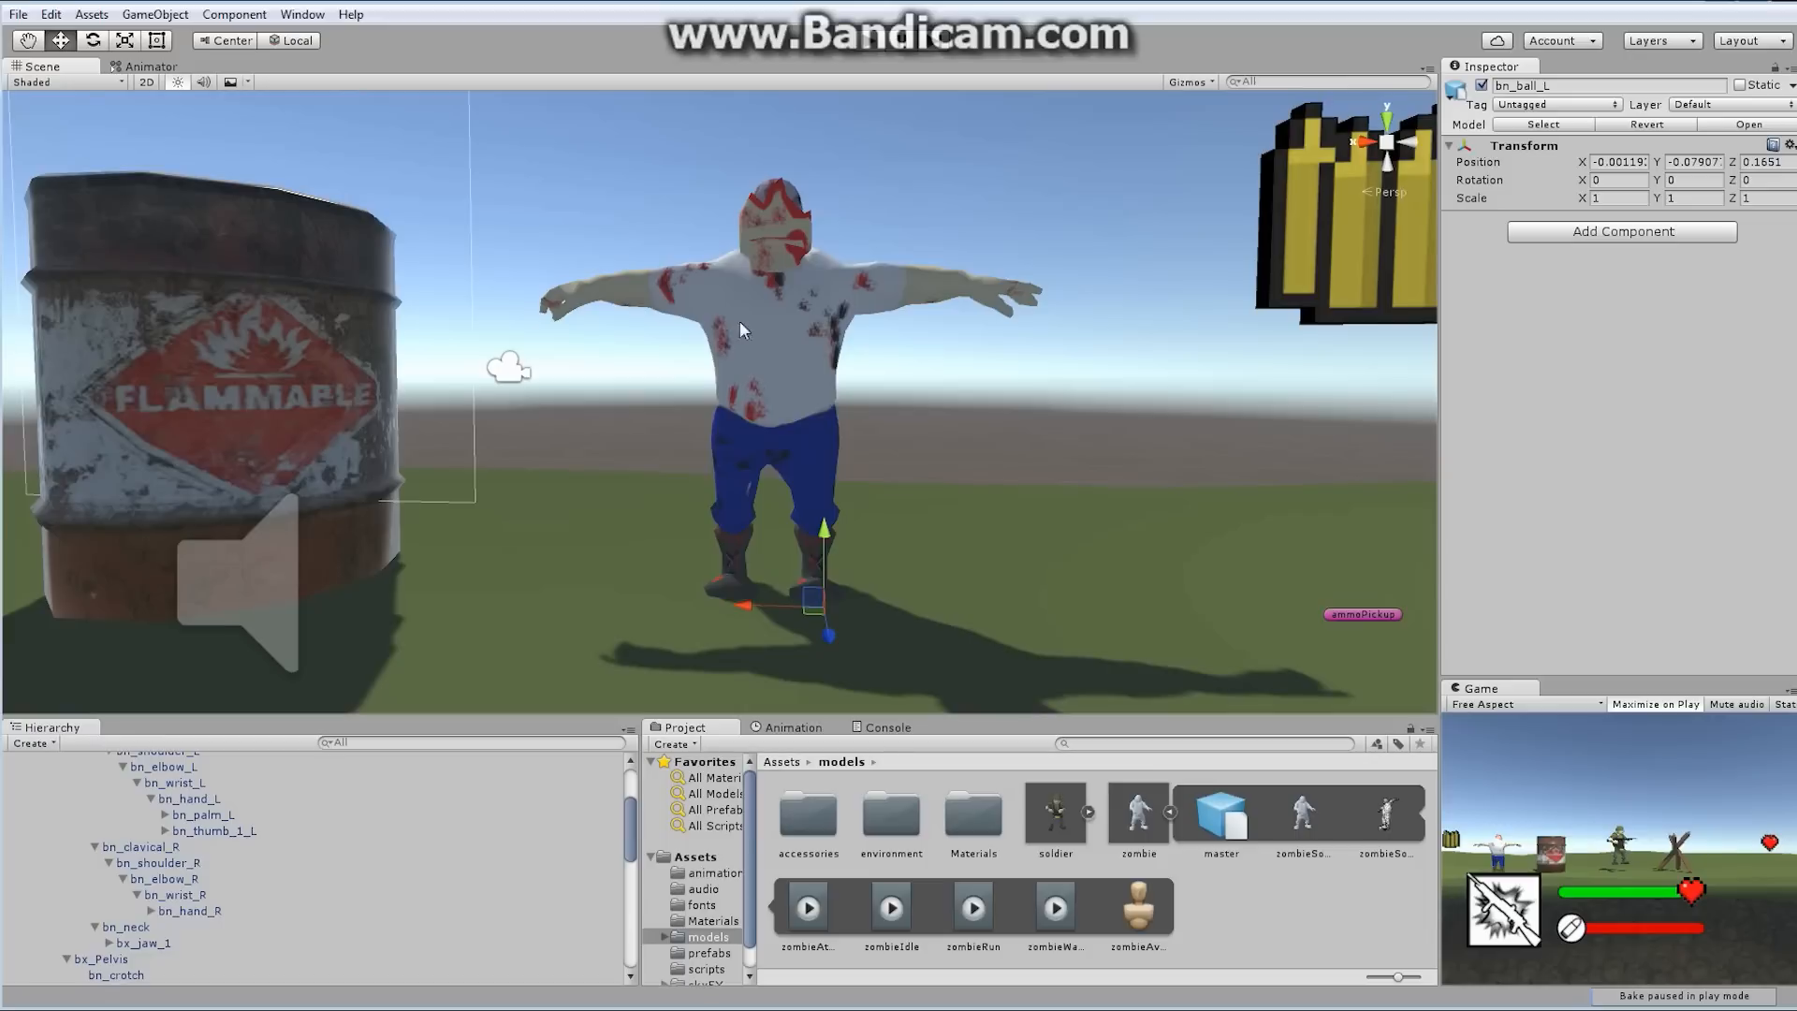
mouse_move(628, 852)
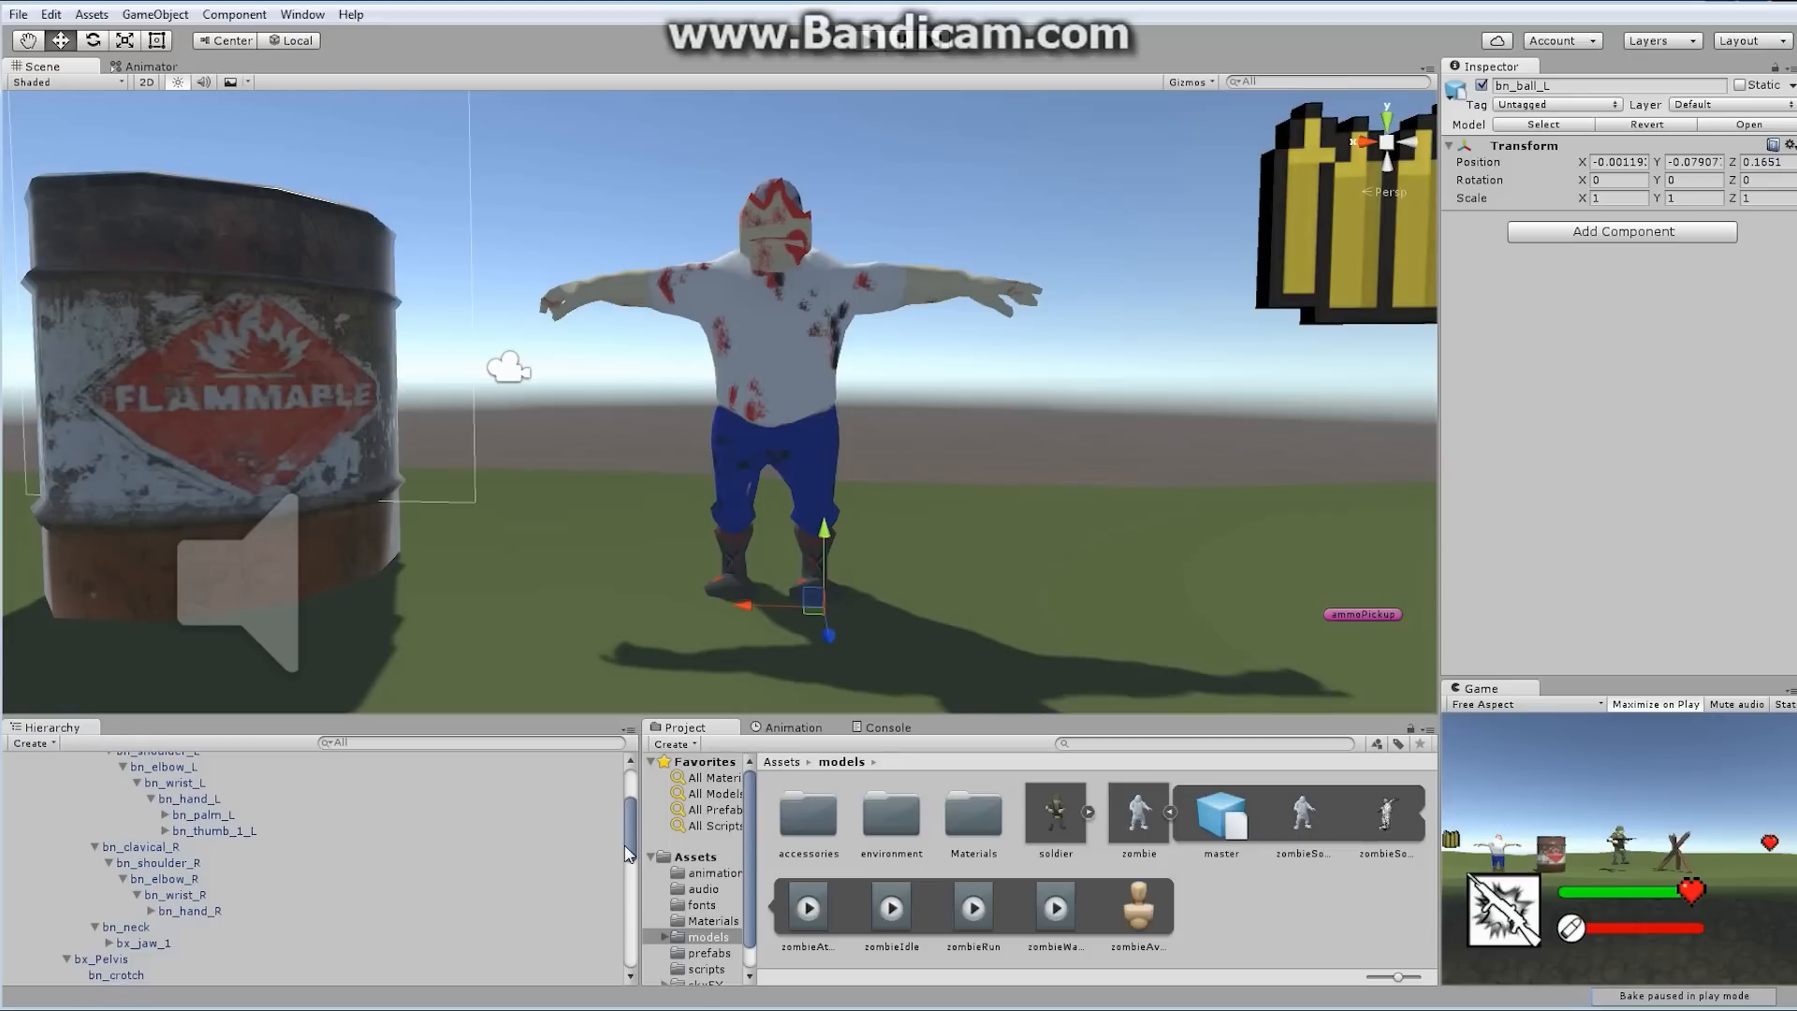
Scroll the bone list, inspecting bn_clavical_R and bn_hip_R's rotation values down to the legs
scroll(up, 3)
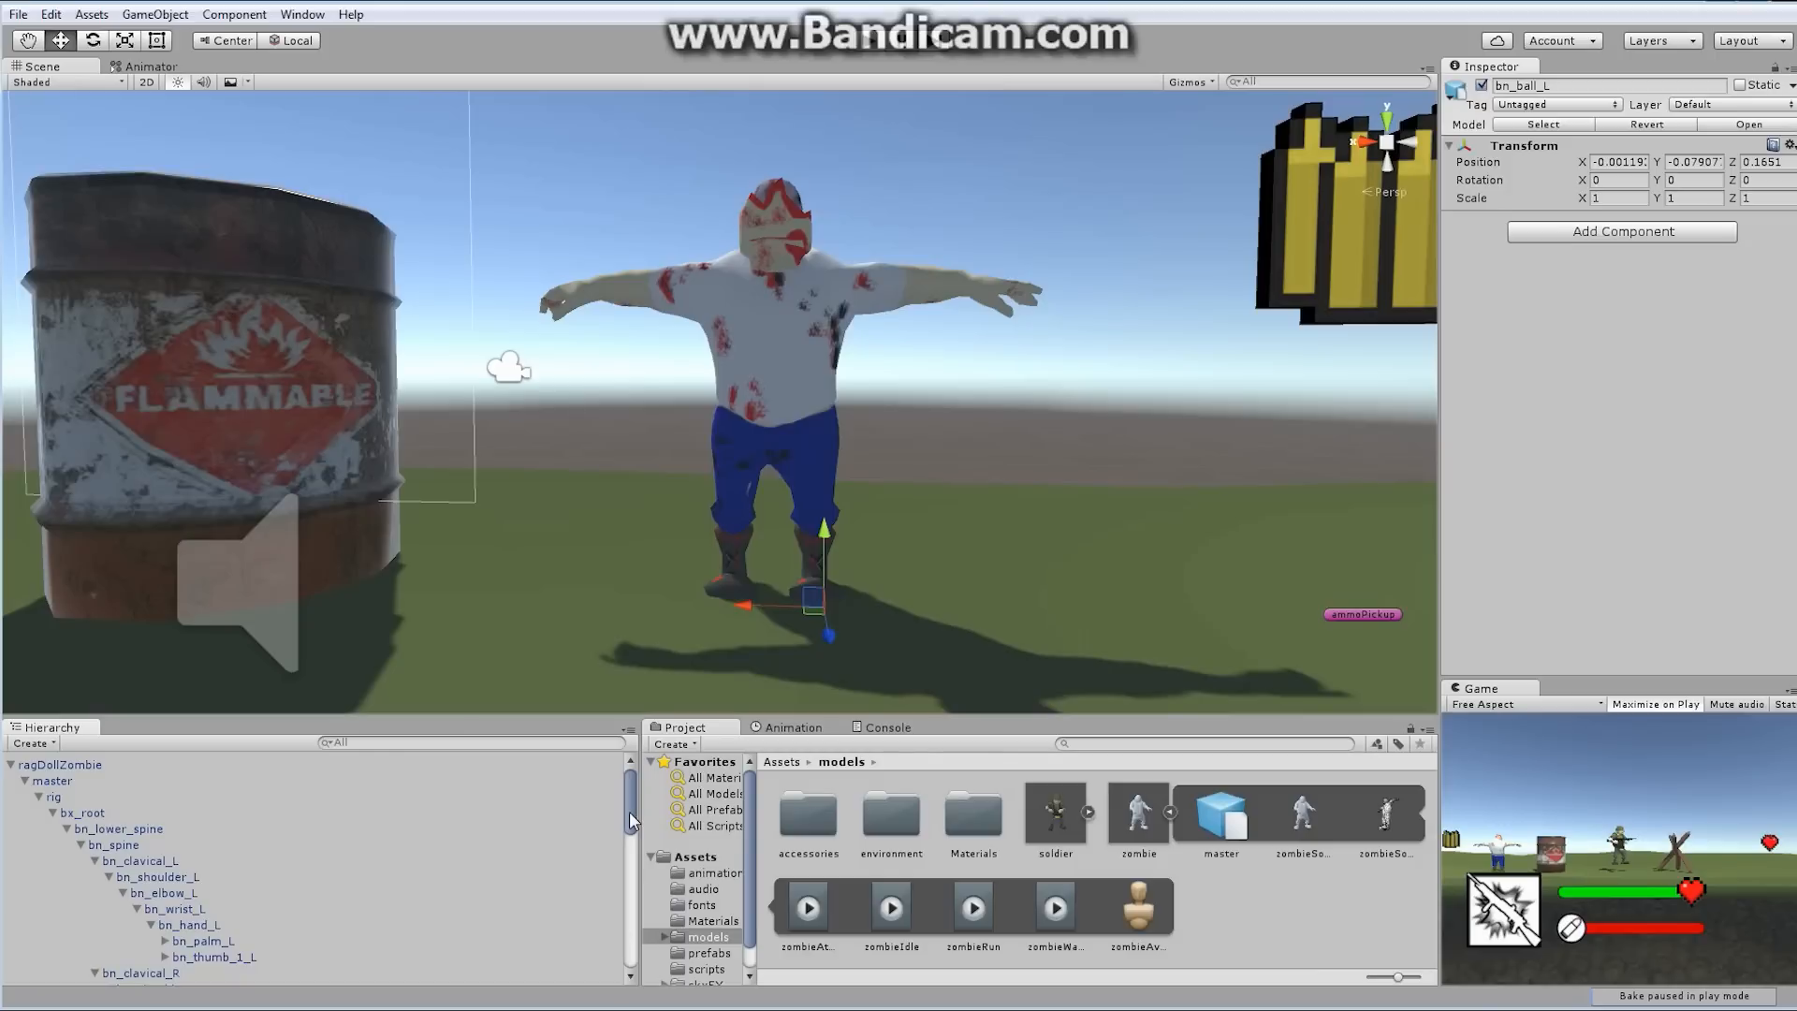
mouse_move(230, 880)
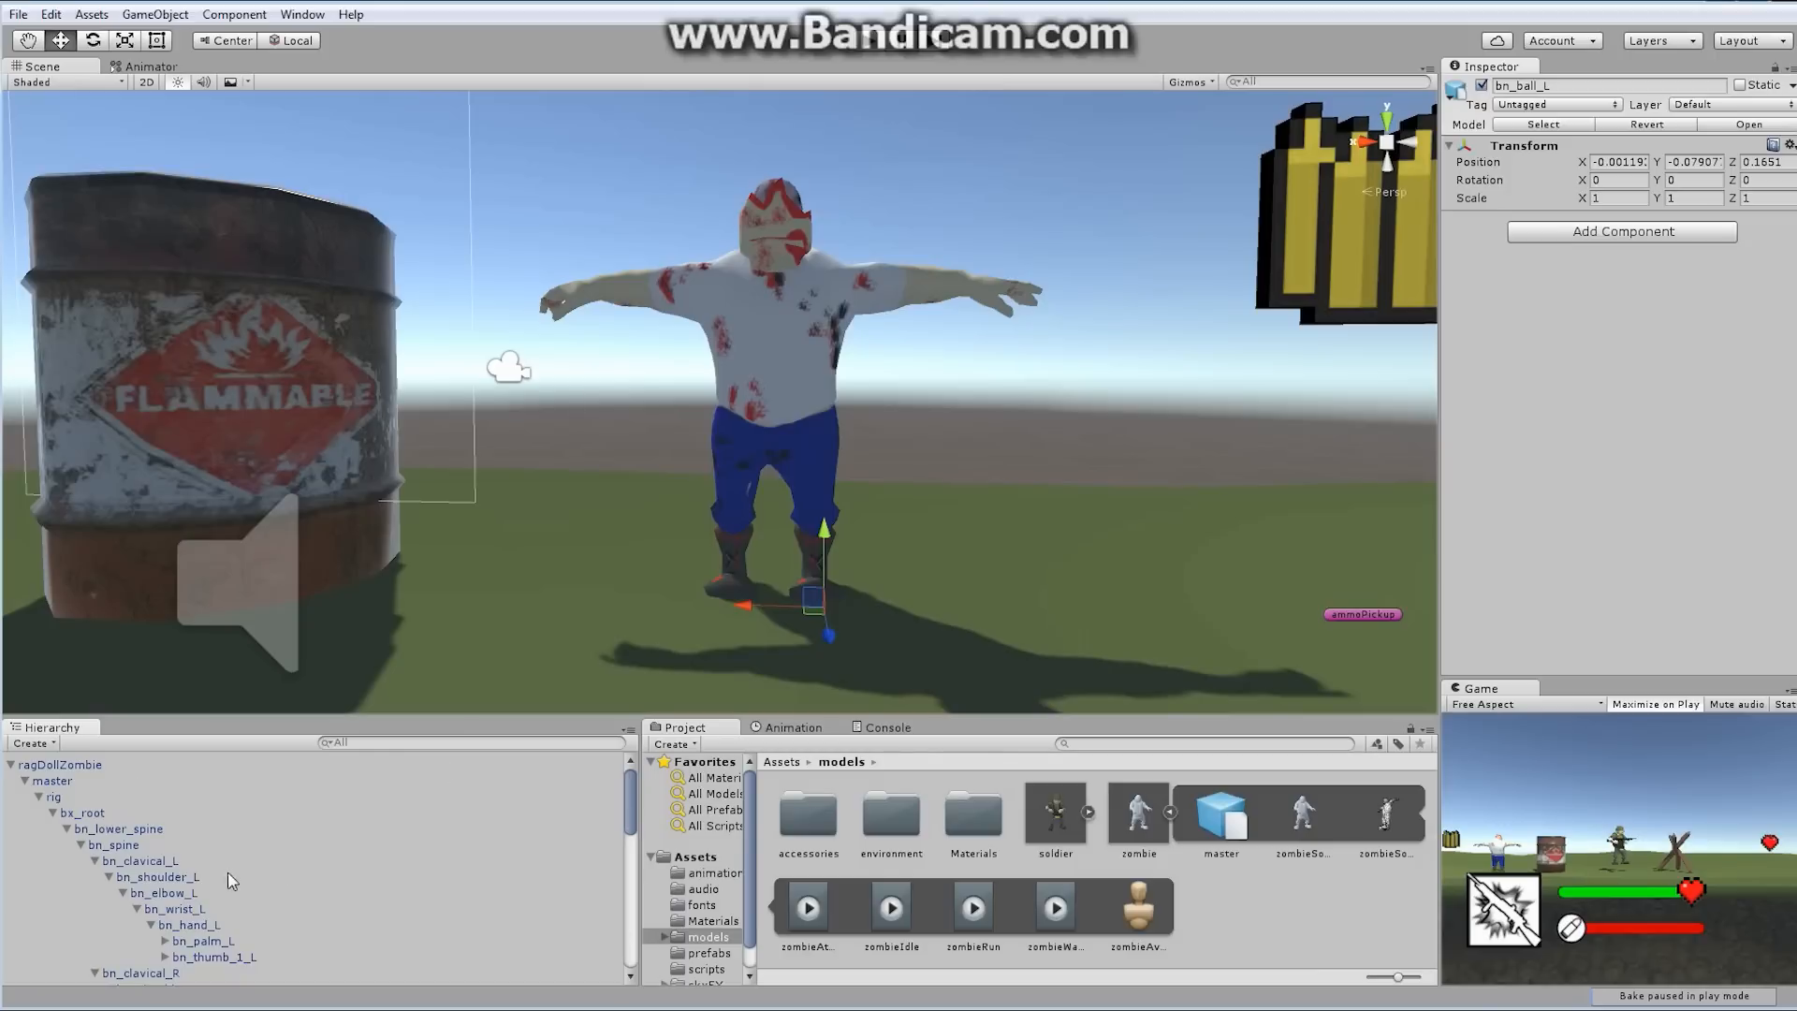
scroll(down, 3)
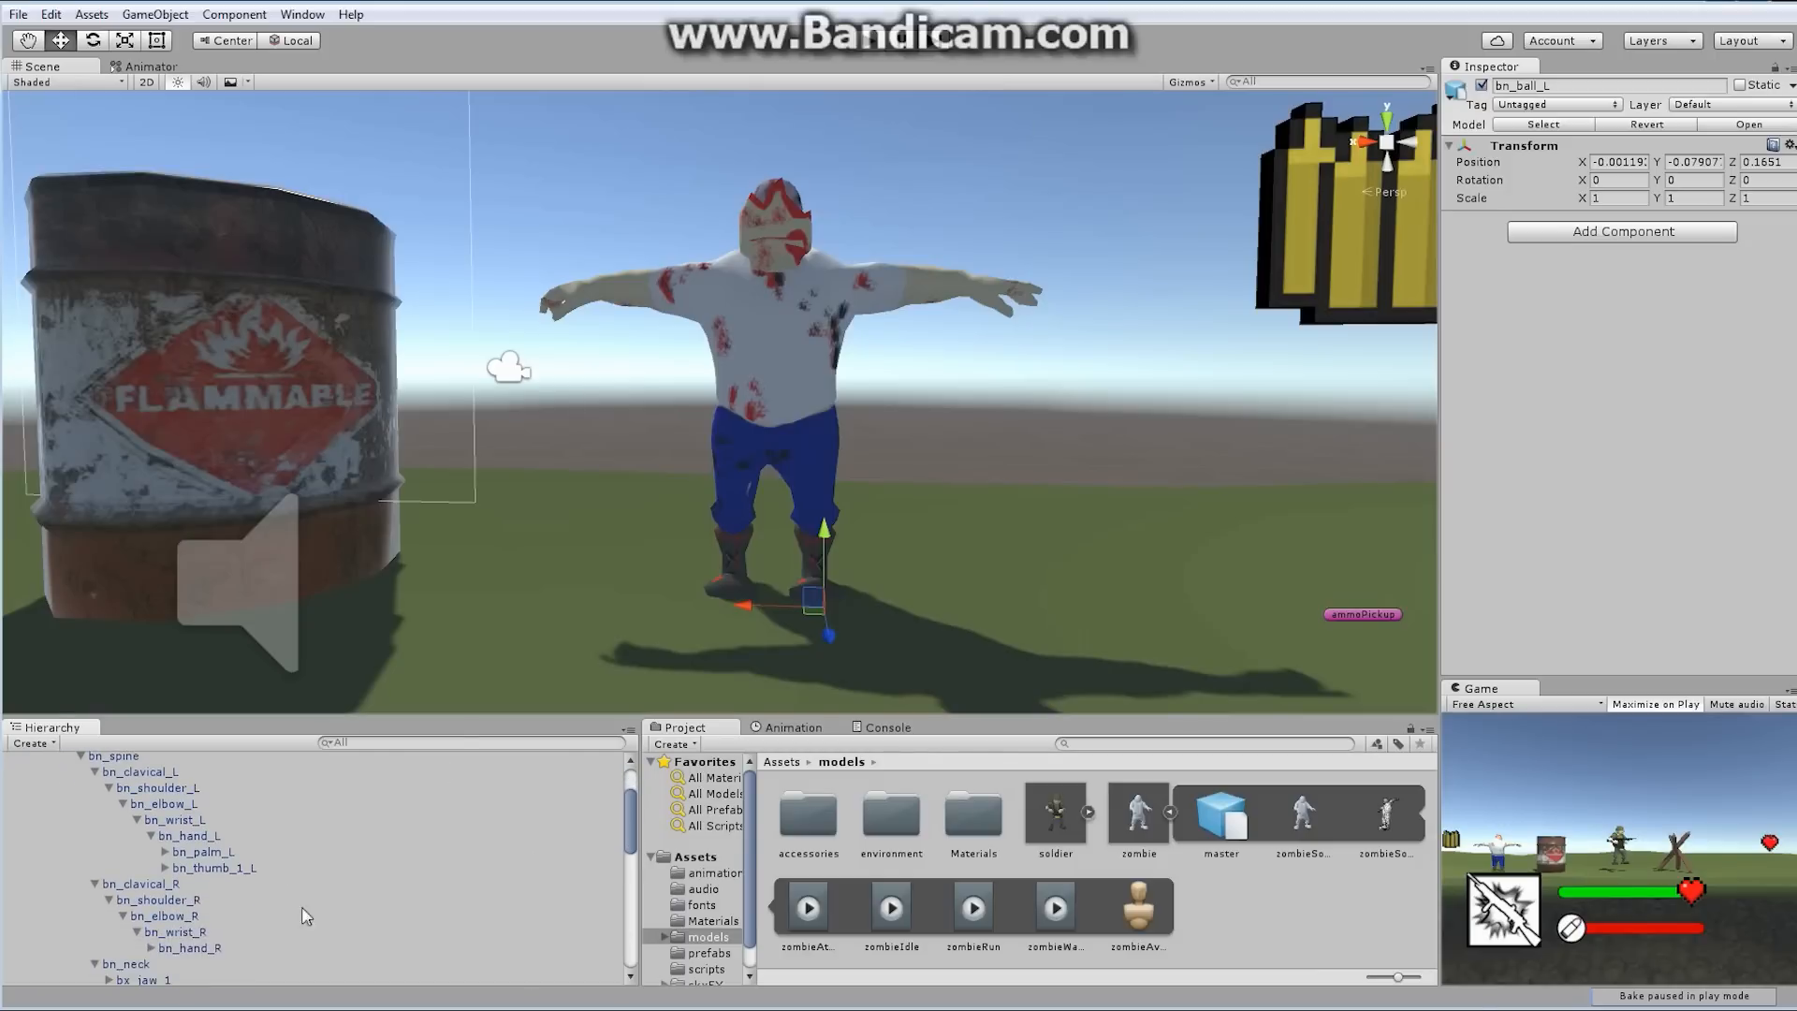
click(143, 884)
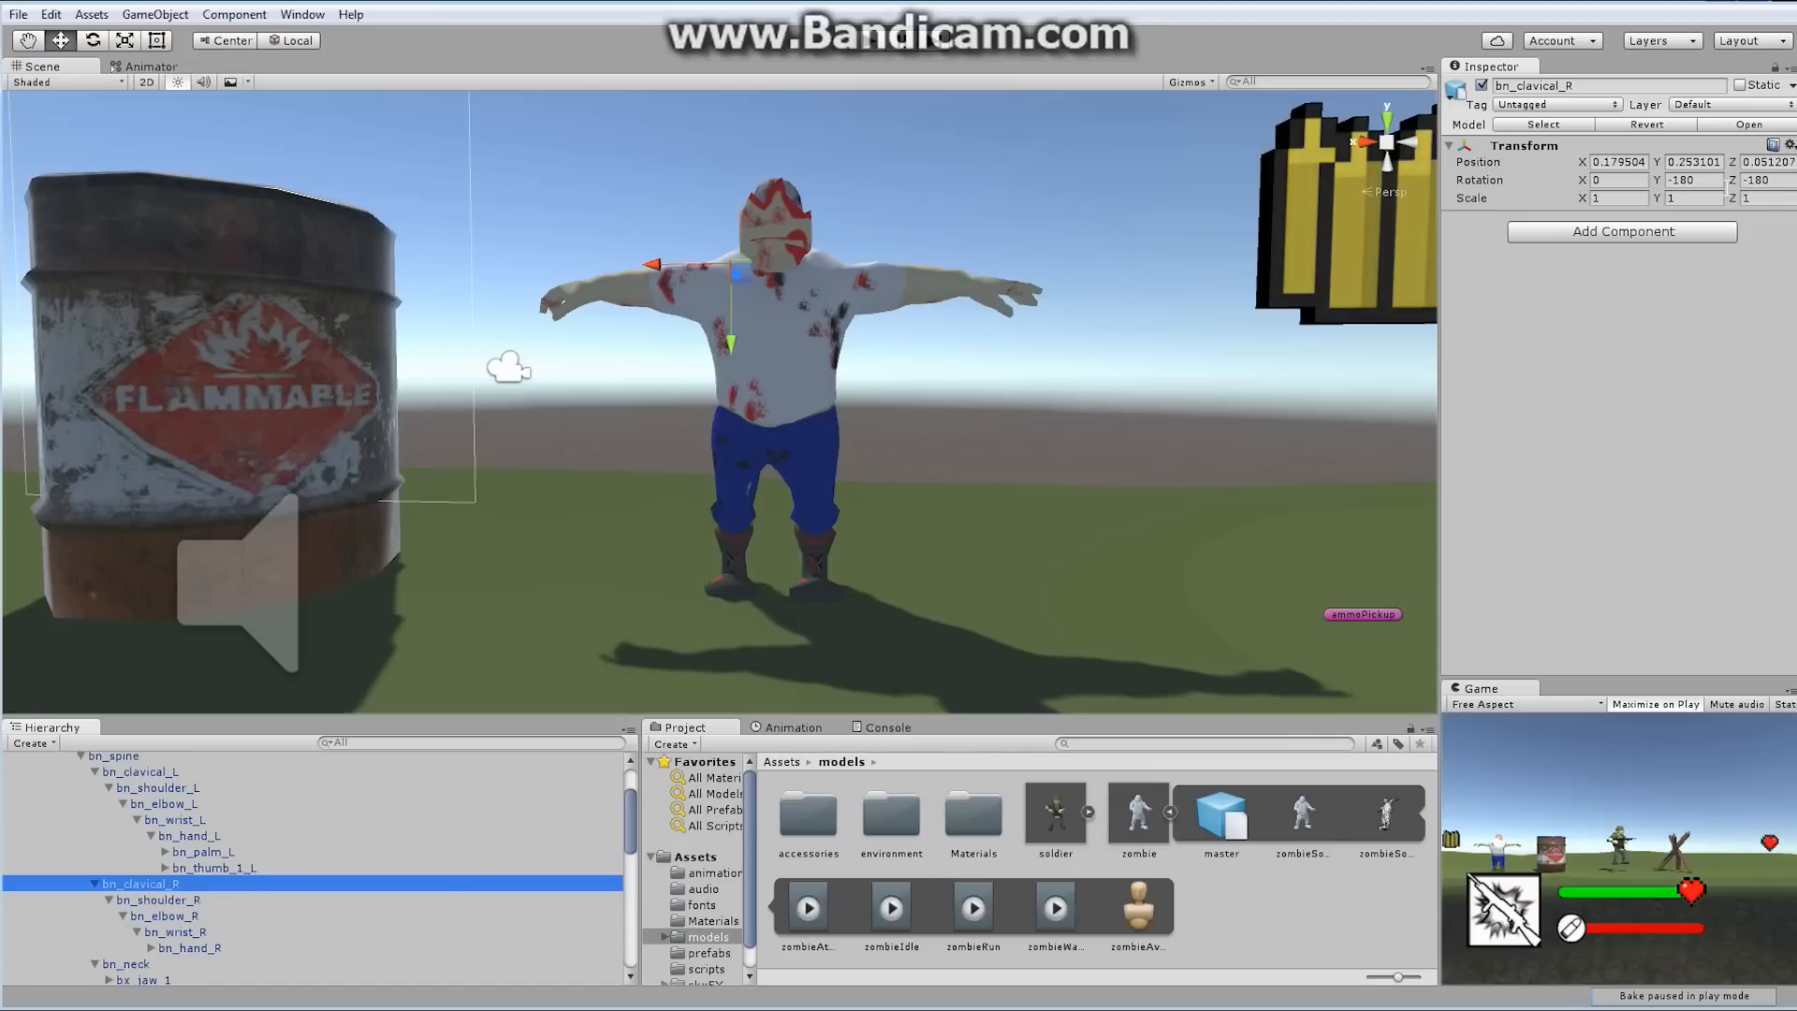
scroll(down, 3)
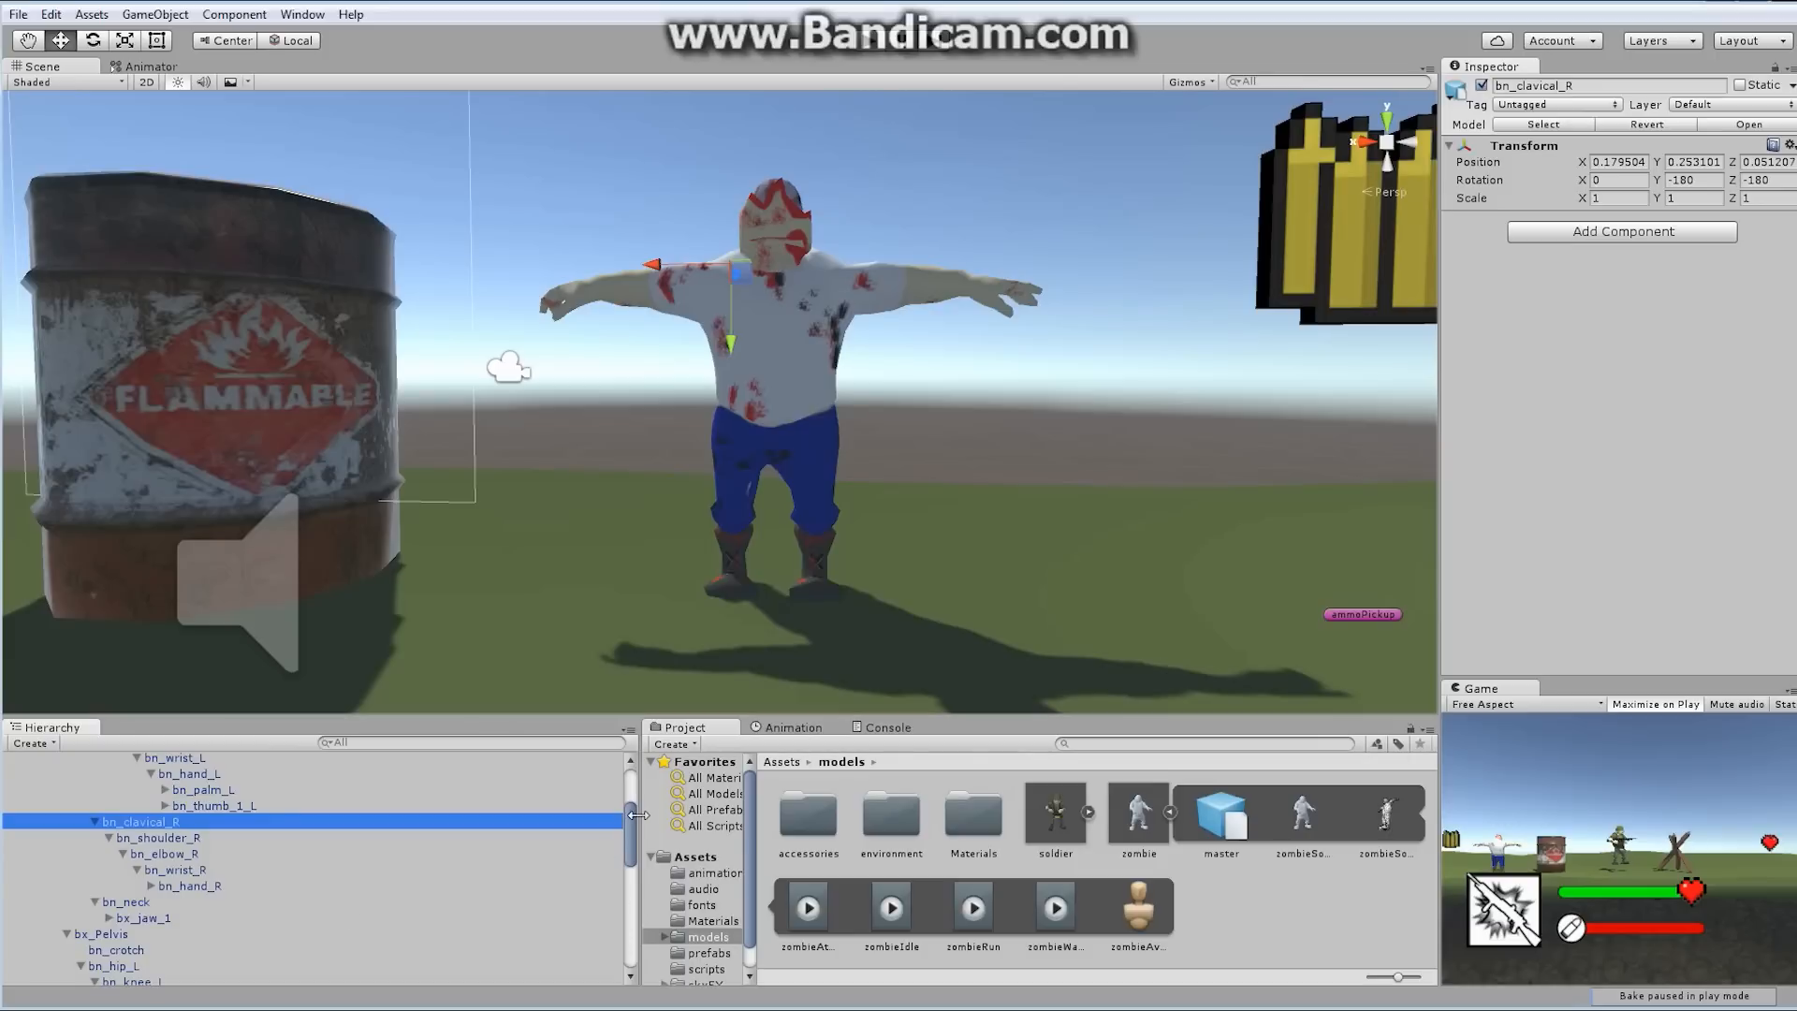
scroll(down, 3)
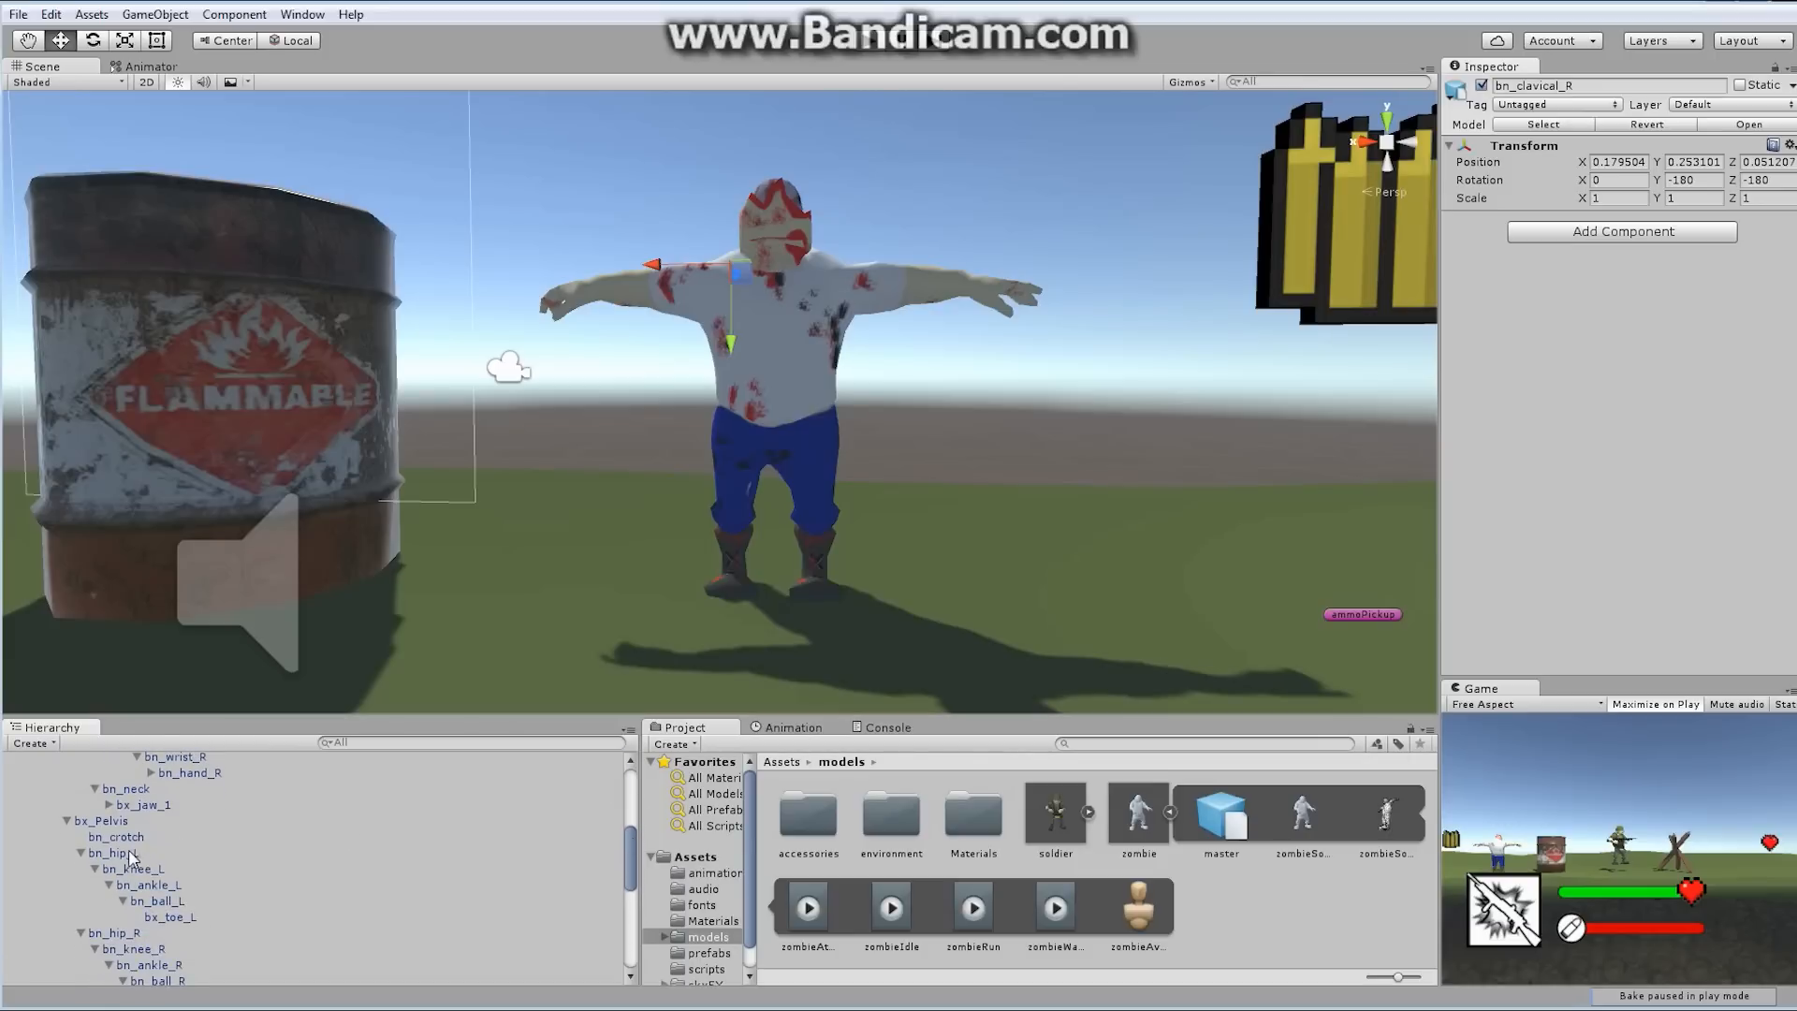
click(114, 934)
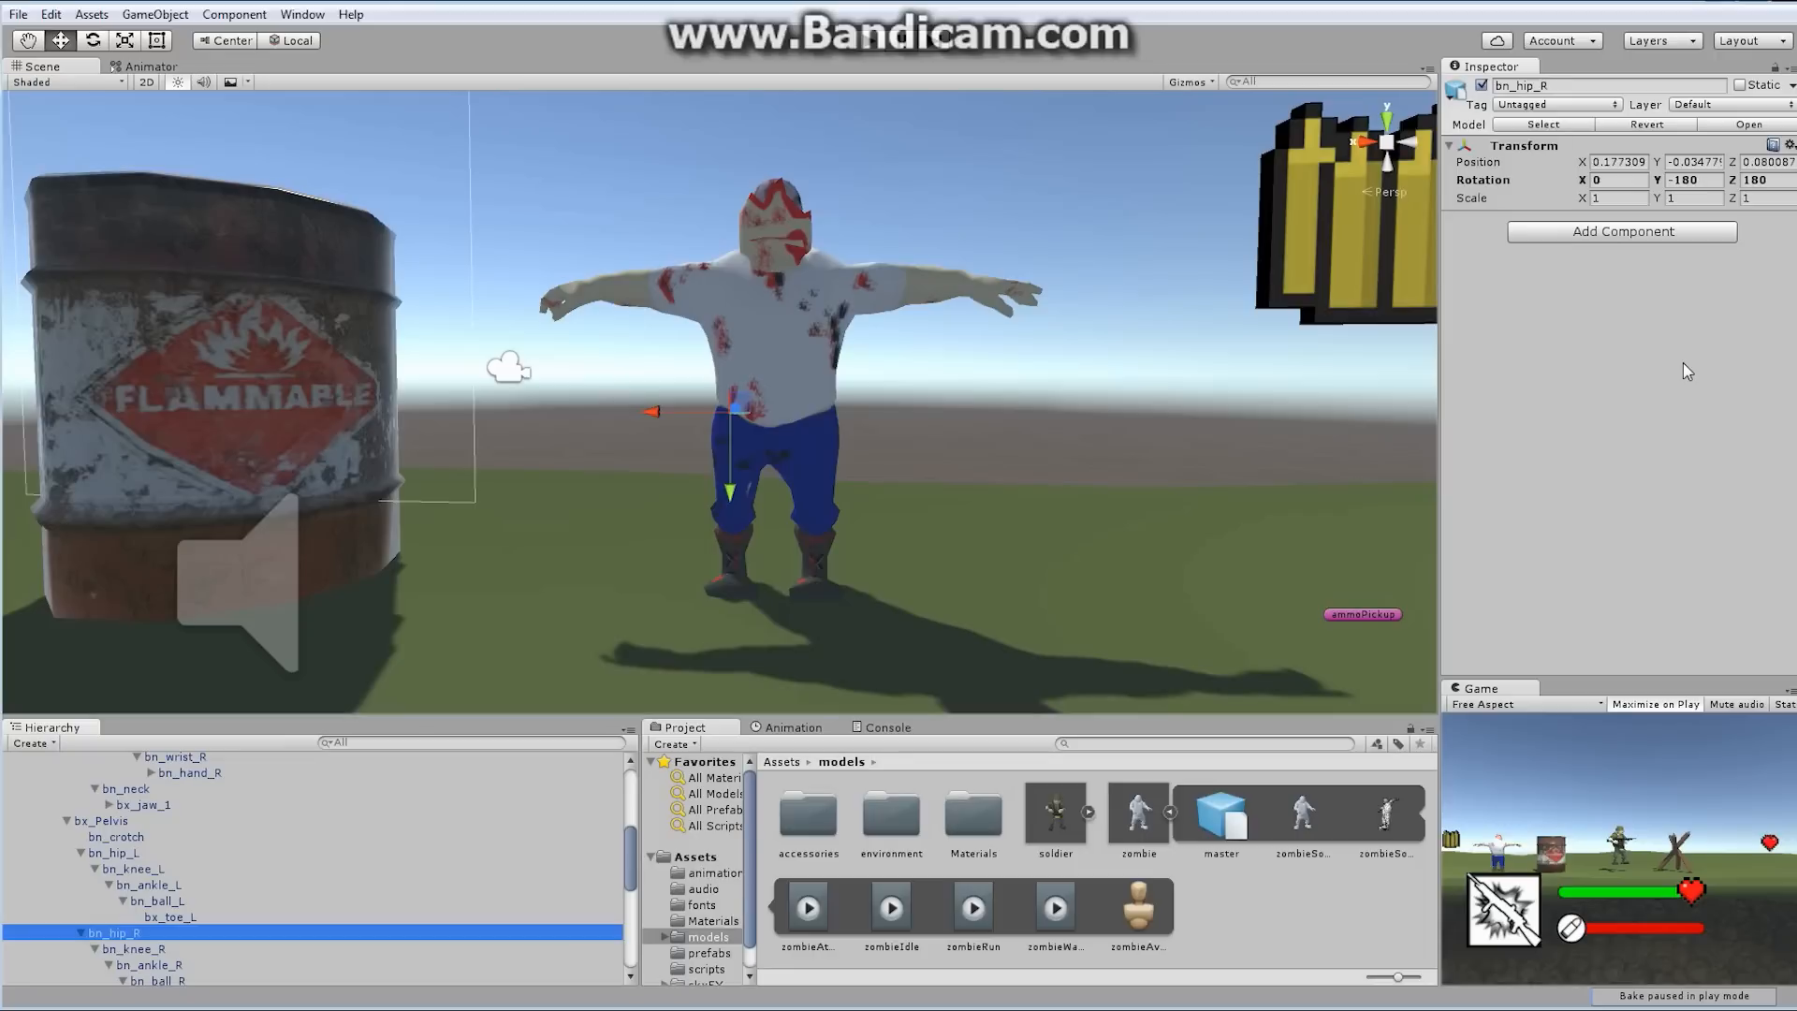
triple_click(1747, 179)
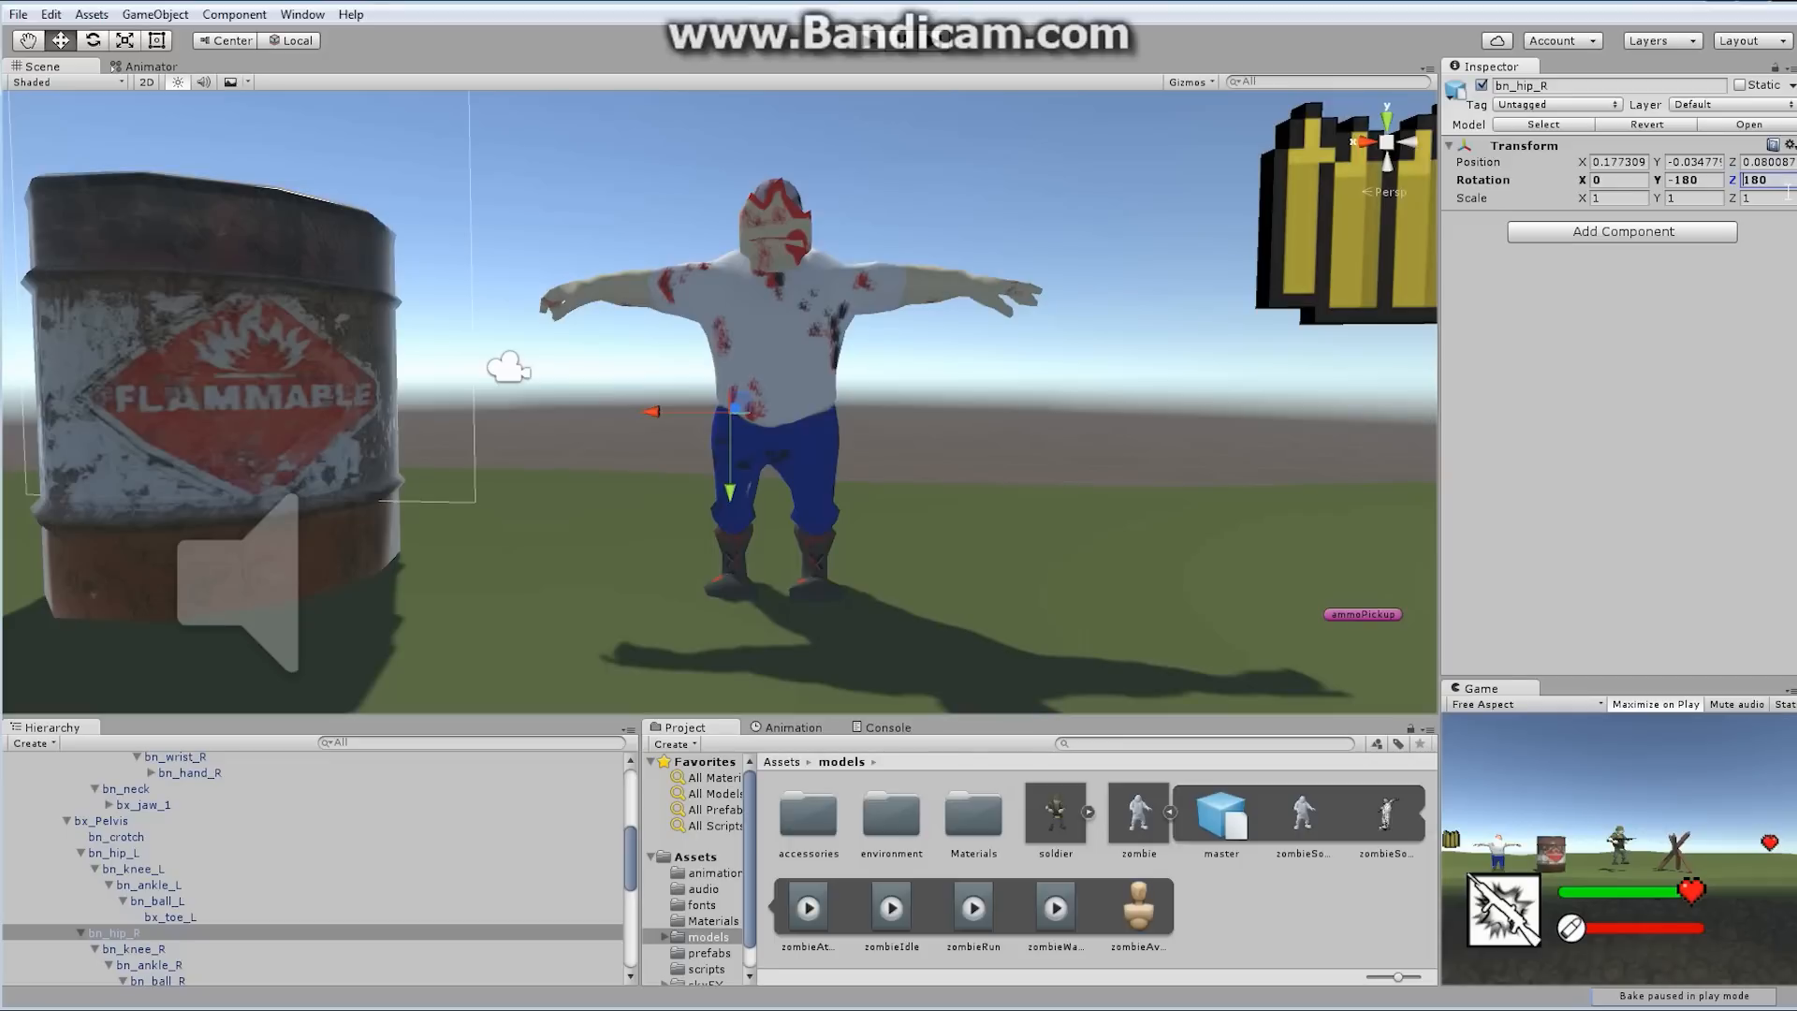
mouse_move(1542, 415)
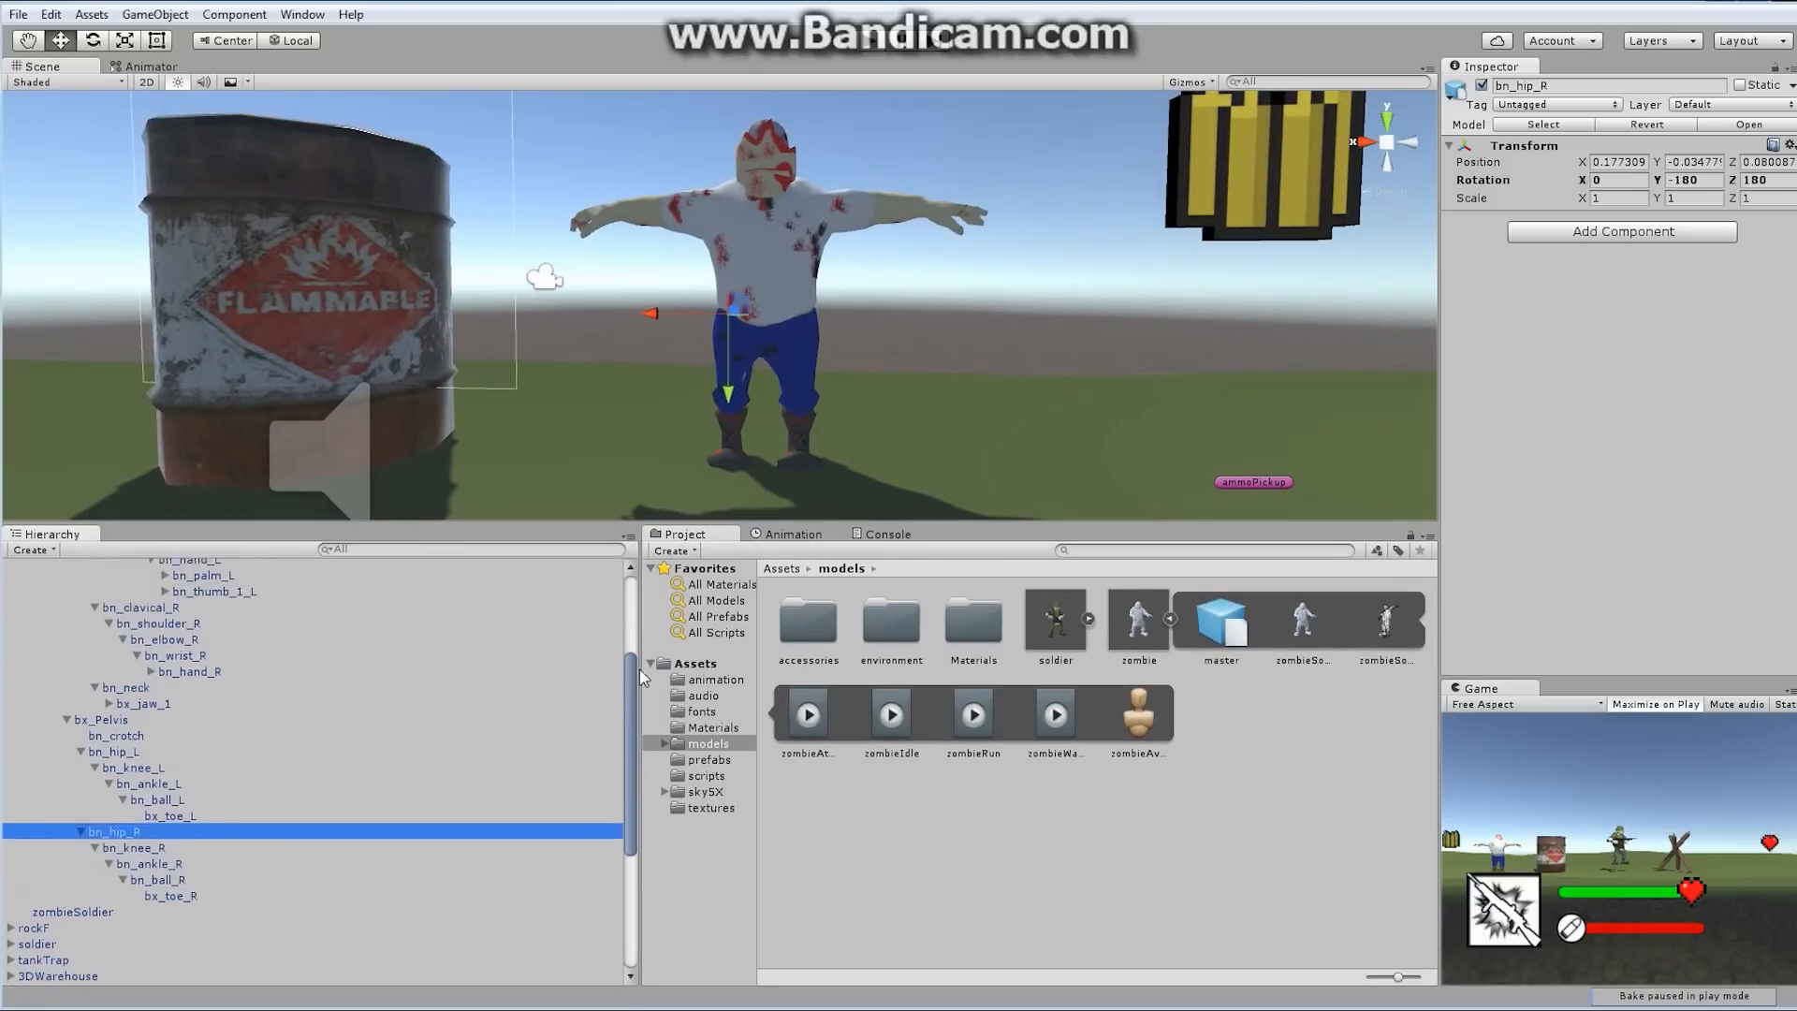
Open the GameObject > 3D Object menu showing the Ragdoll... option
scroll(down, 3)
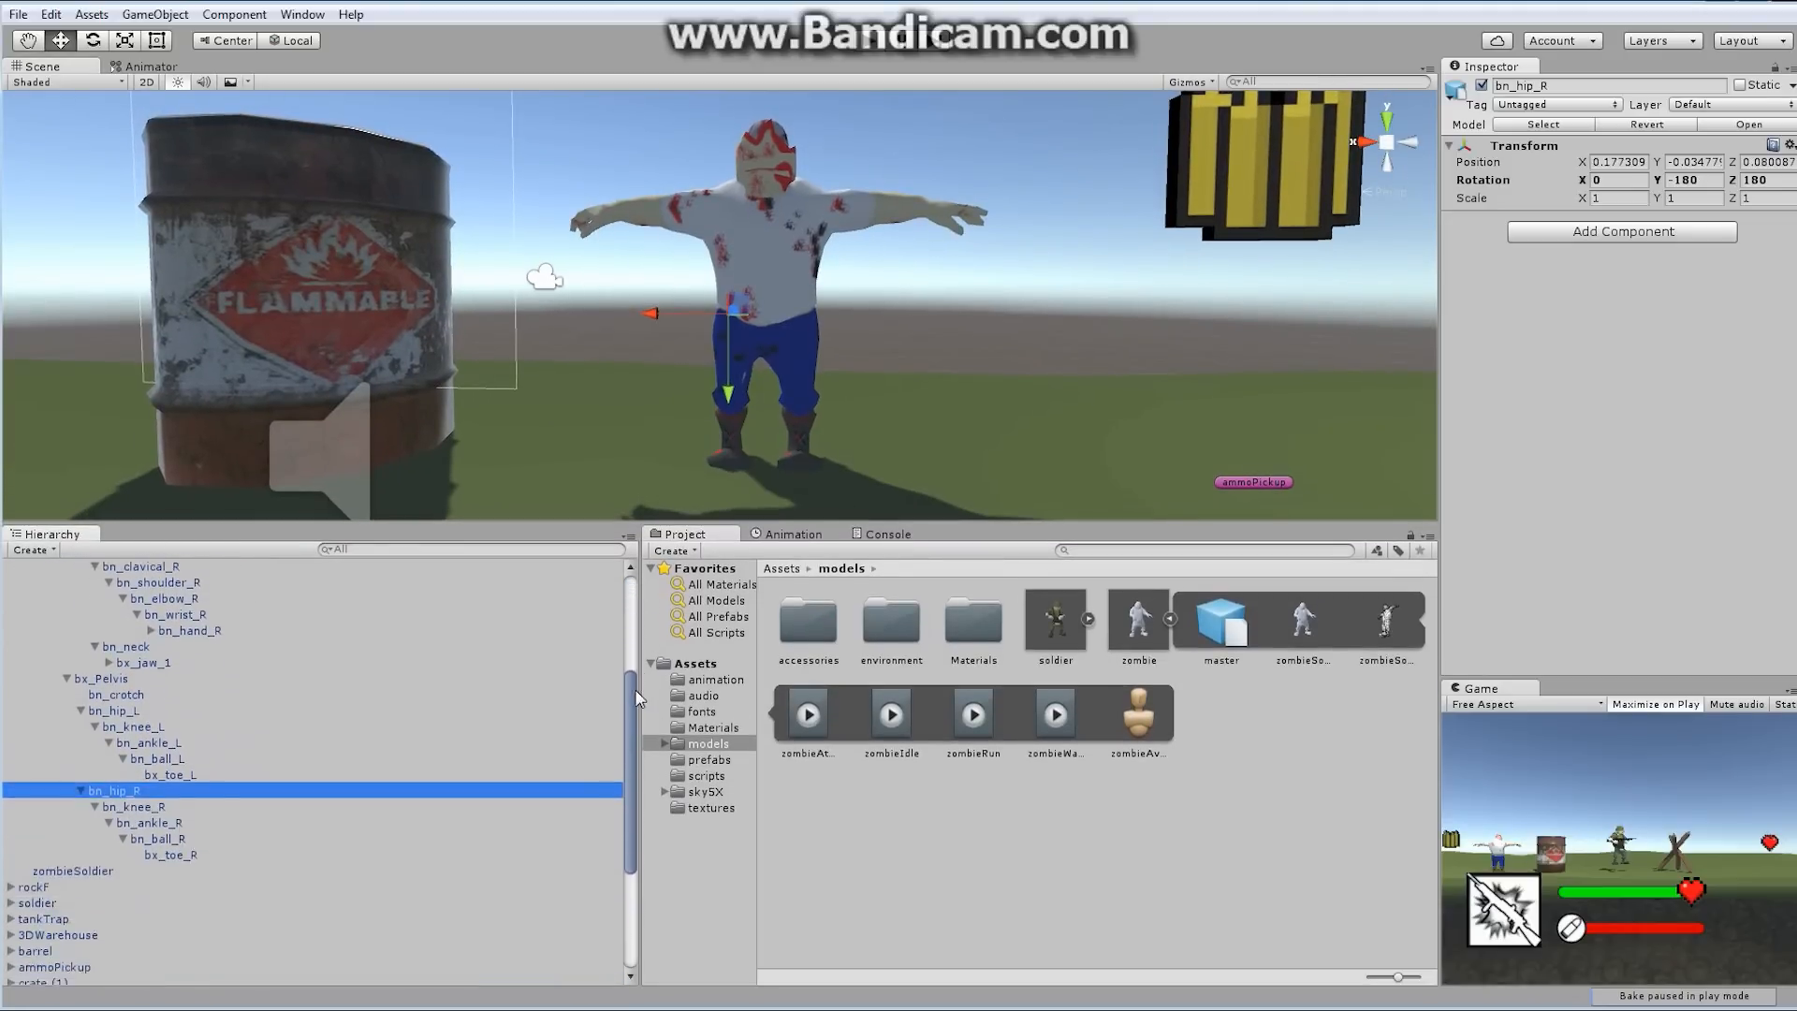
scroll(up, 3)
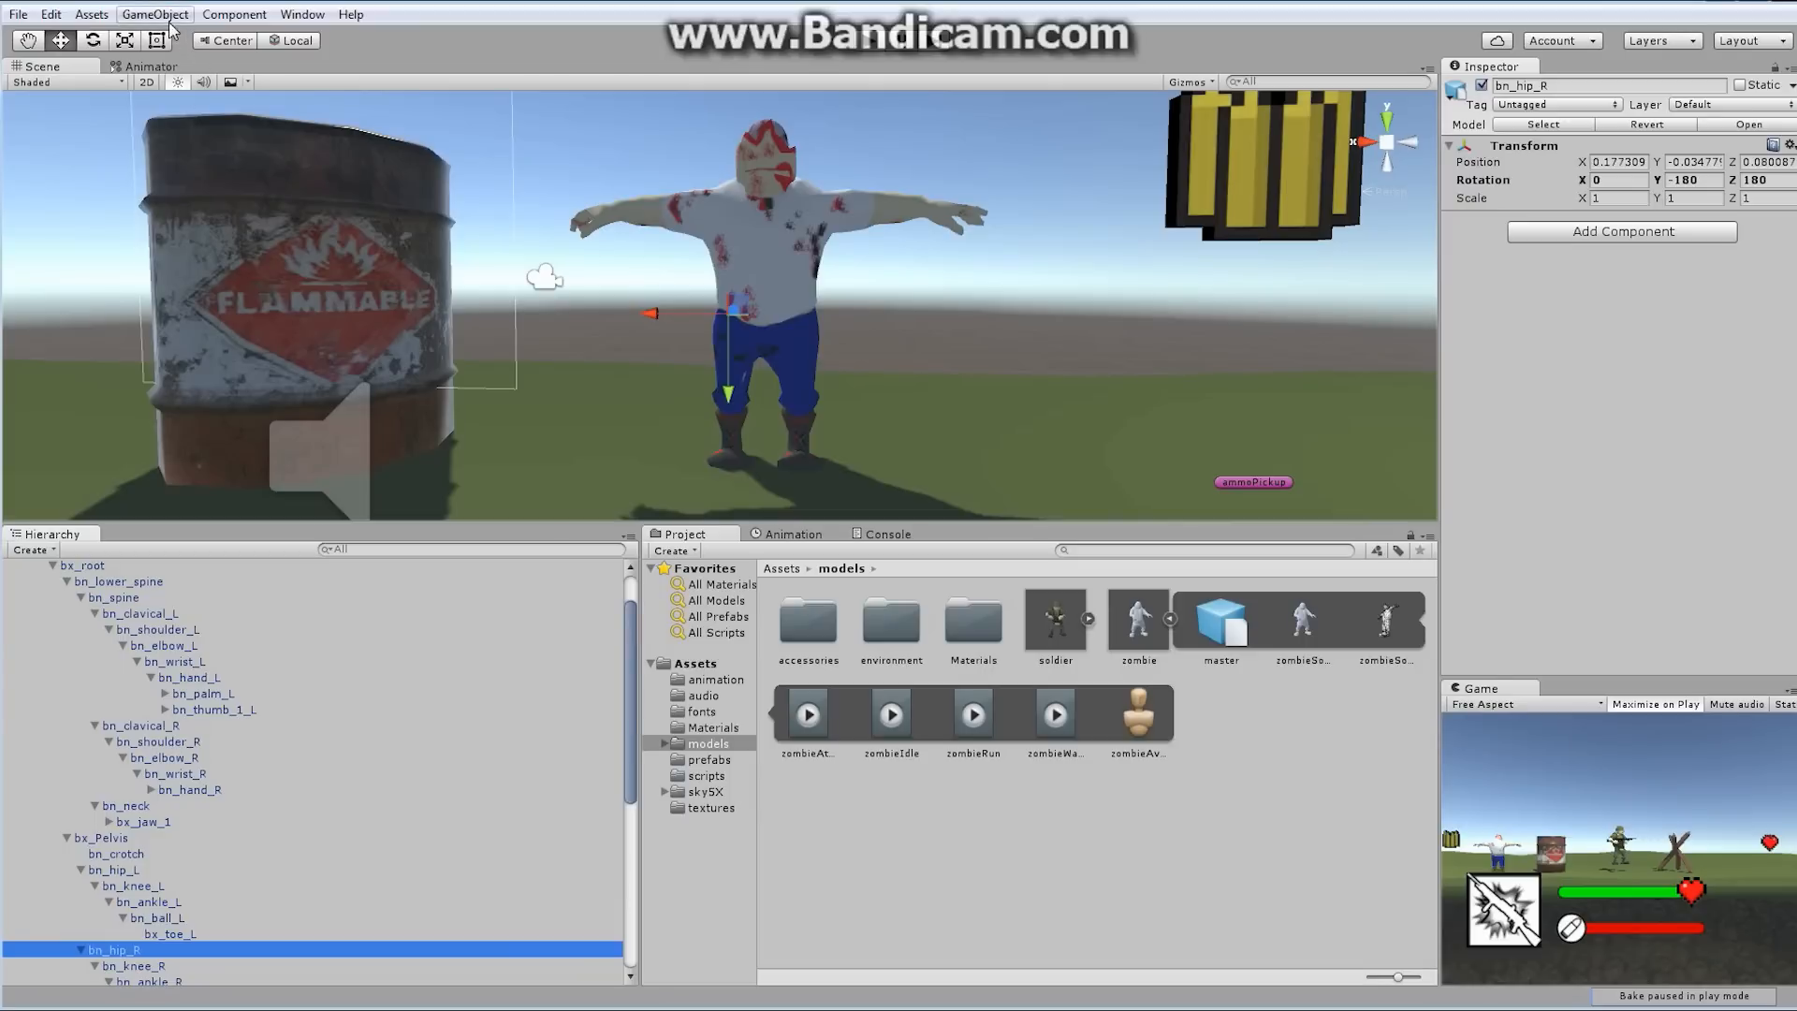
click(155, 14)
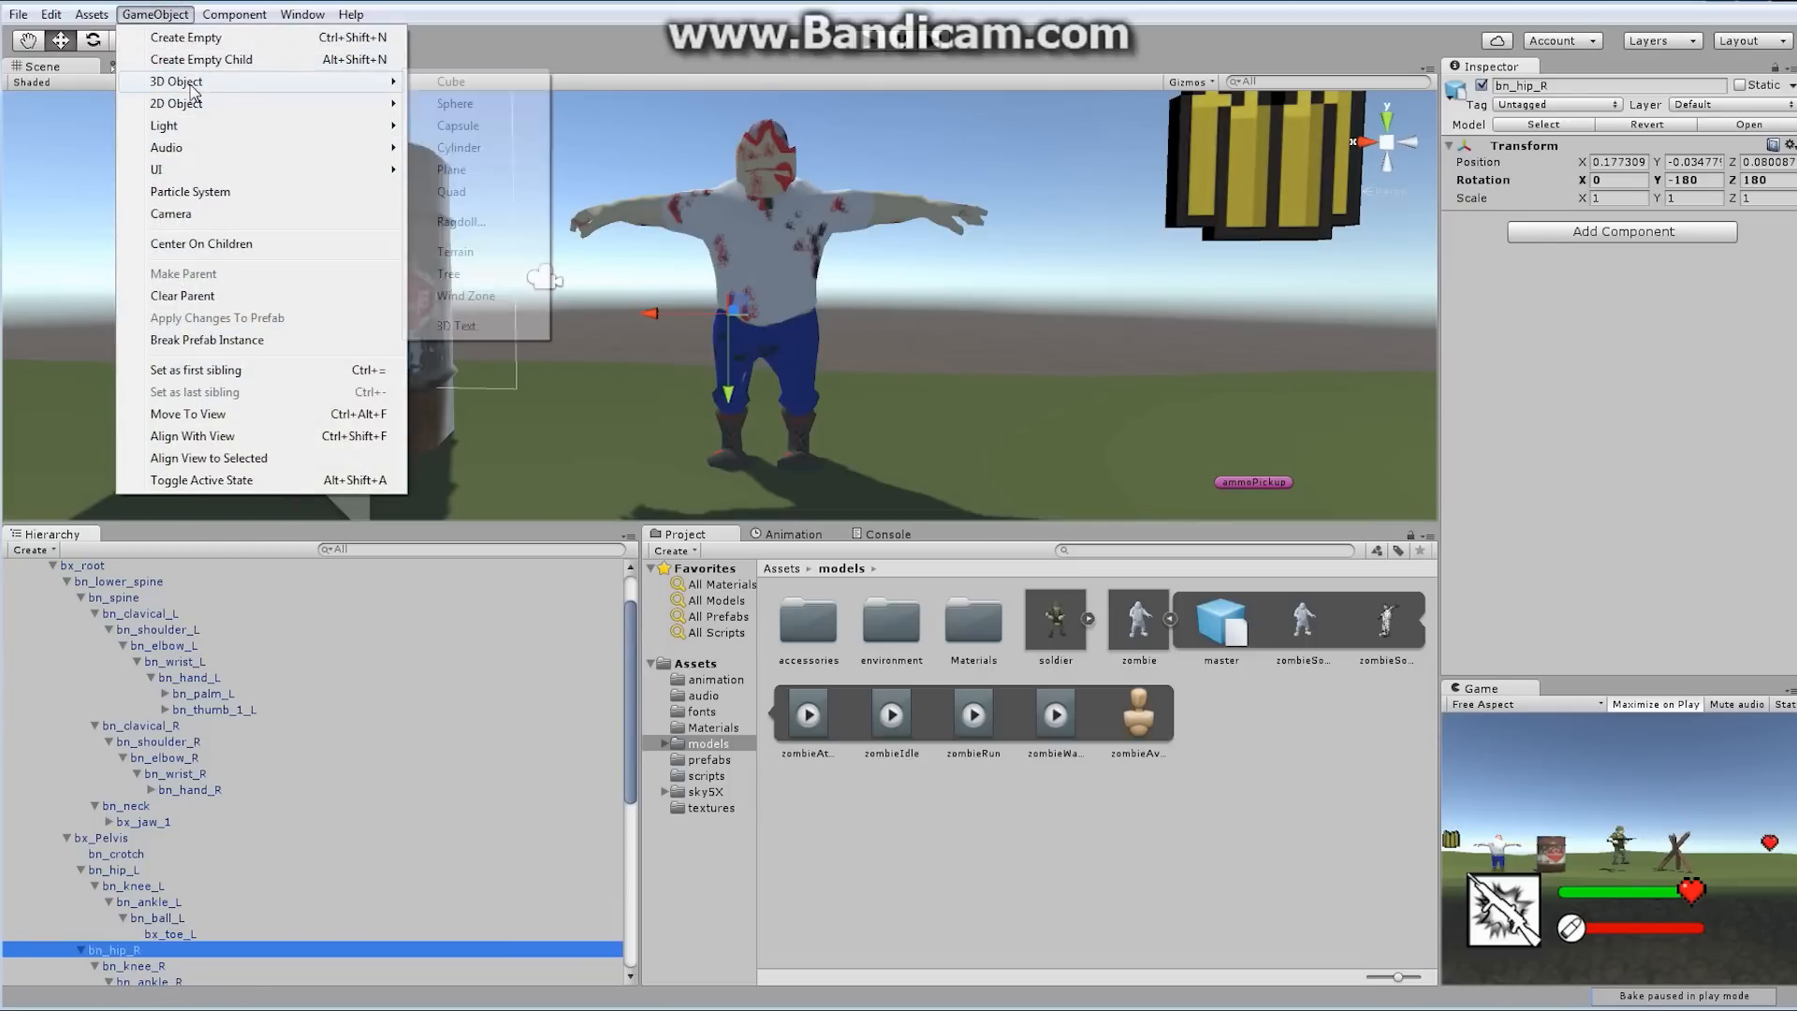
mouse_move(470, 82)
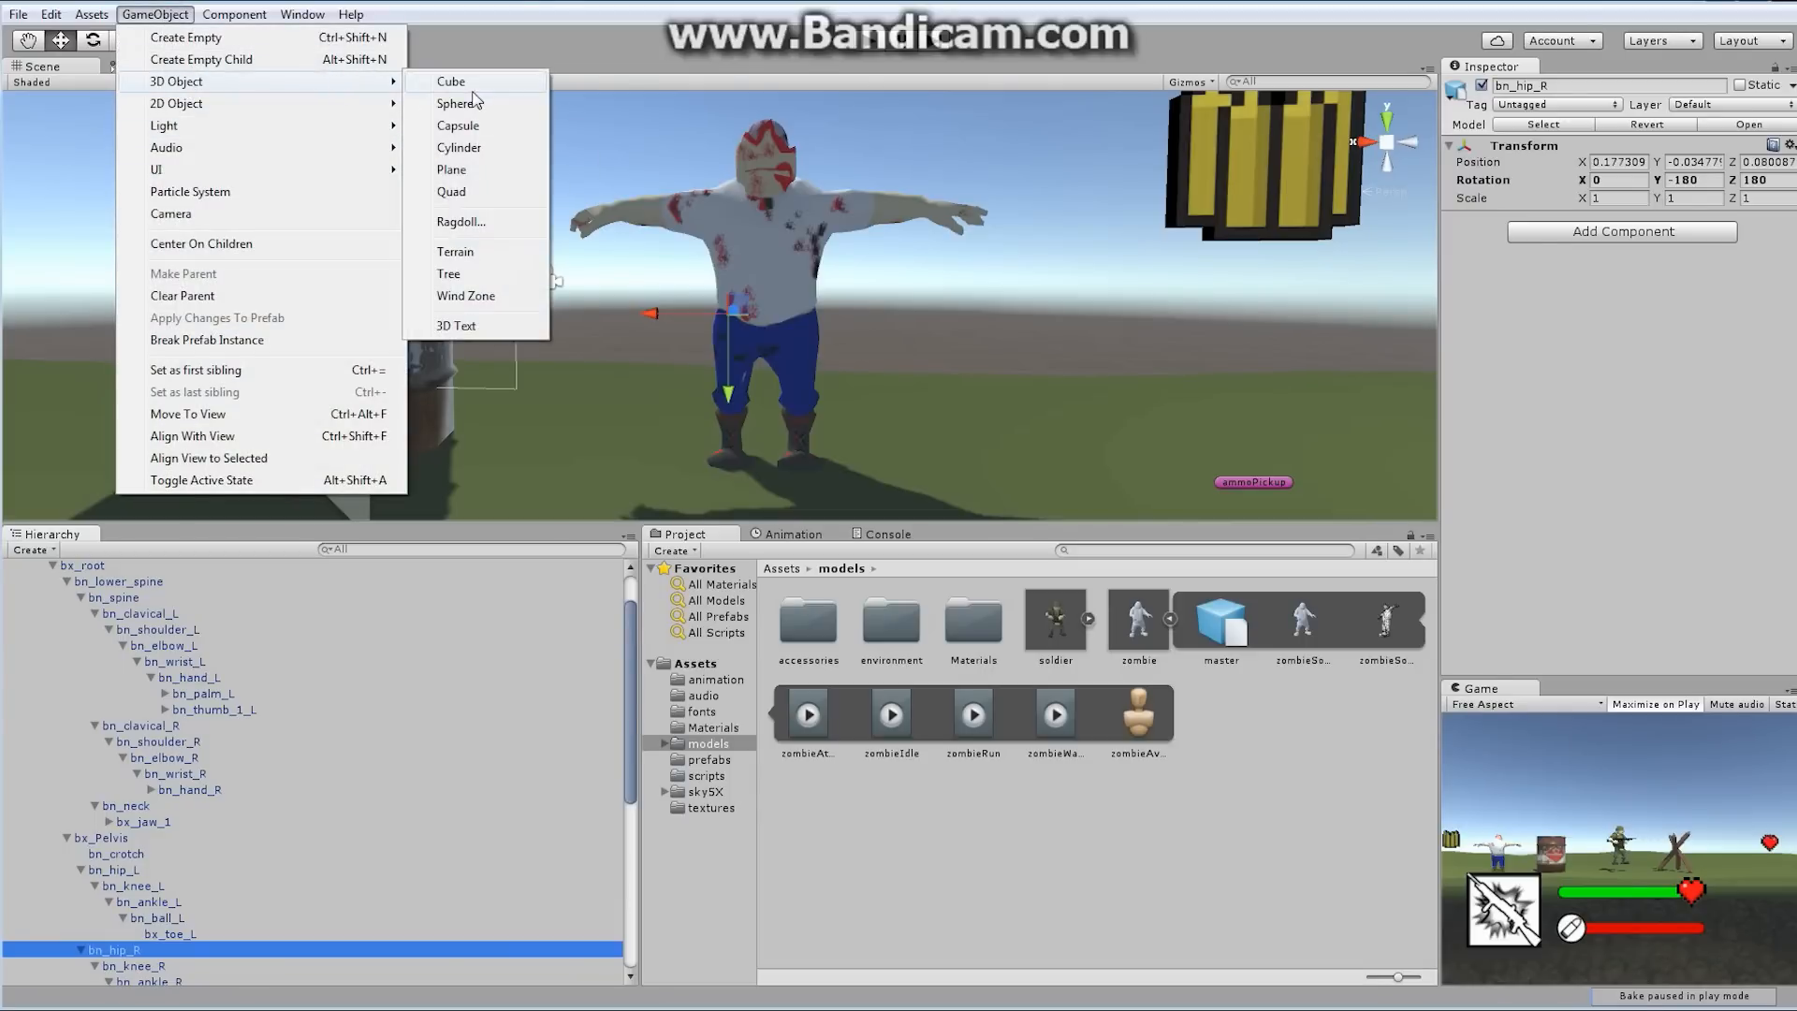
mouse_move(460, 221)
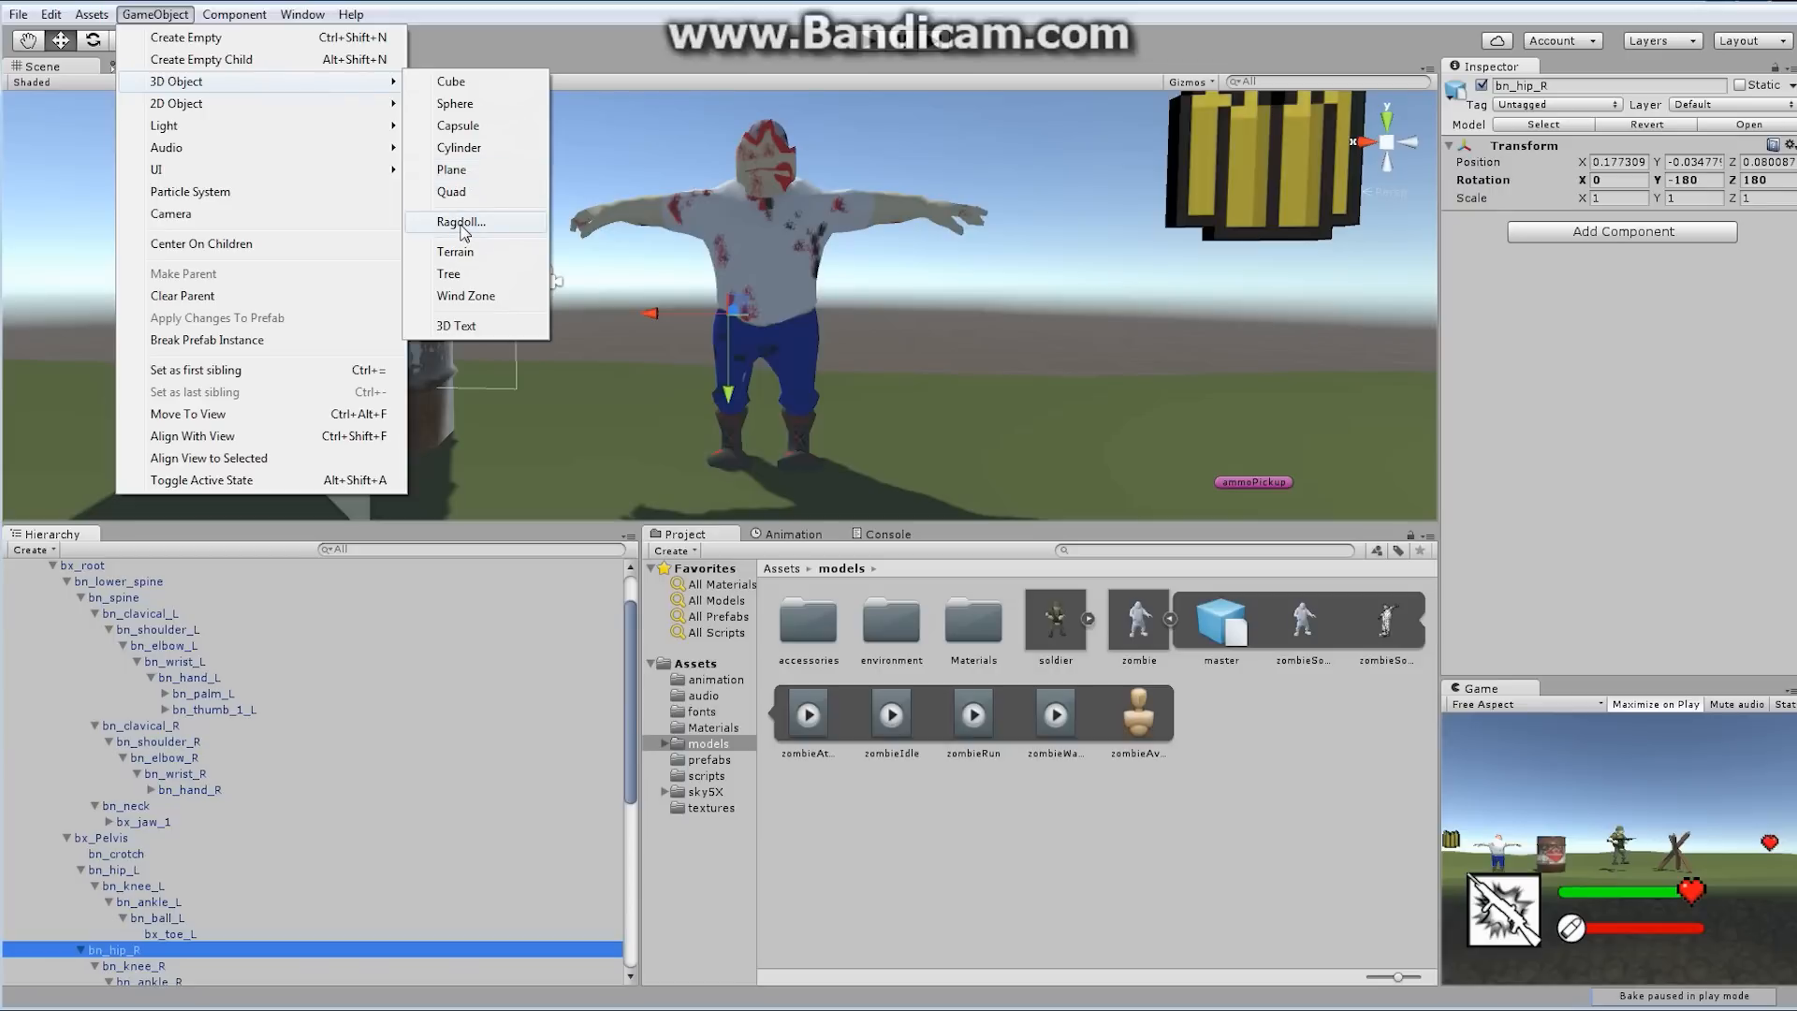
In the Ragdoll Wizard, assign pelvis, hips, knees, ankles, shoulders, elbows, bn_lower_spine and bn_neck
click(459, 221)
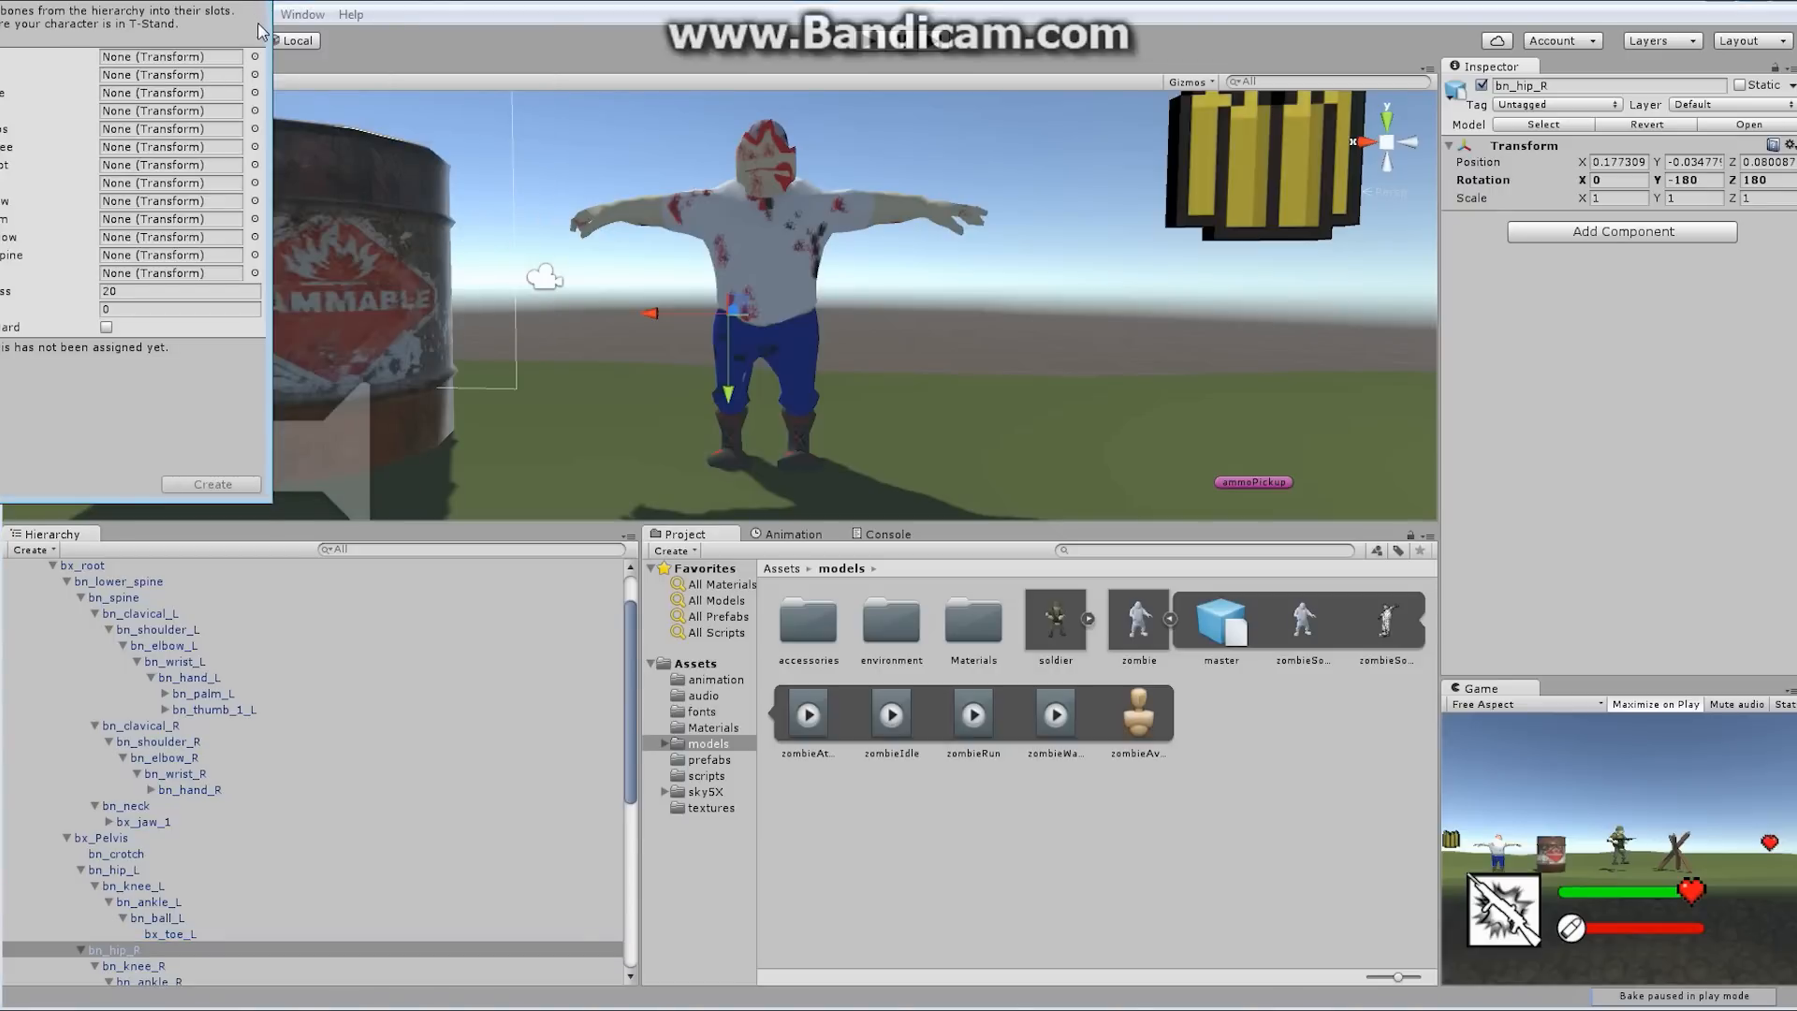
mouse_move(273, 515)
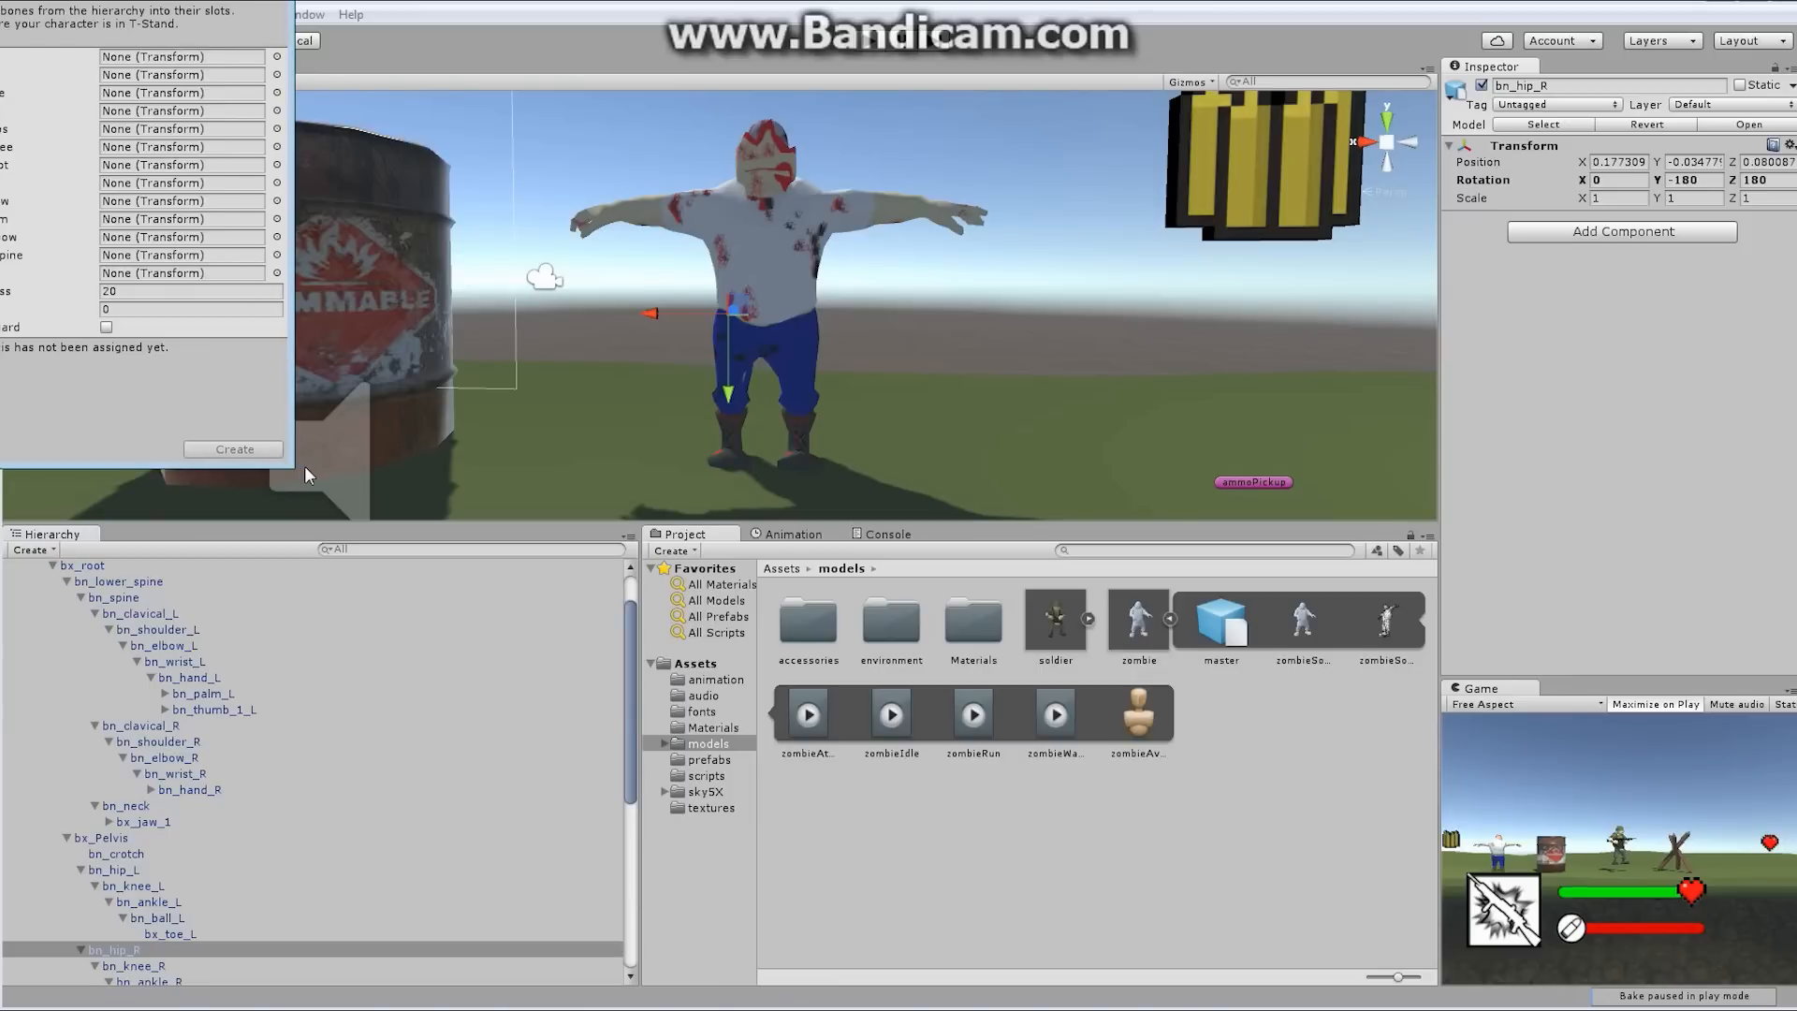
mouse_move(12, 76)
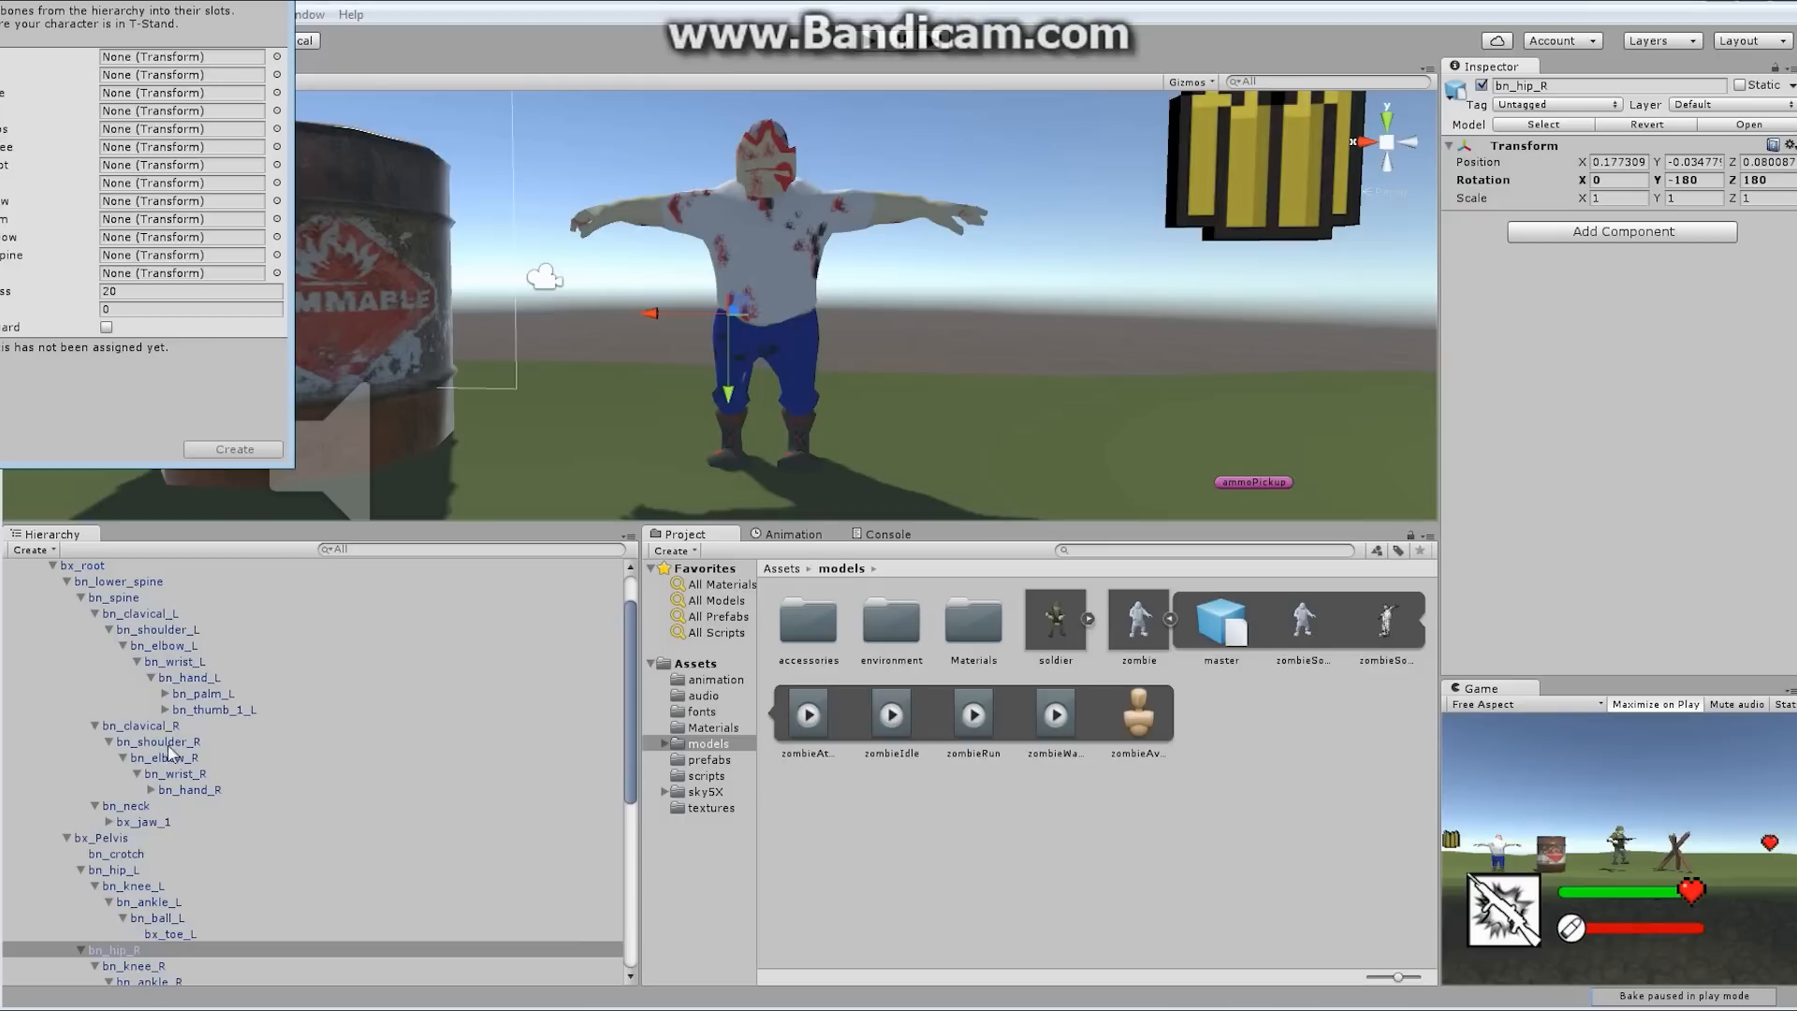
mouse_move(149, 134)
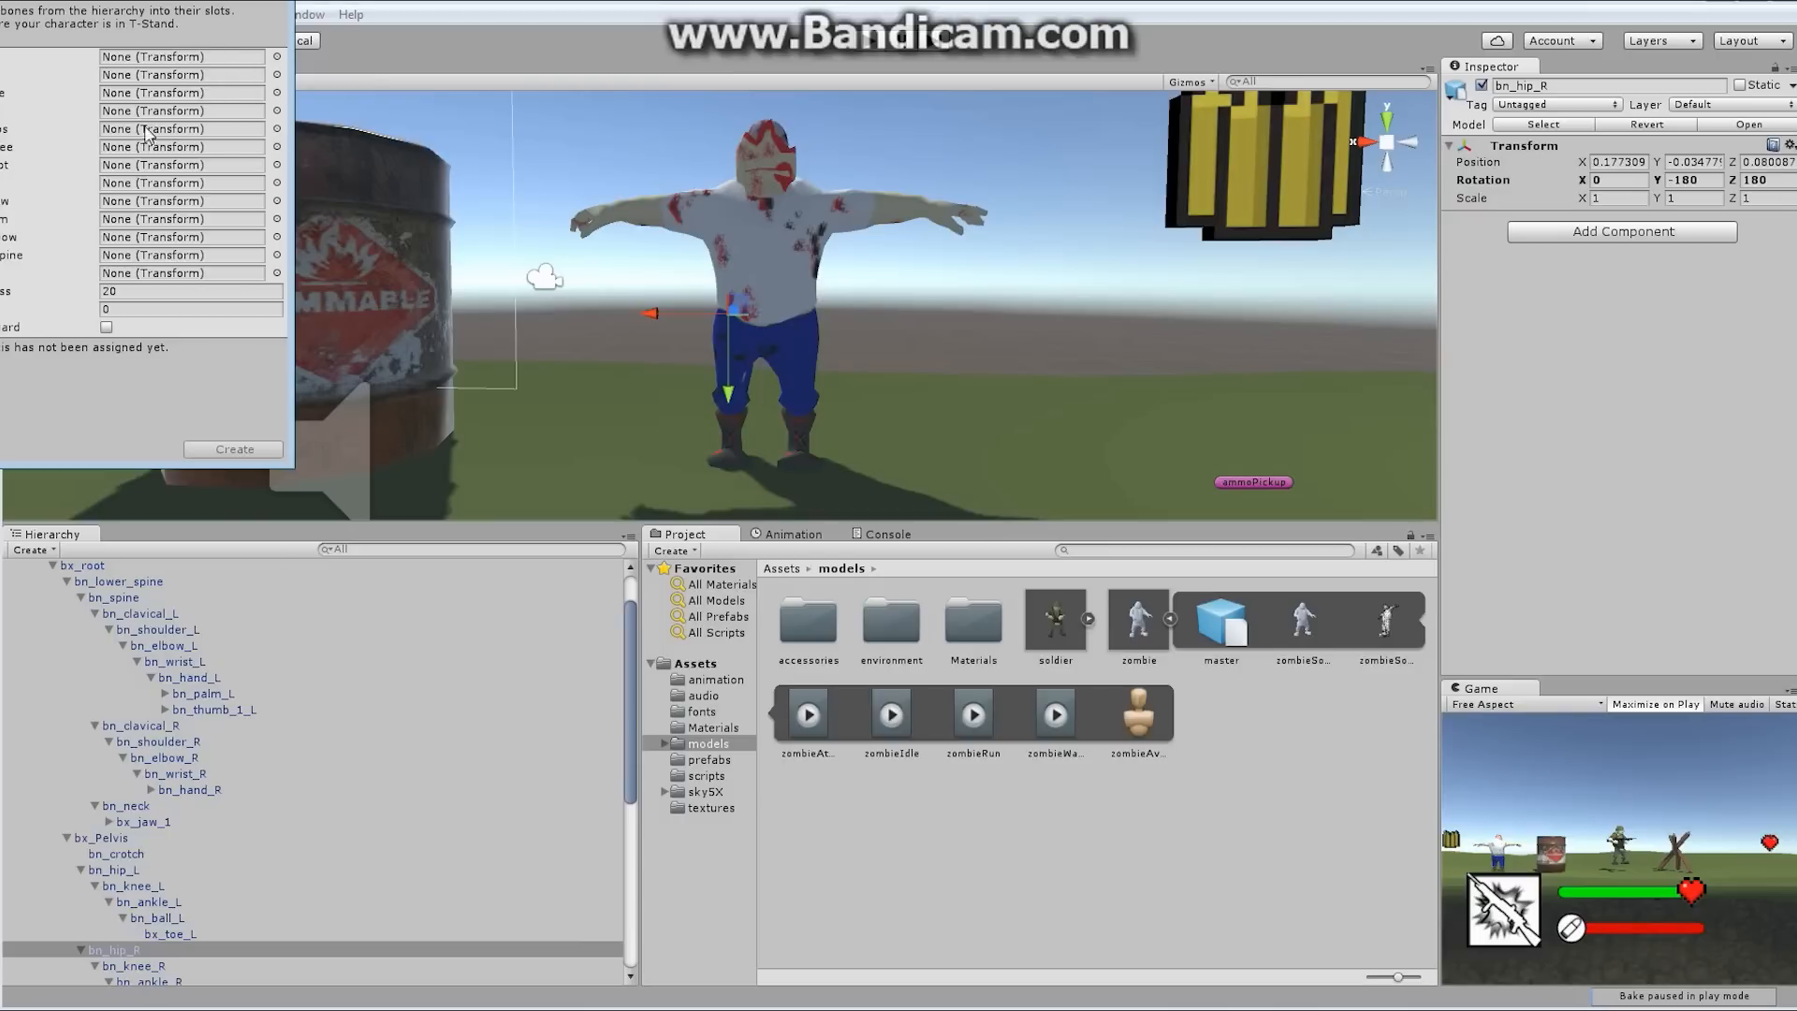
mouse_move(341, 311)
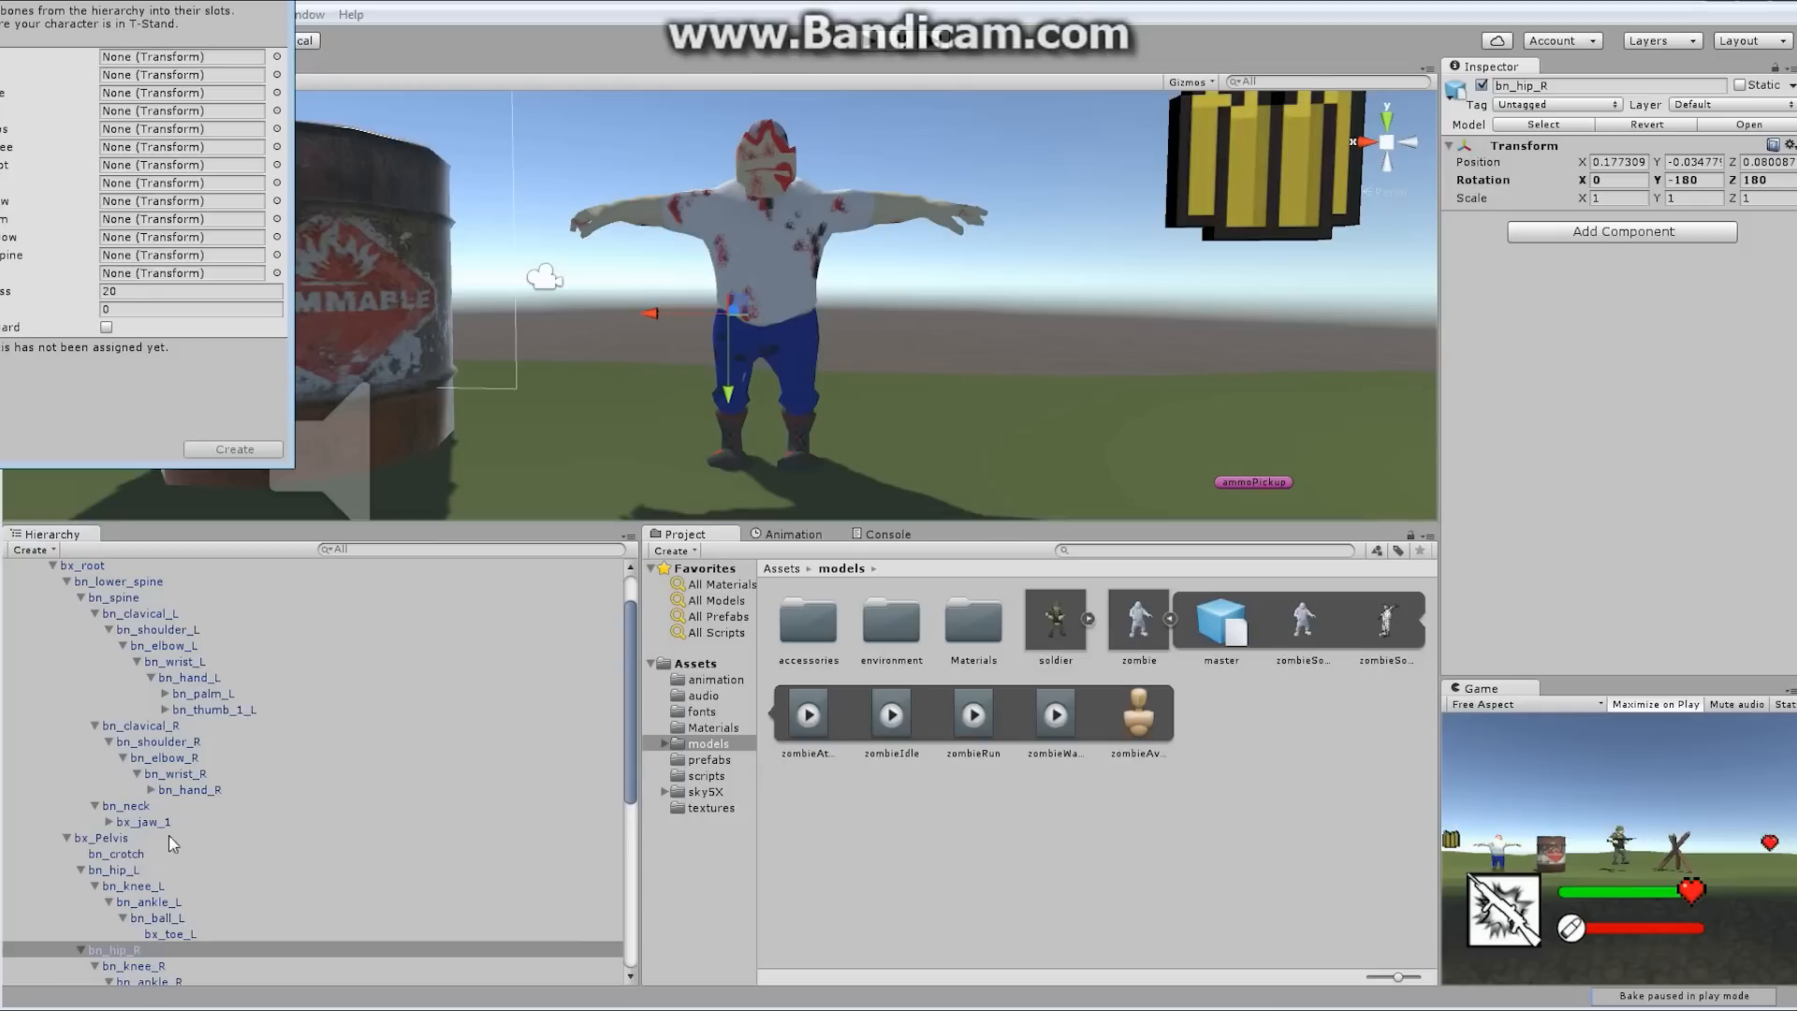
scroll(up, 3)
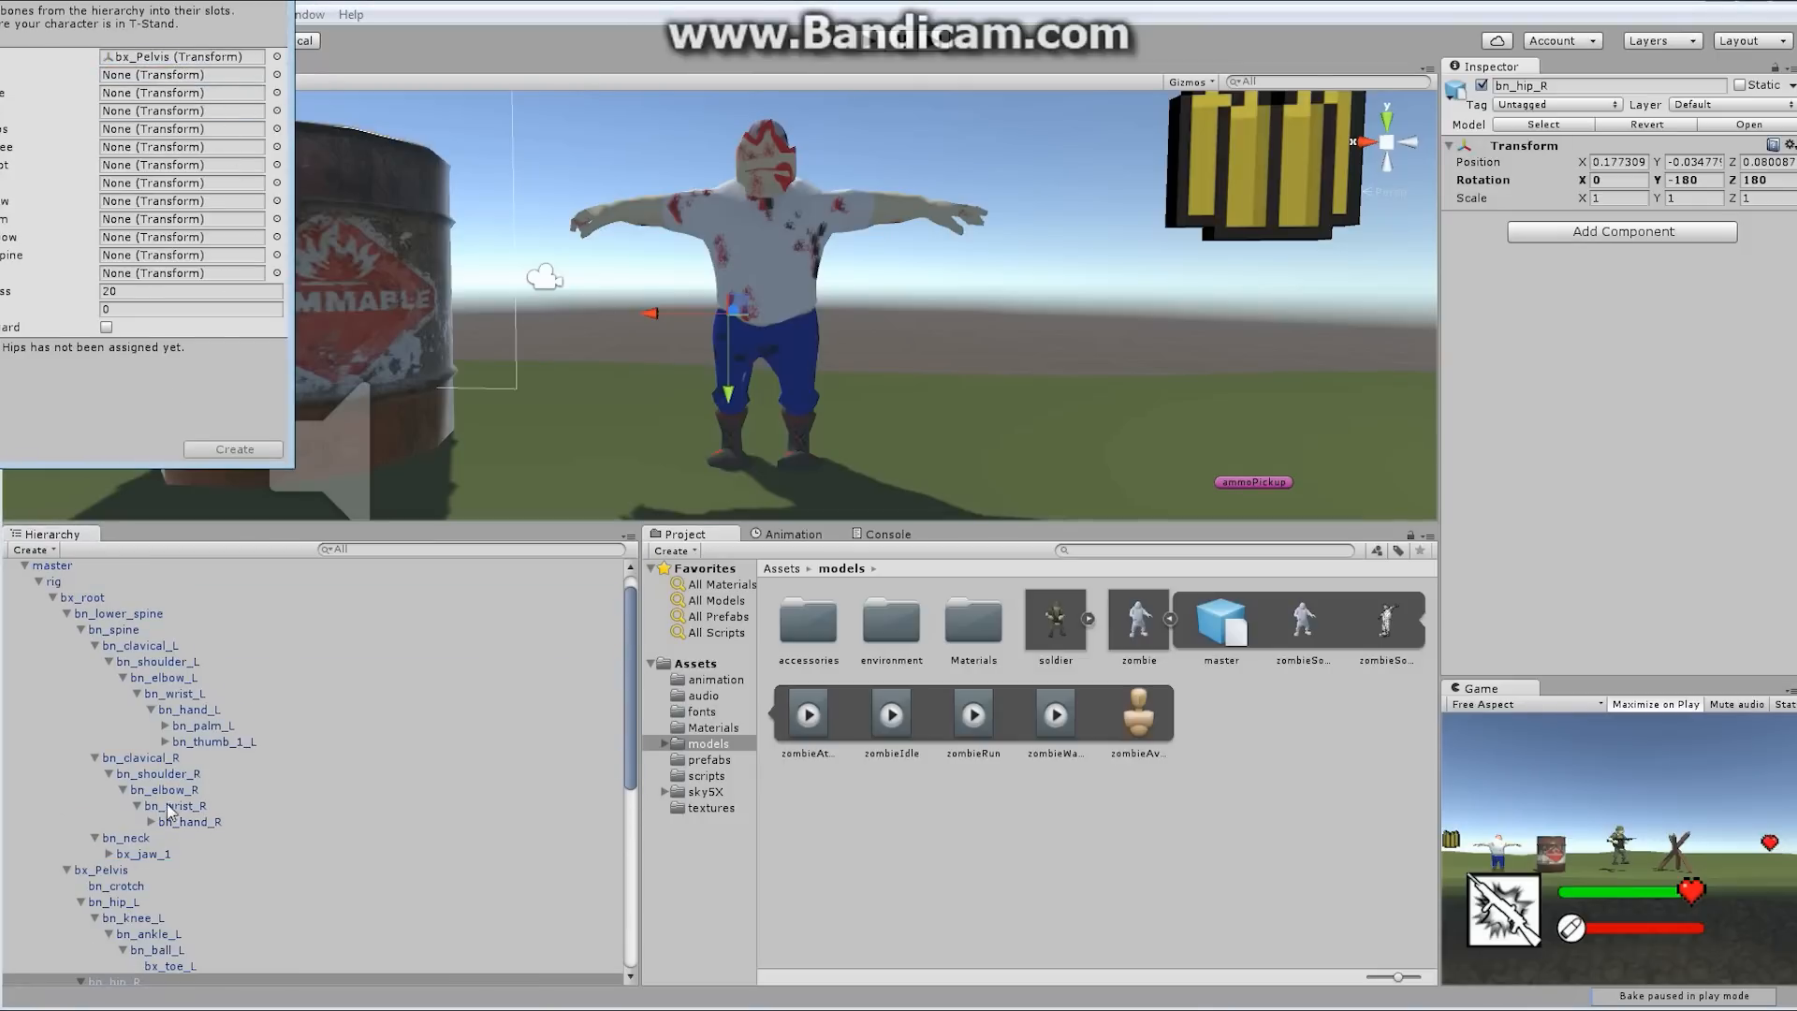
mouse_move(225, 777)
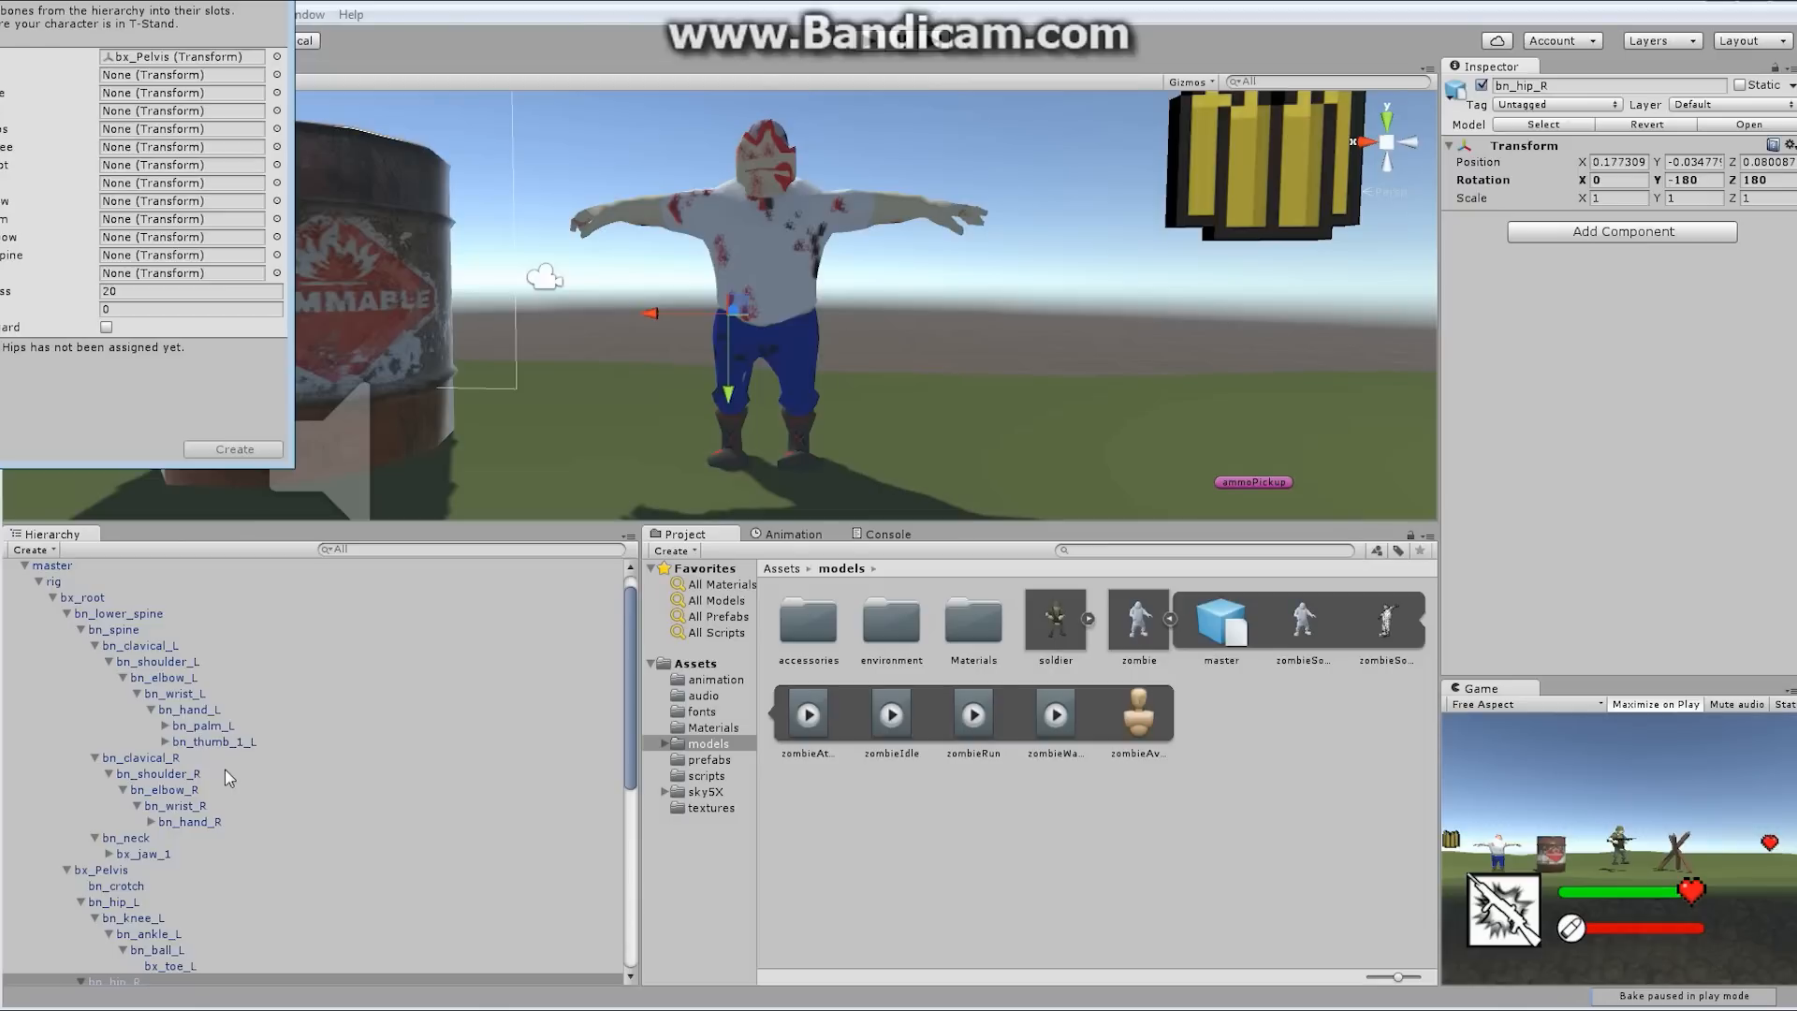
mouse_move(327, 760)
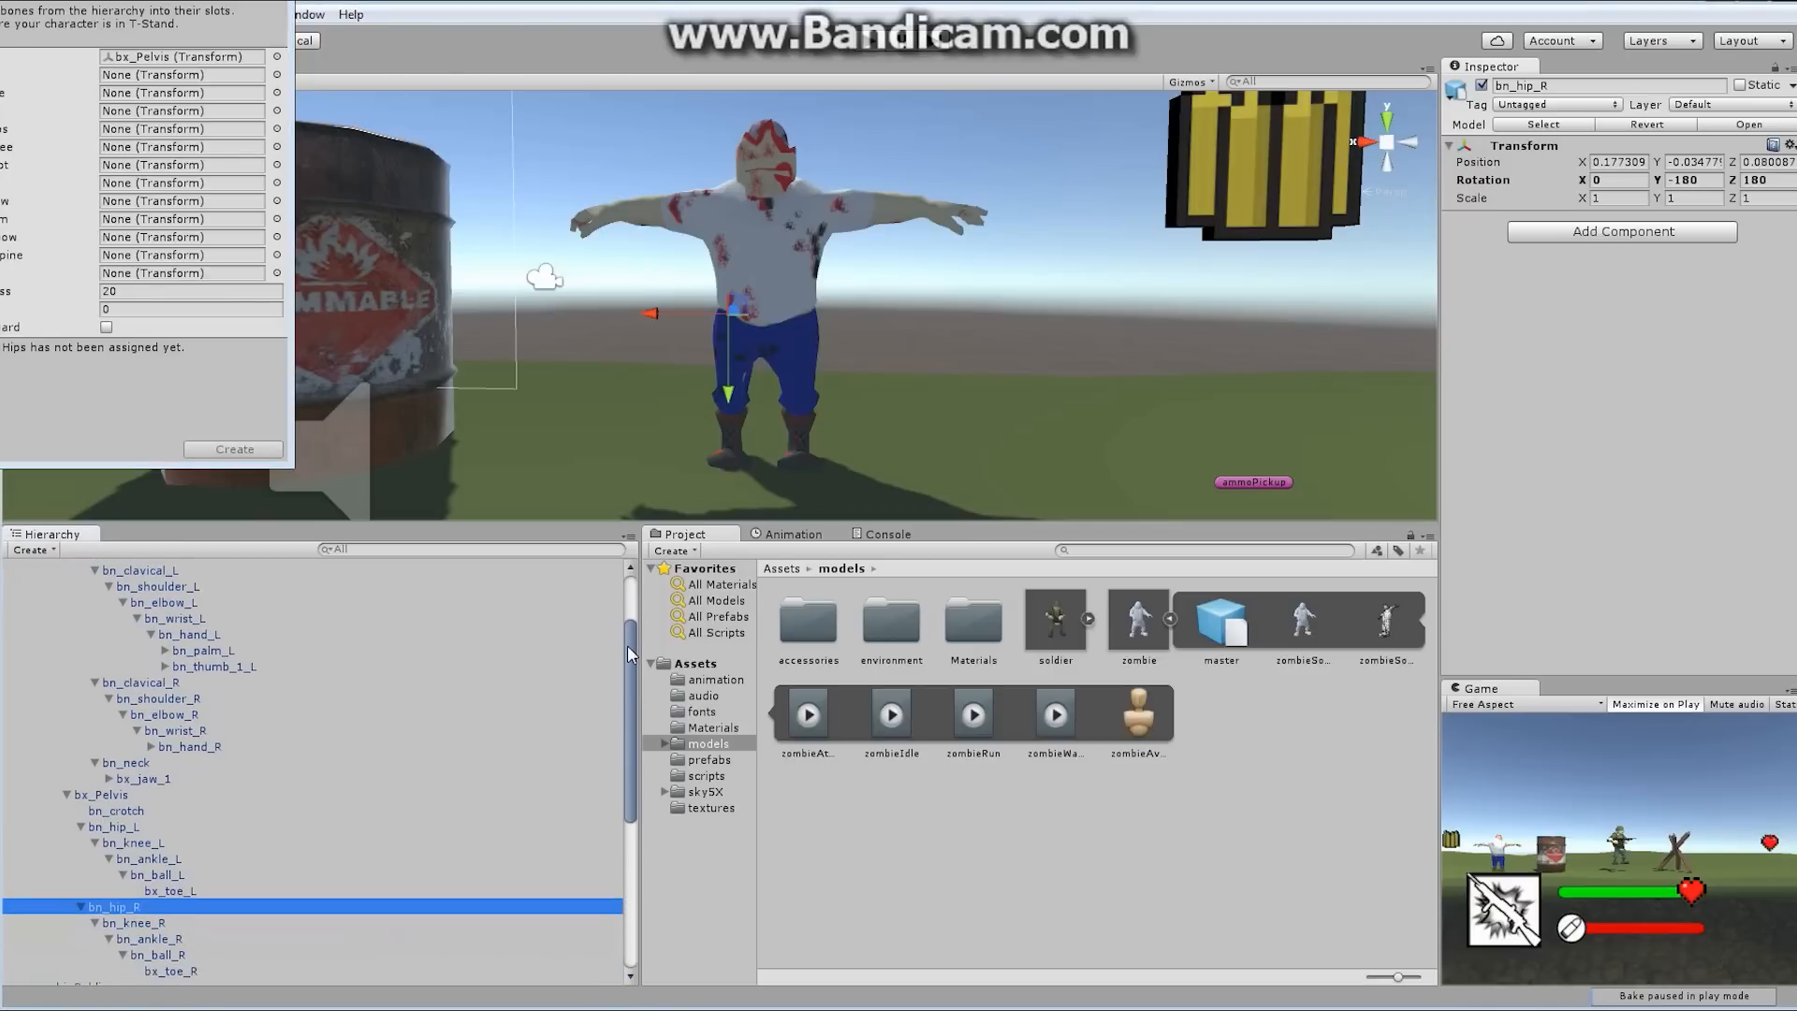
mouse_move(162, 812)
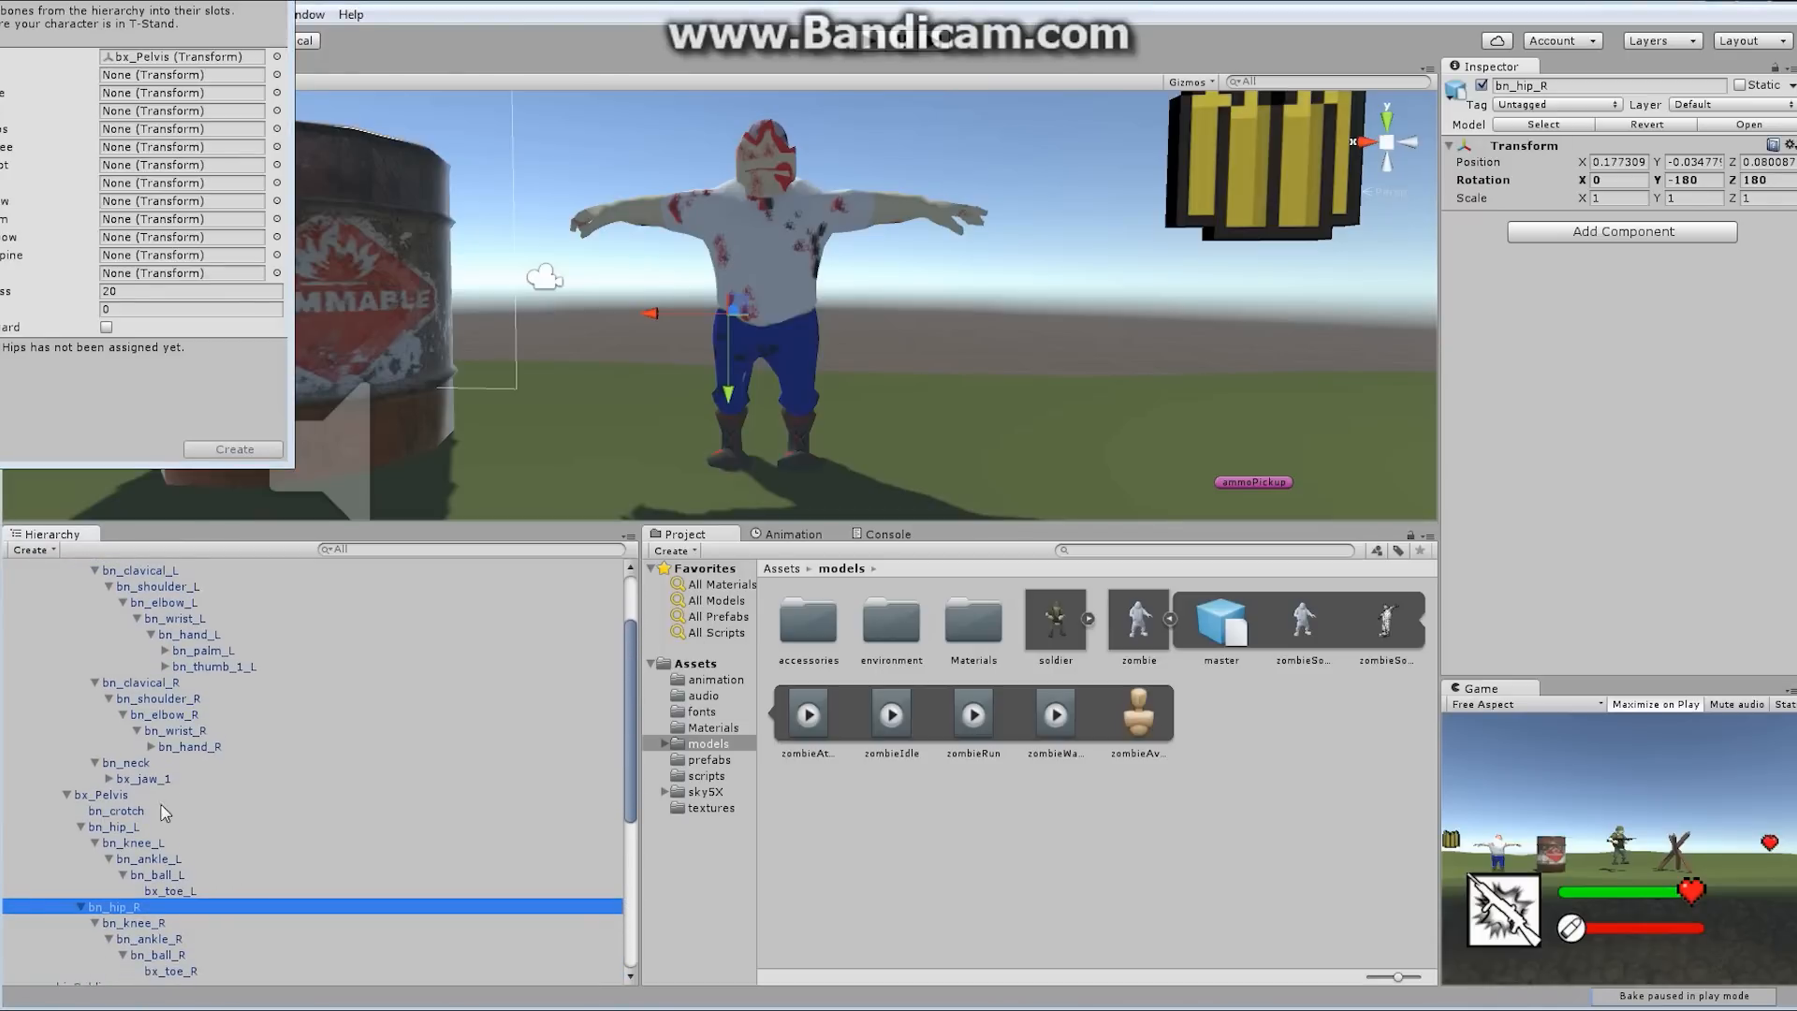
click(113, 826)
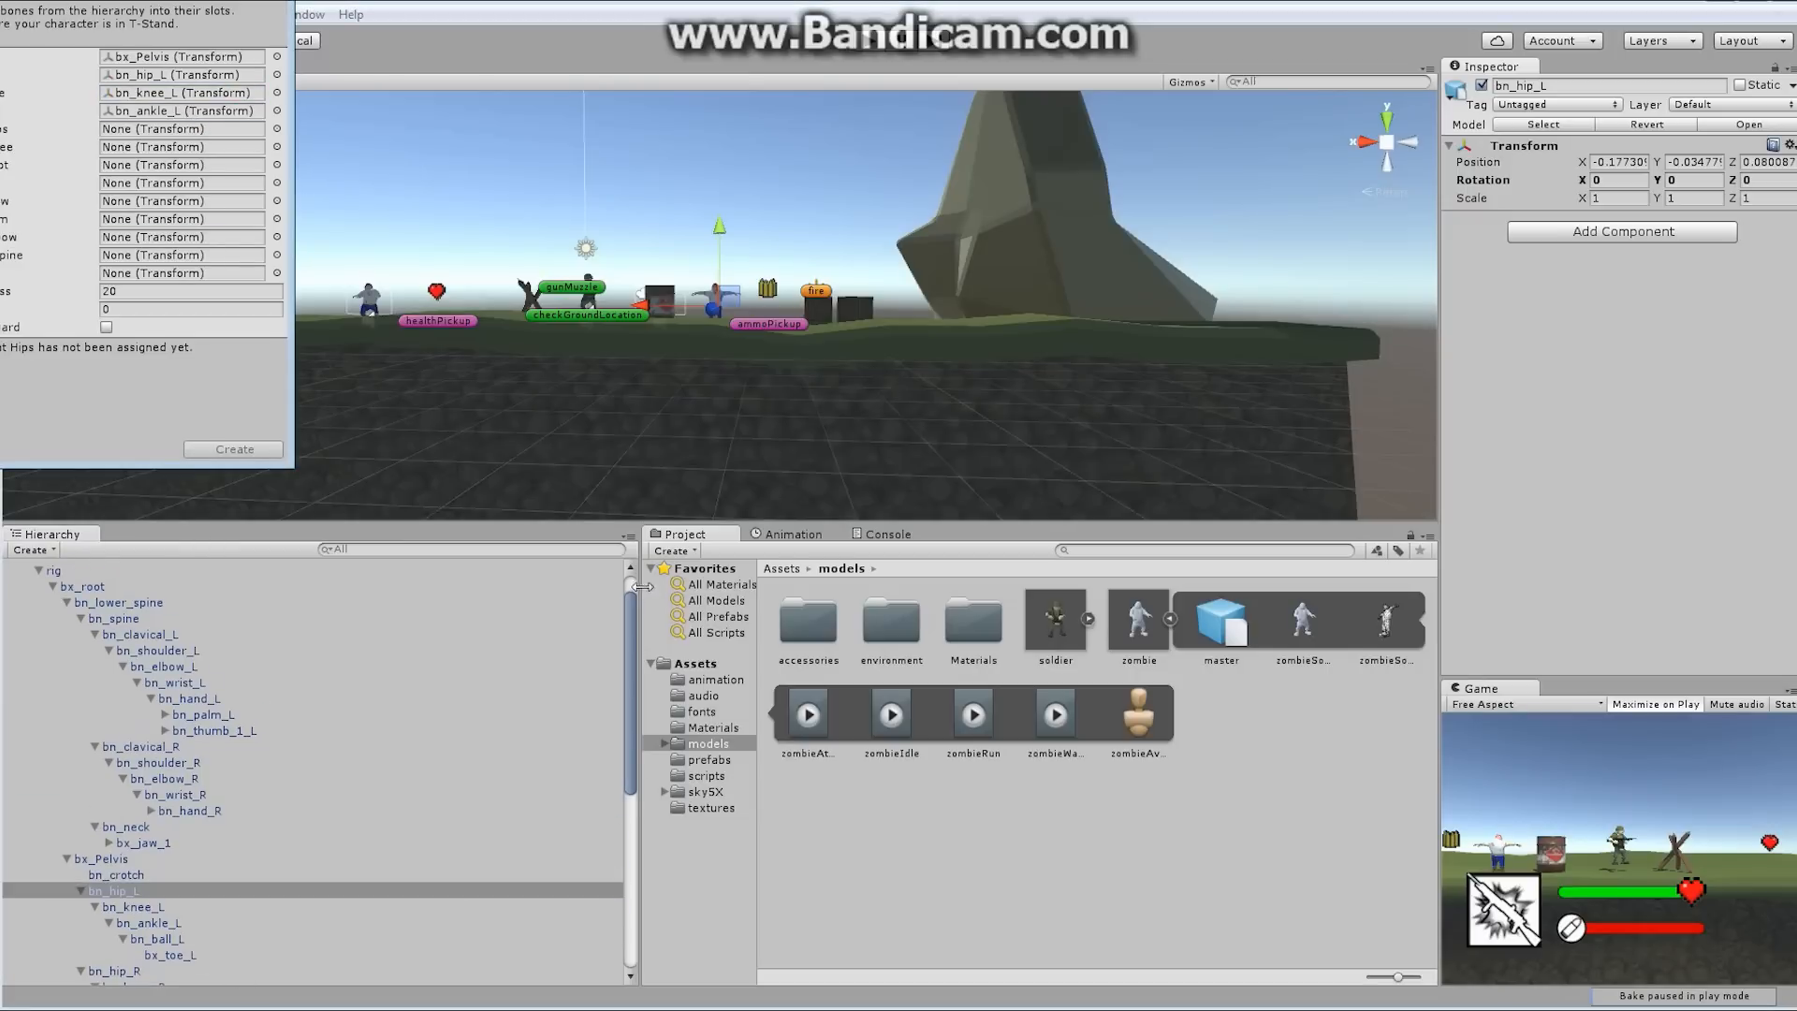
scroll(down, 3)
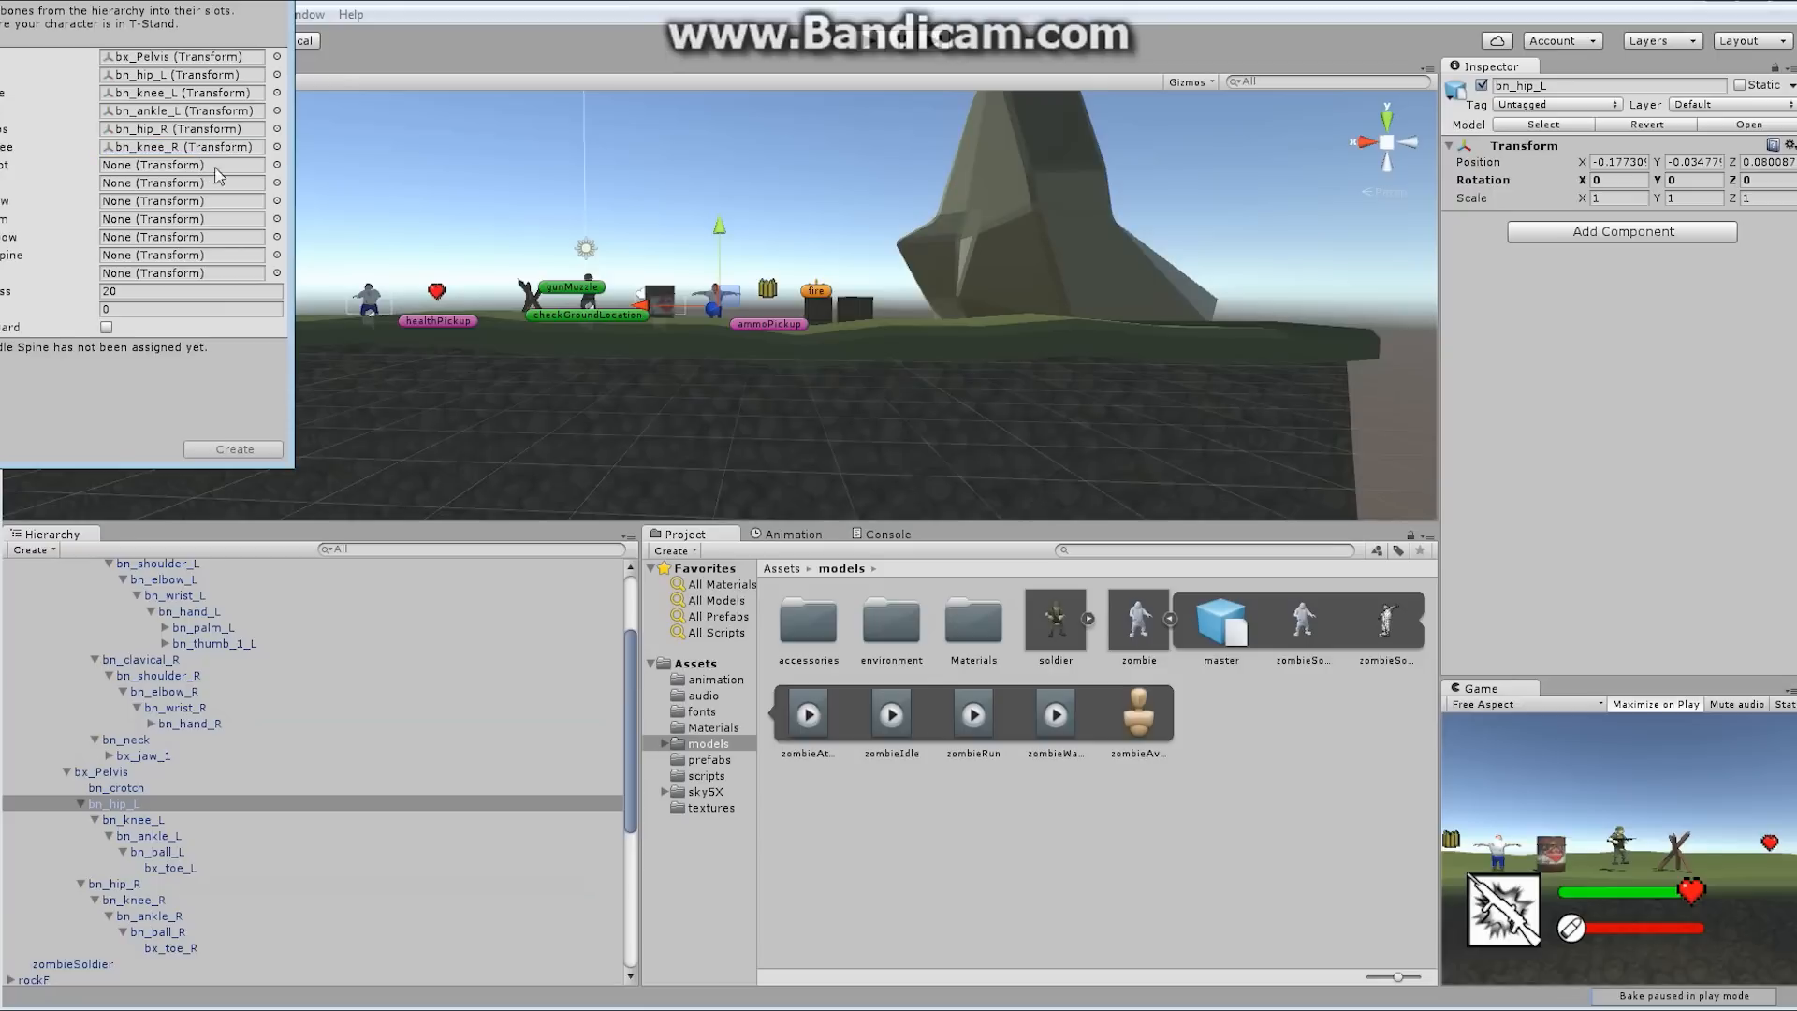
click(177, 164)
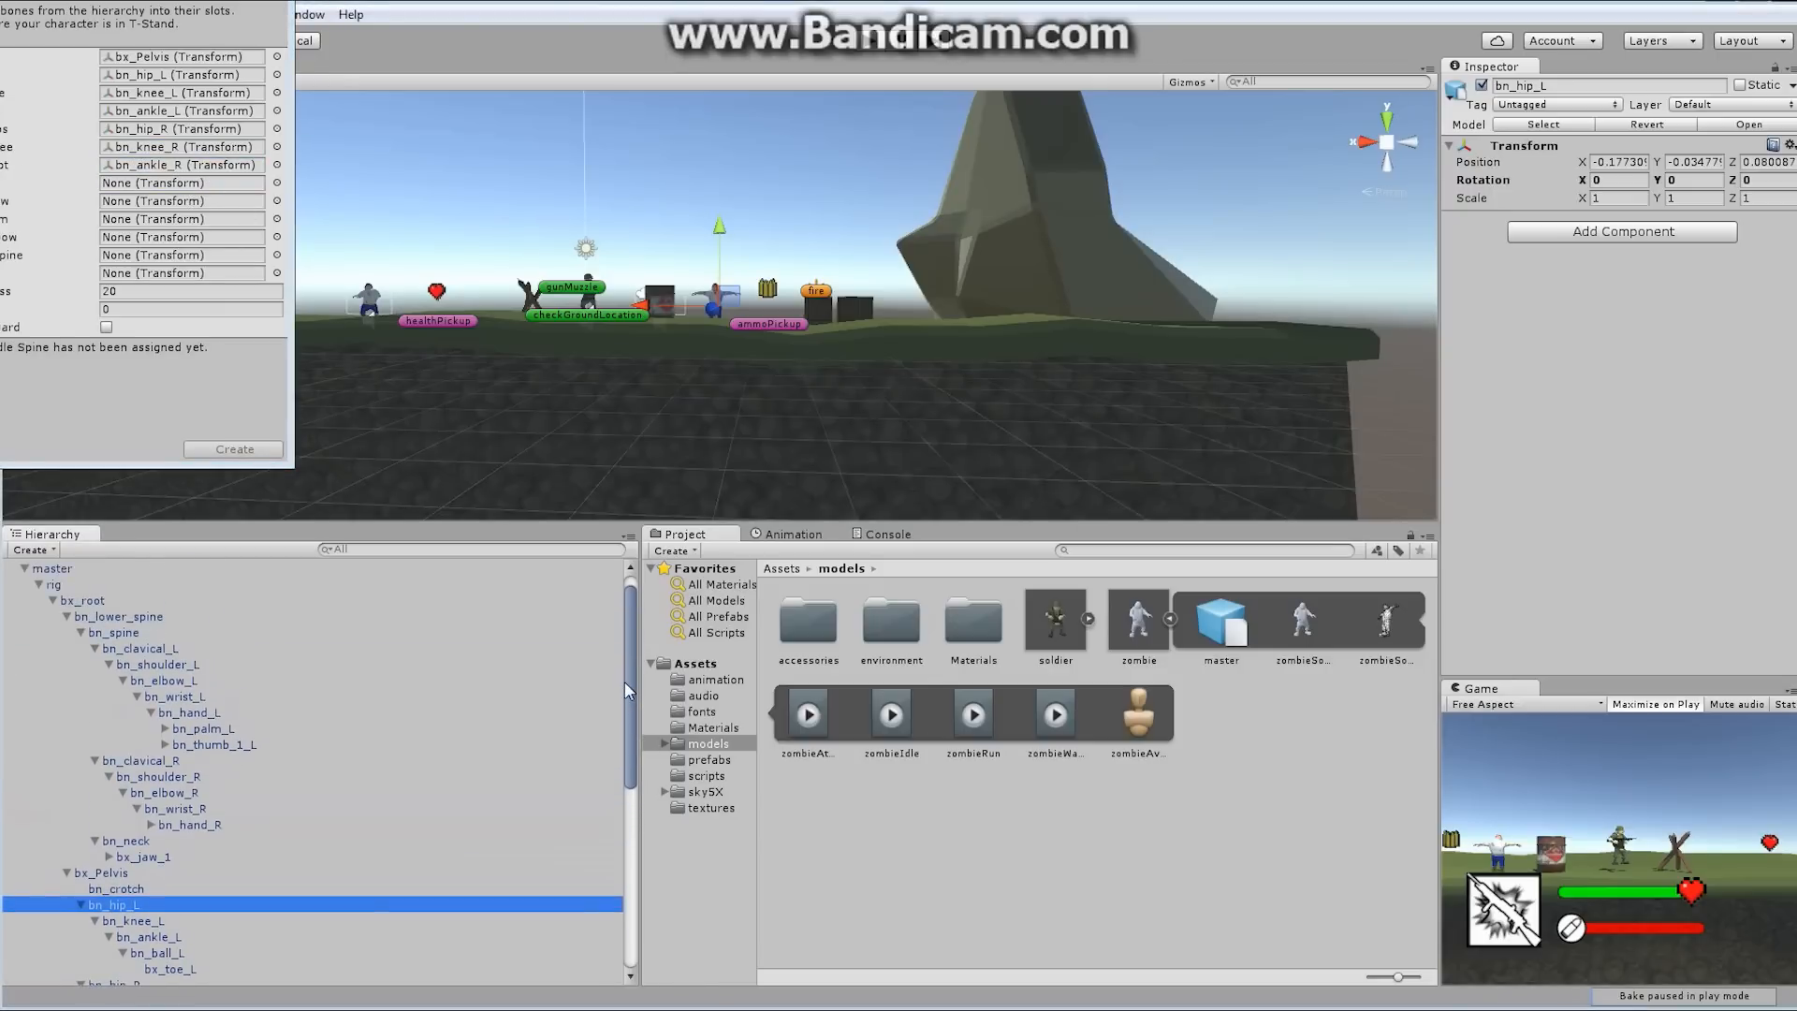
mouse_move(255, 822)
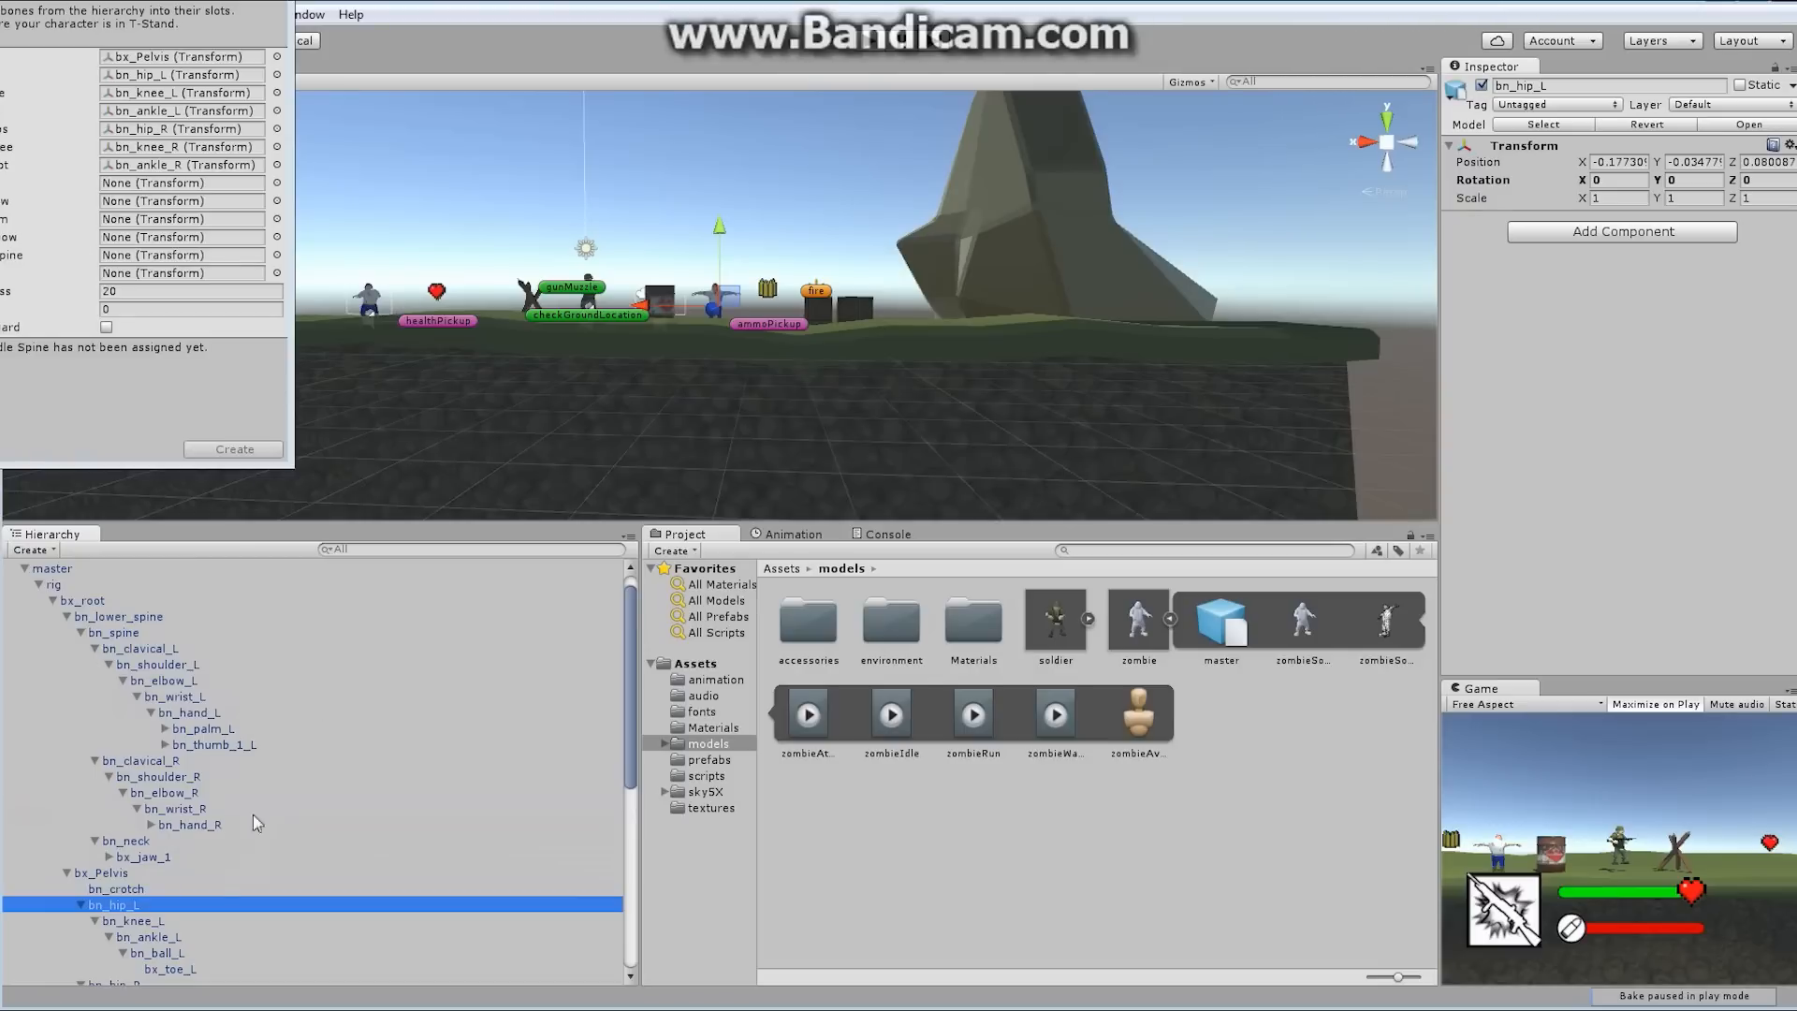
mouse_move(221, 715)
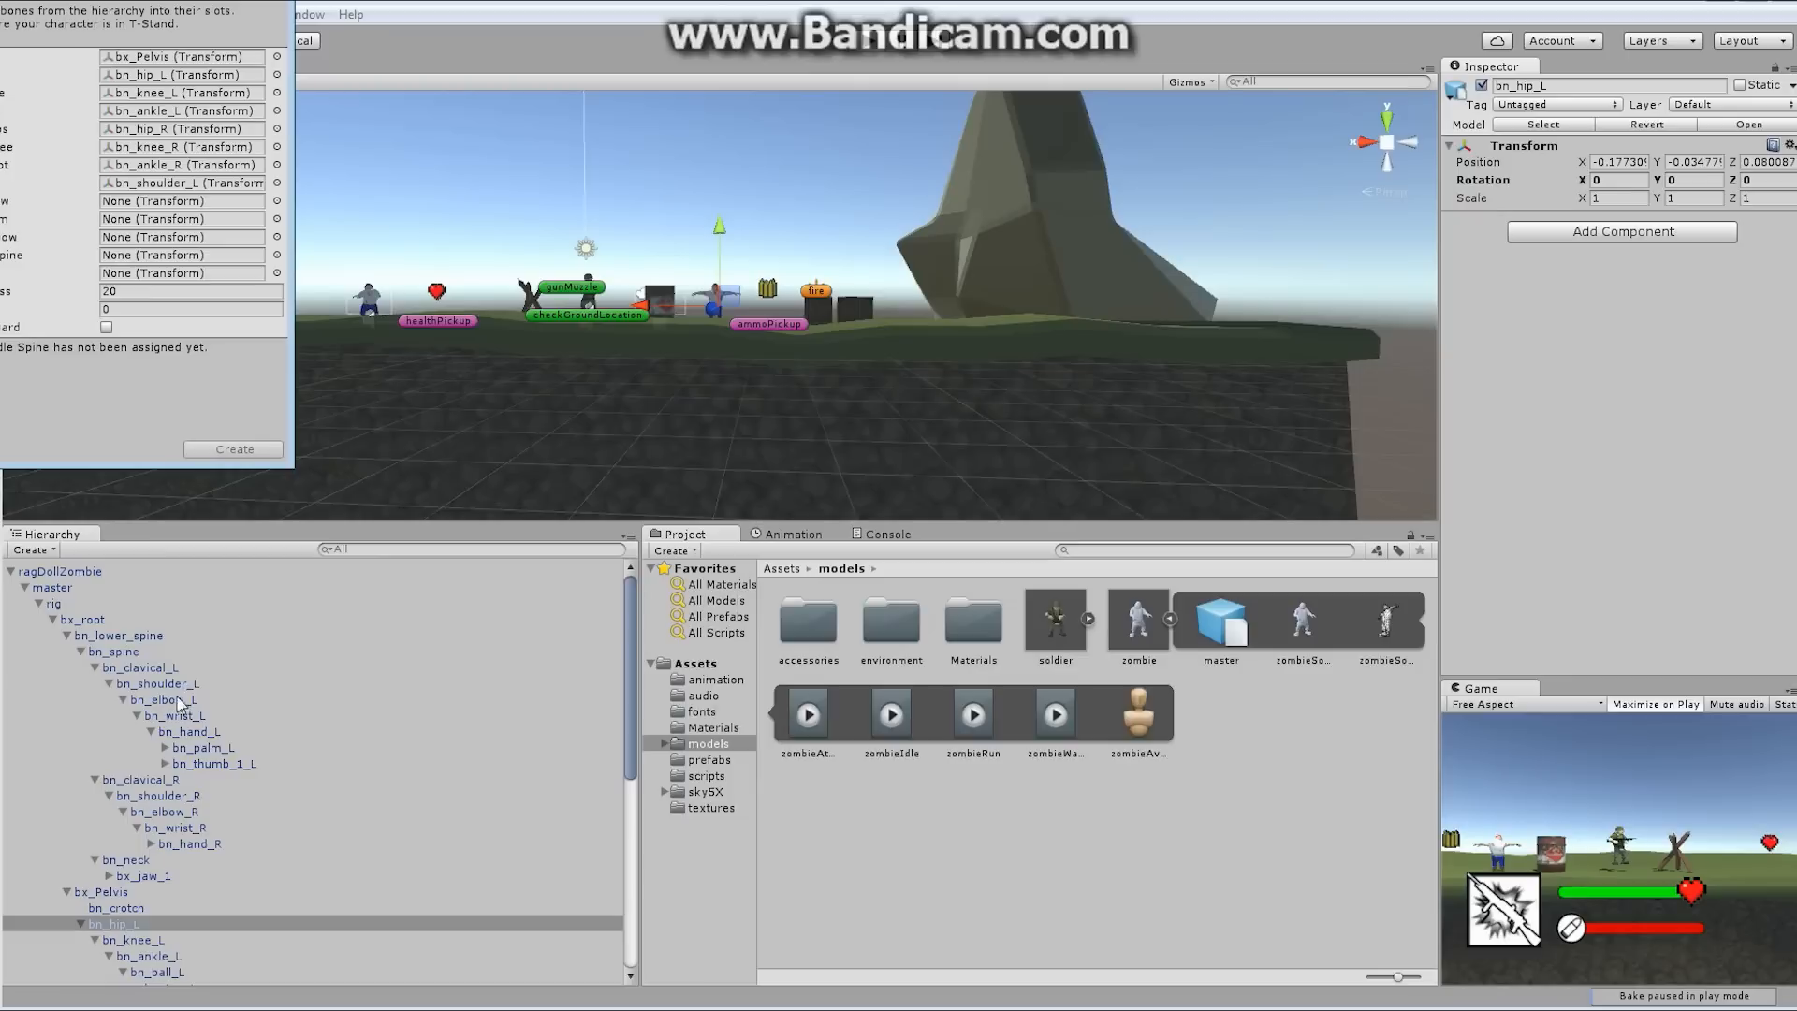
click(173, 201)
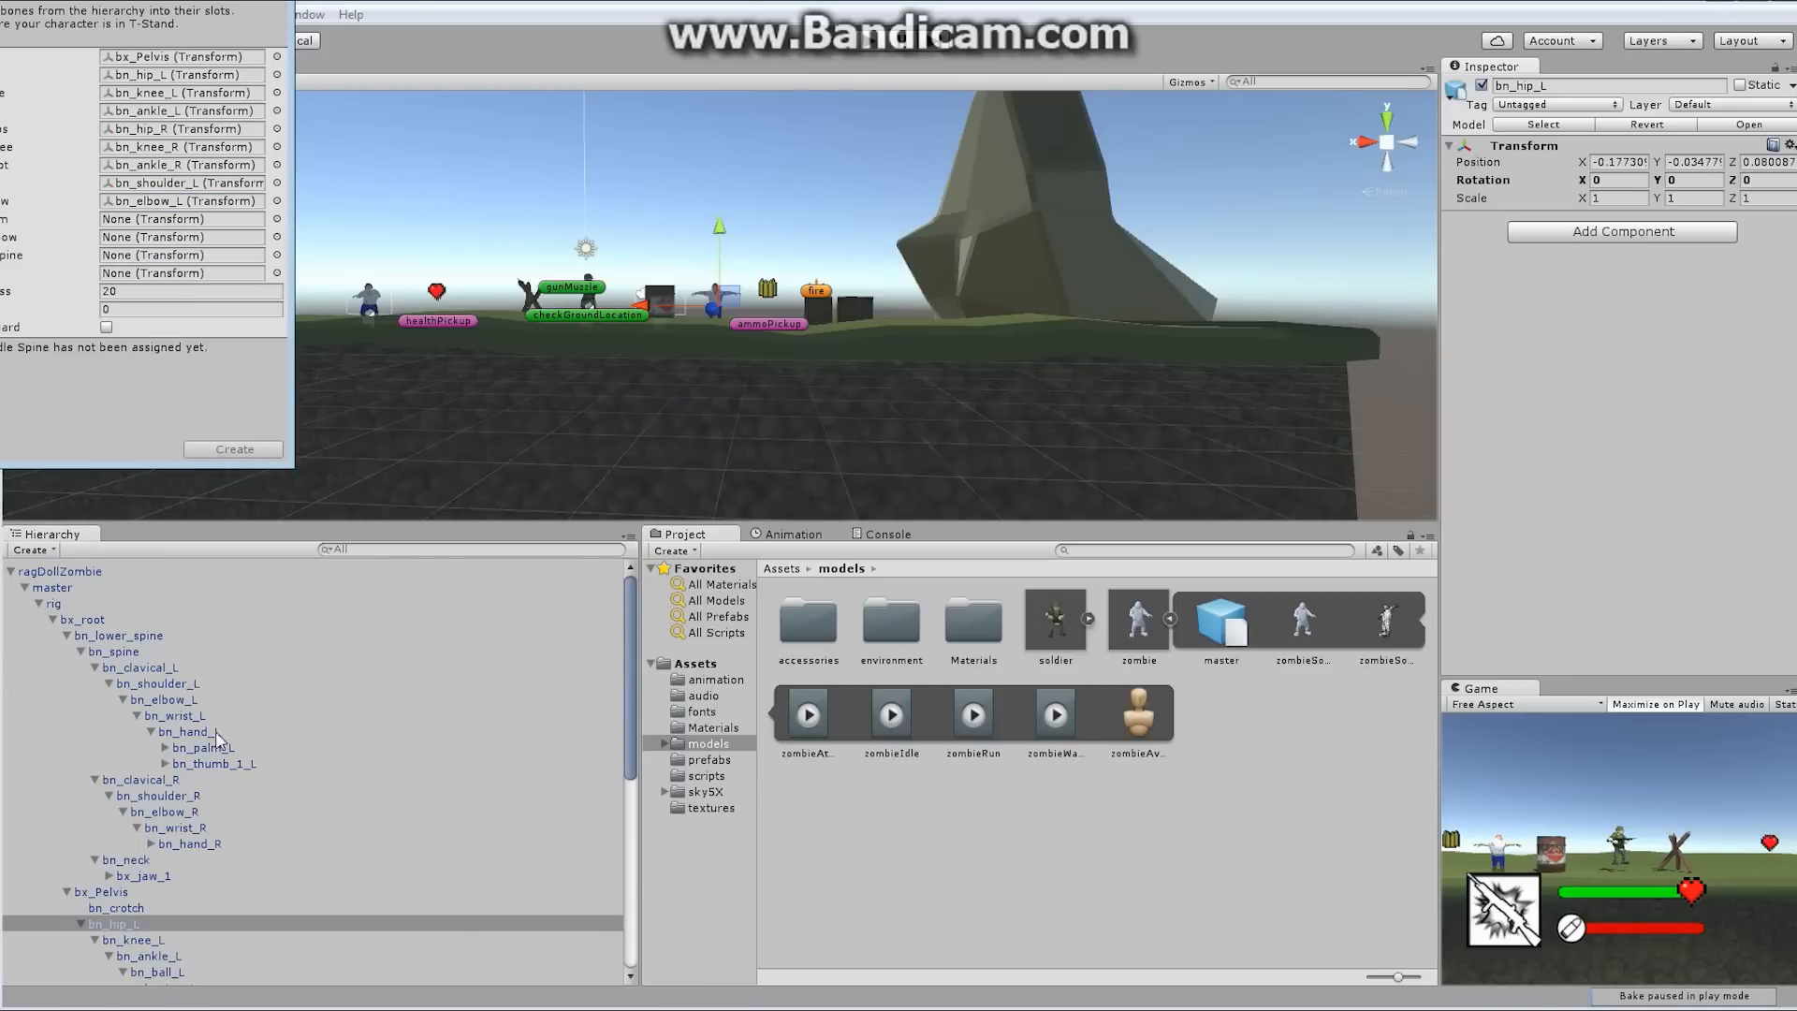
mouse_move(160, 703)
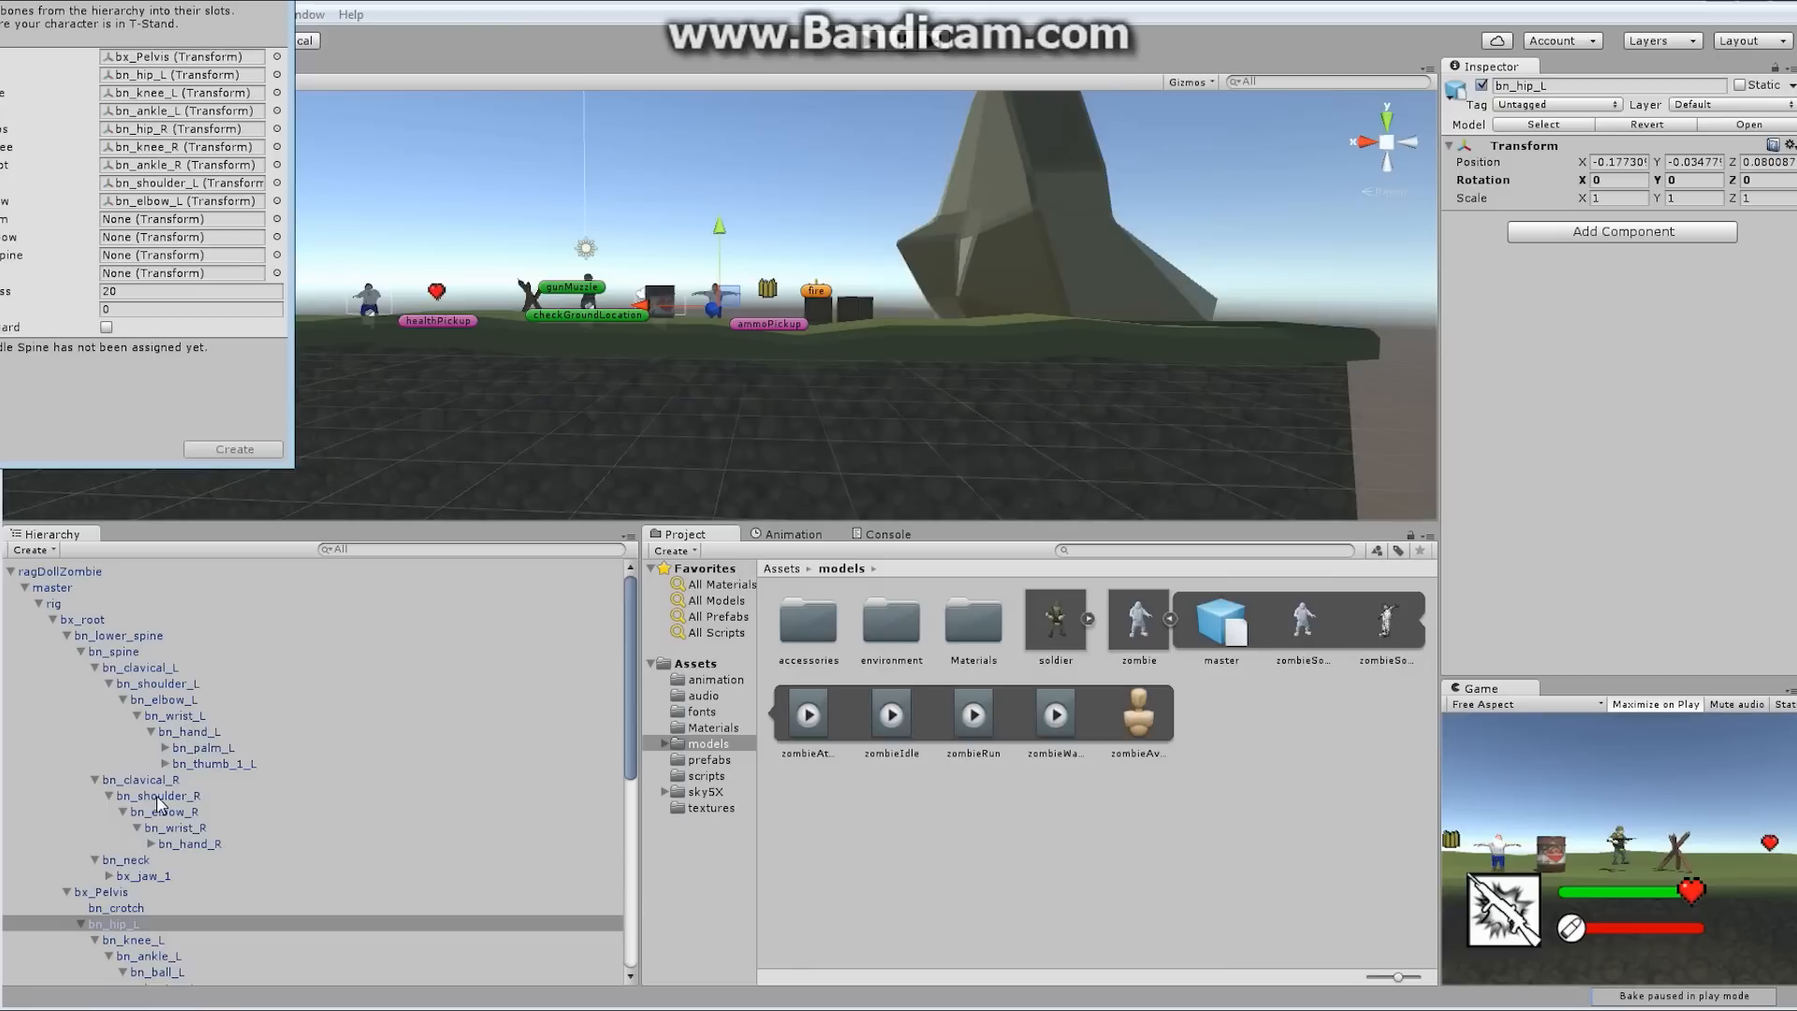
click(181, 236)
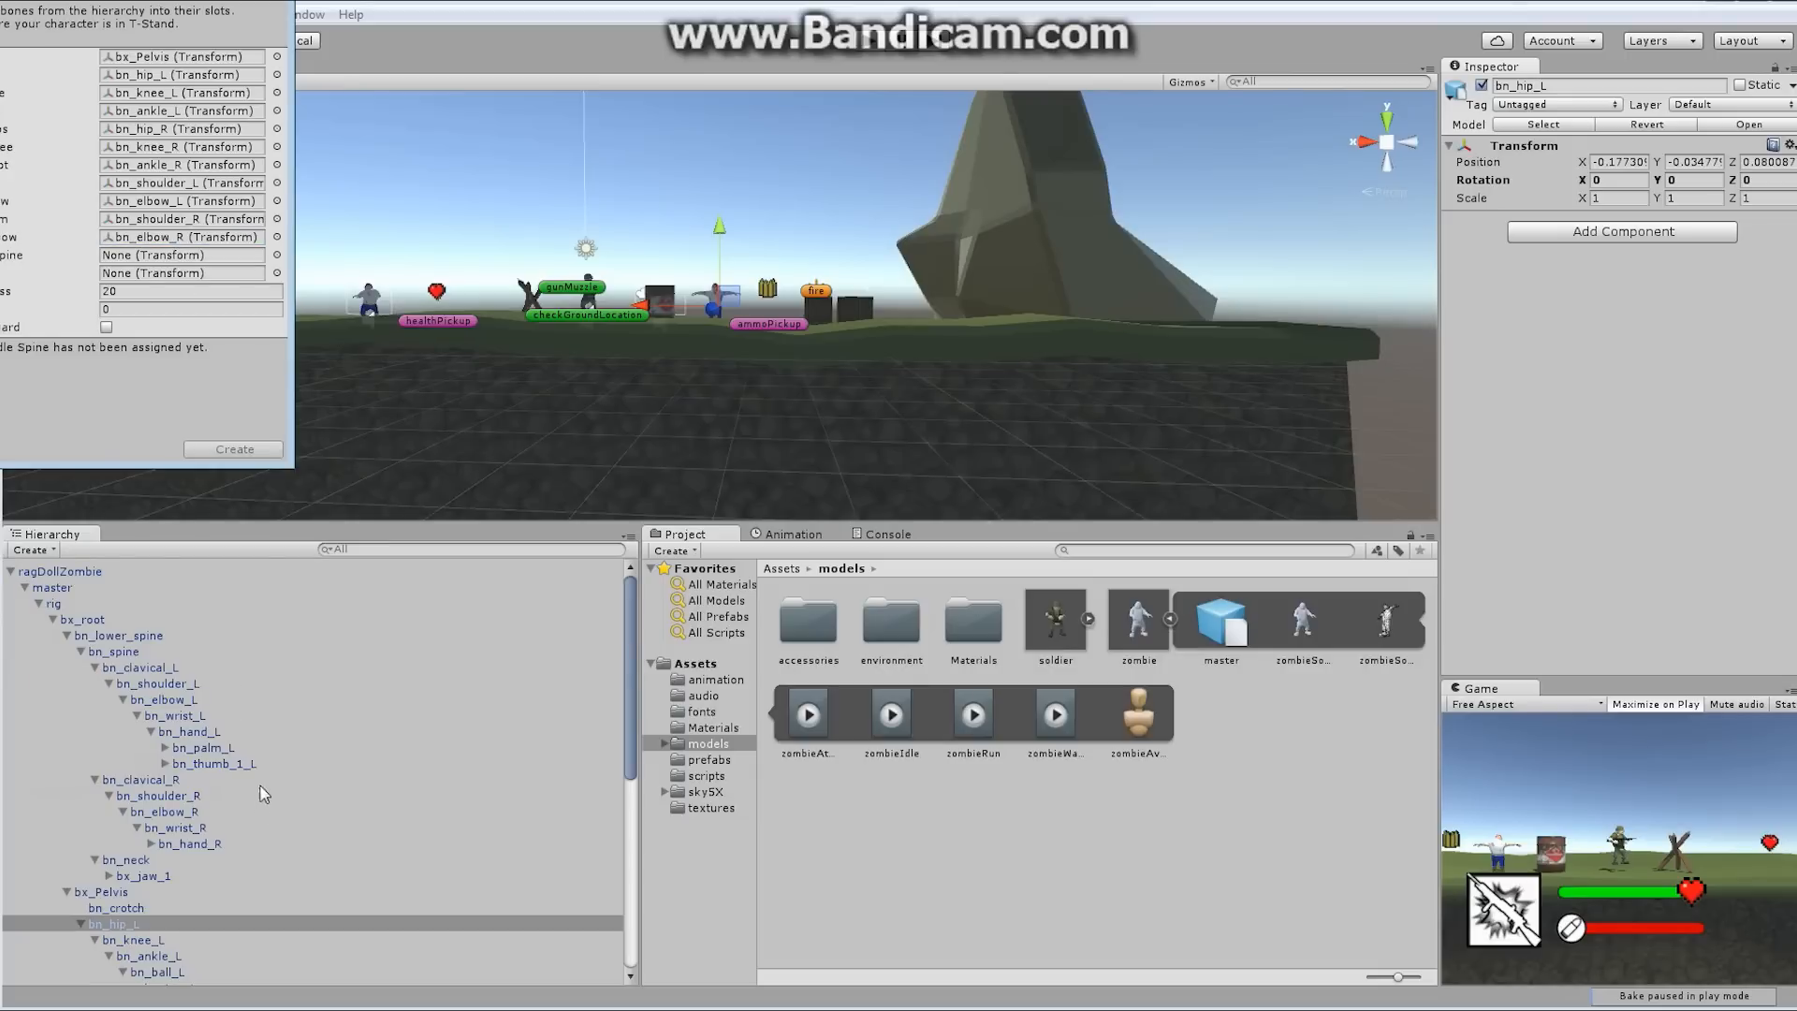
mouse_move(135, 669)
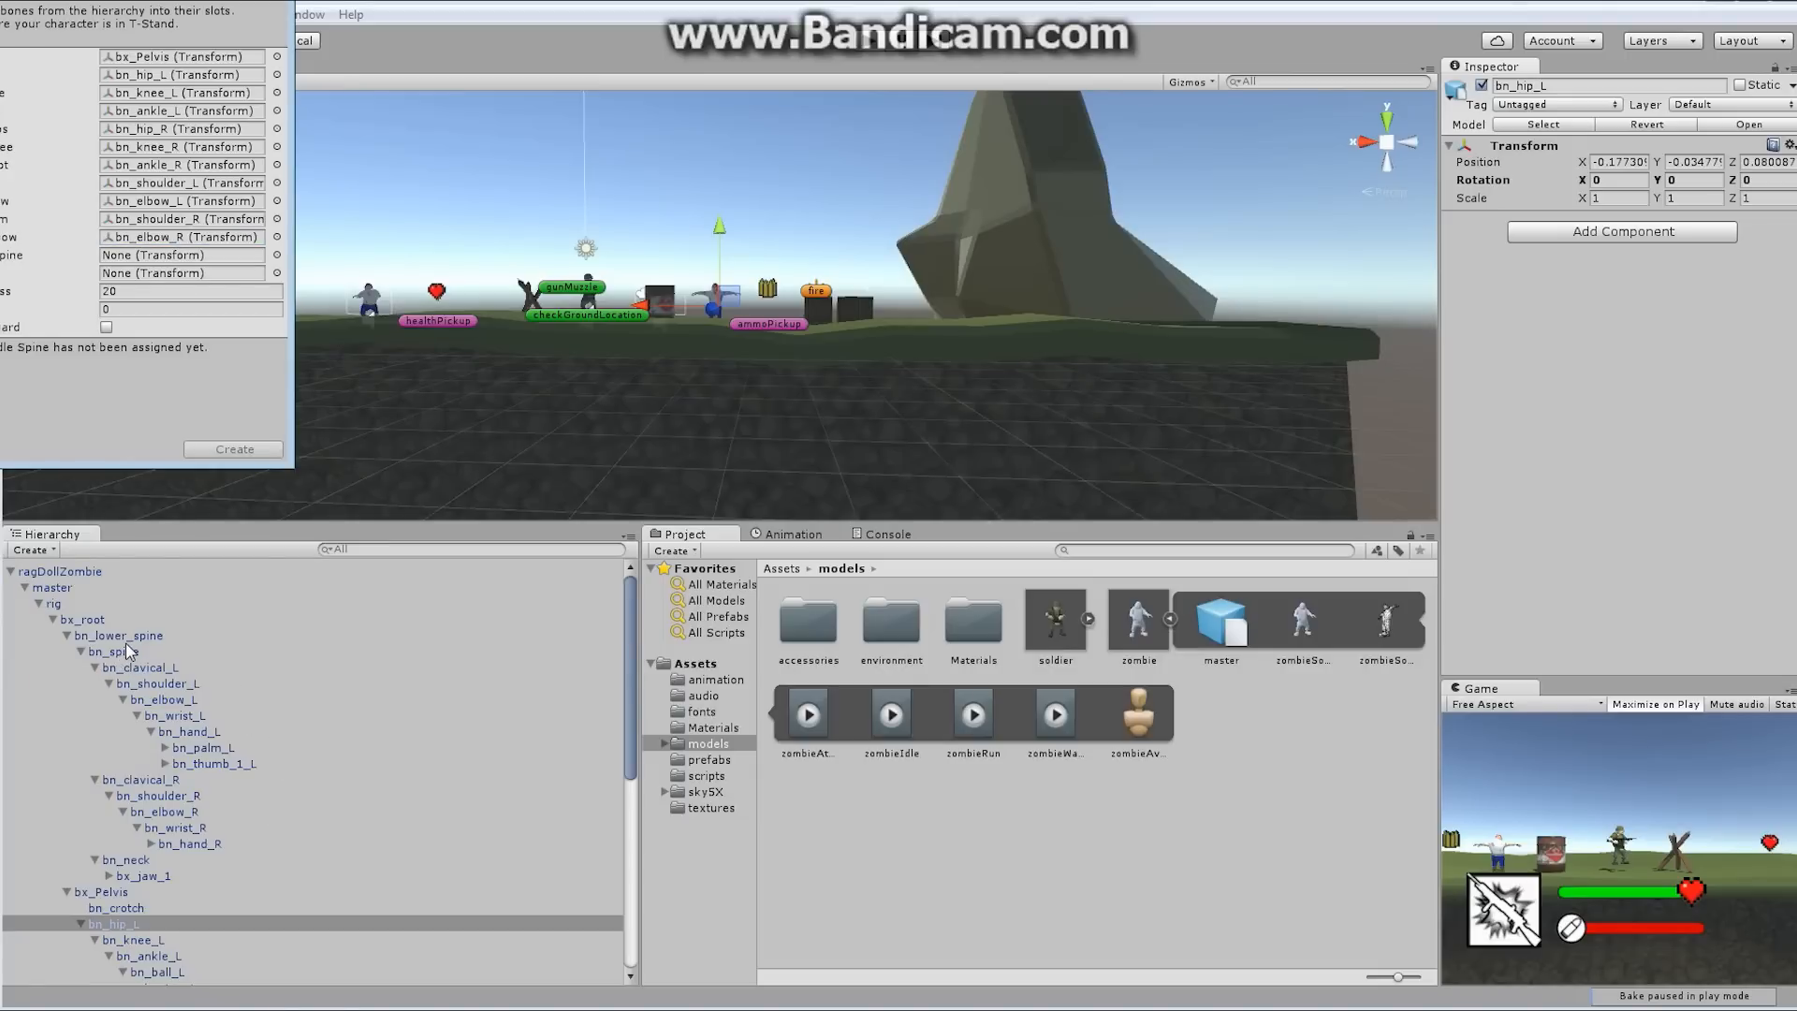
click(119, 635)
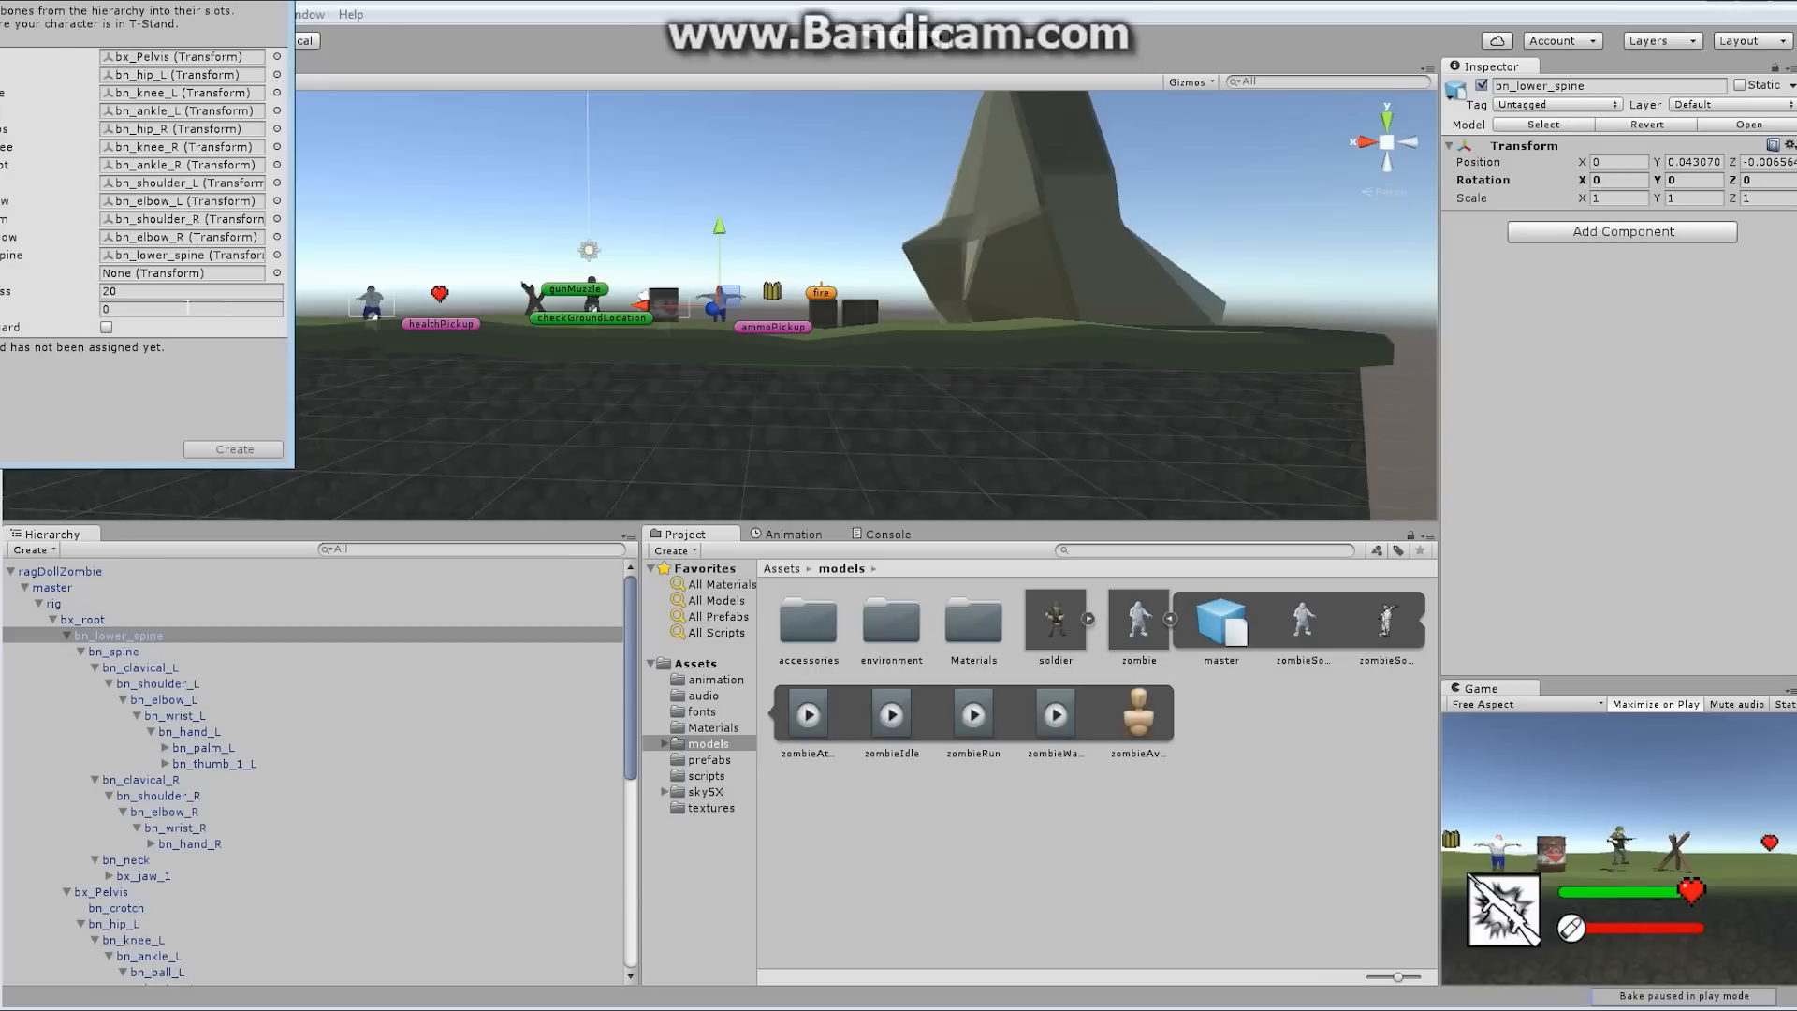
mouse_move(131, 872)
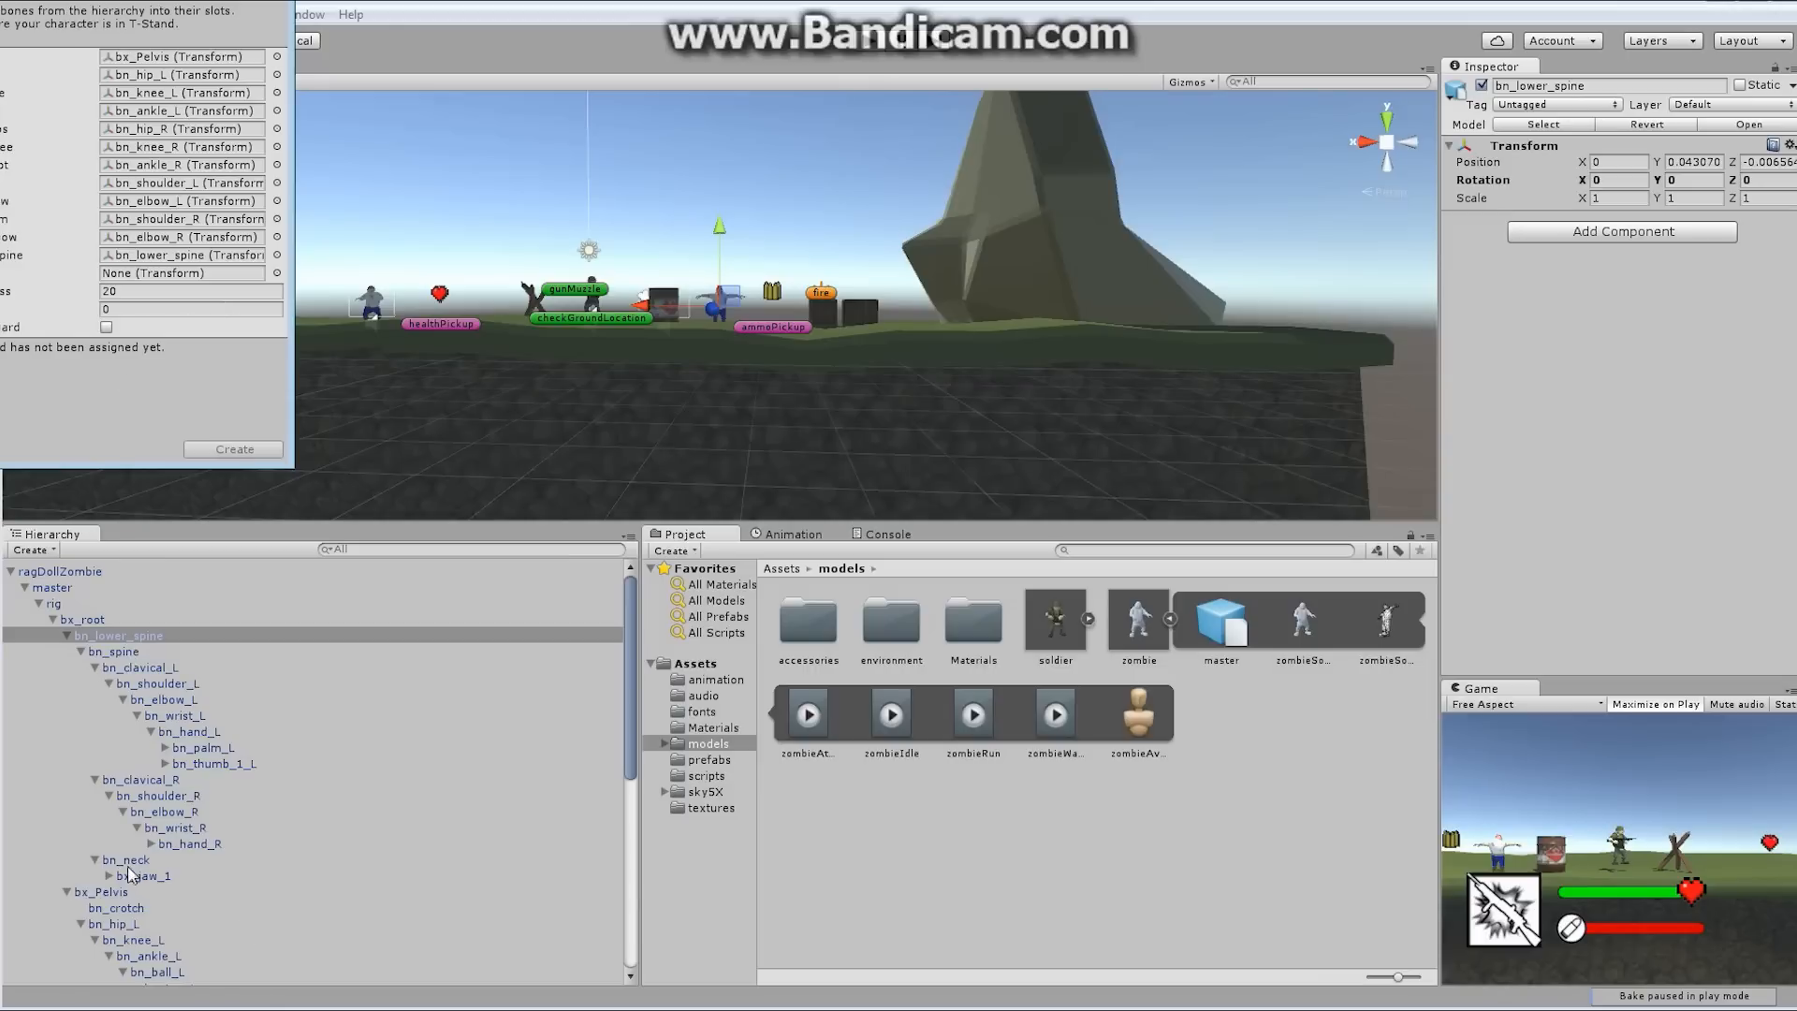
click(181, 272)
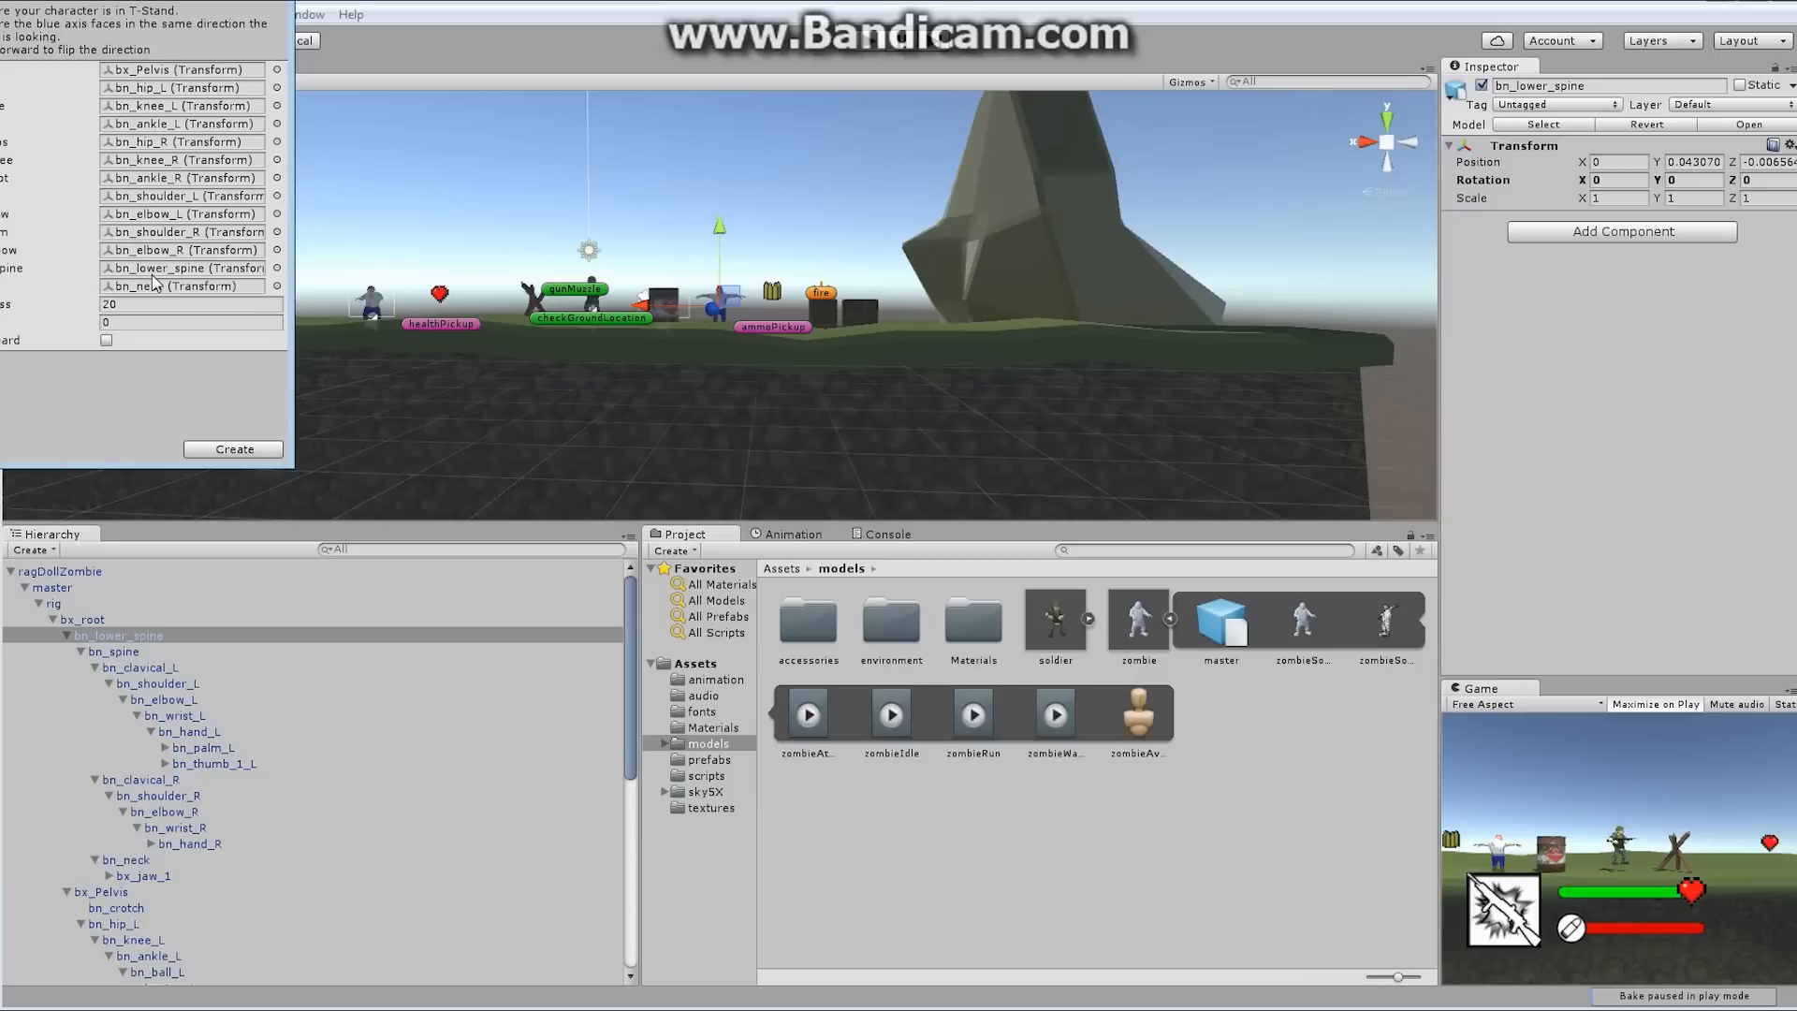
mouse_move(948, 632)
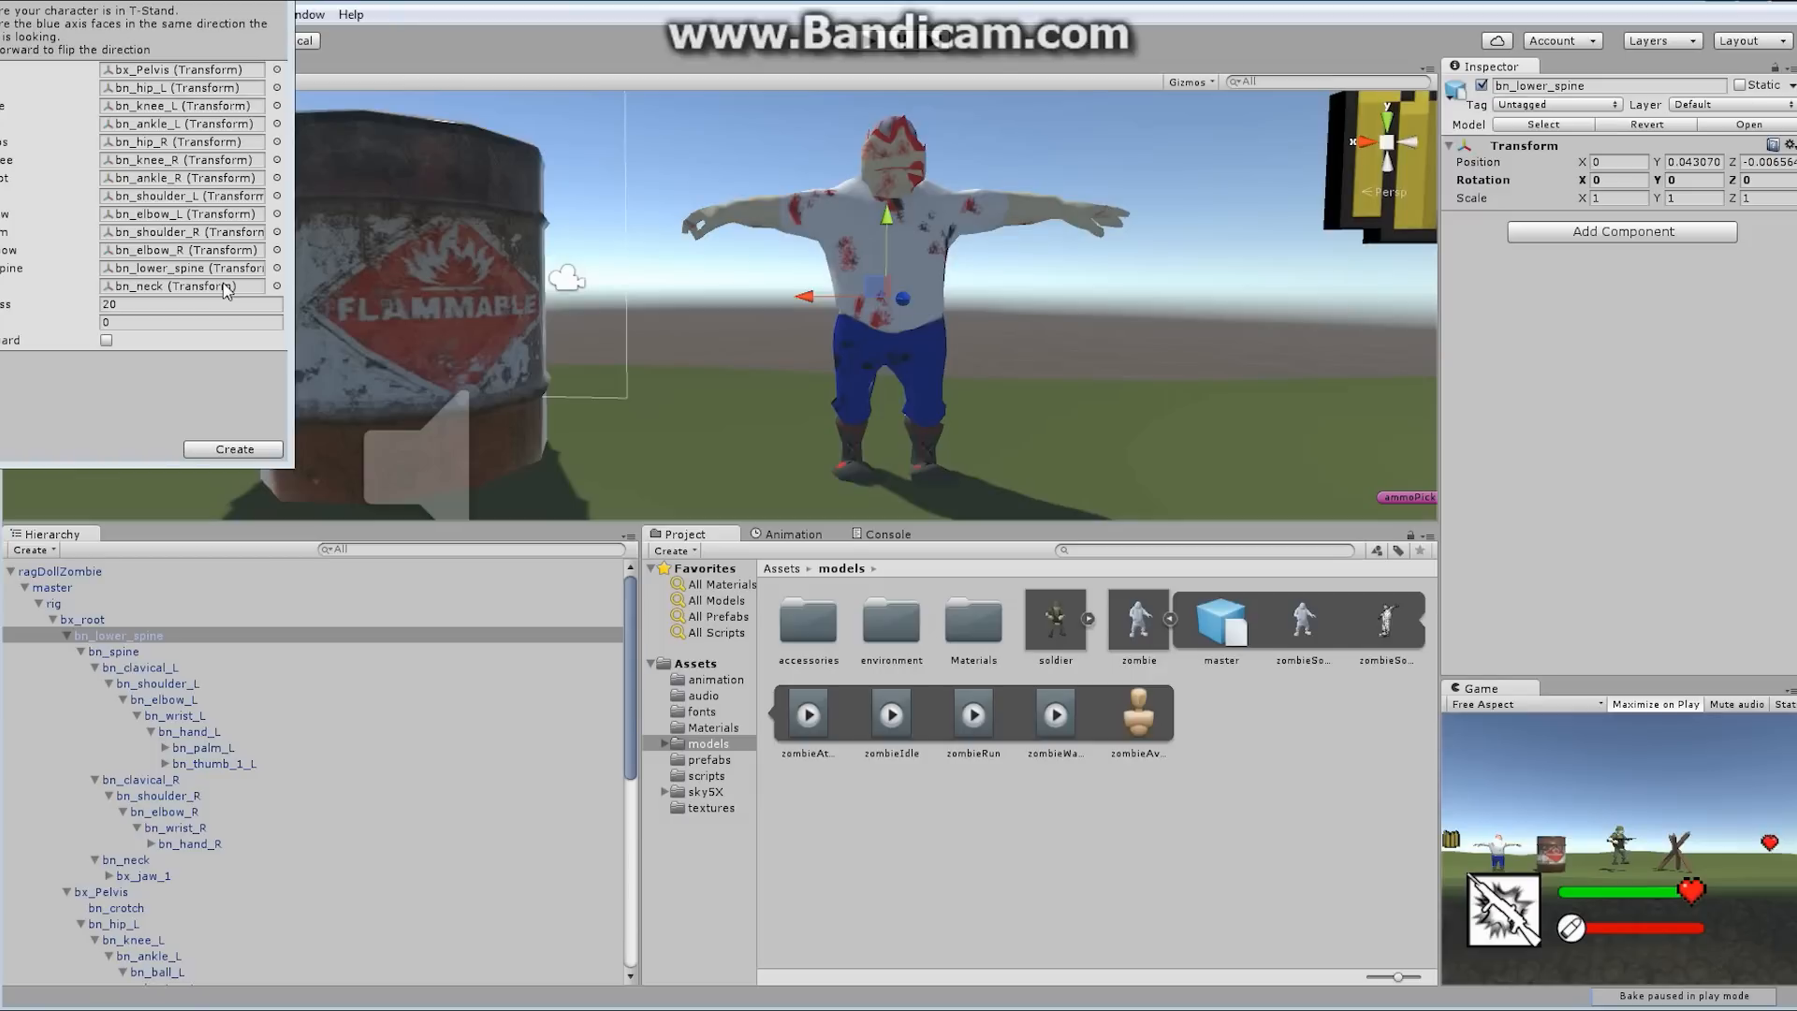
mouse_move(65, 162)
text(1)
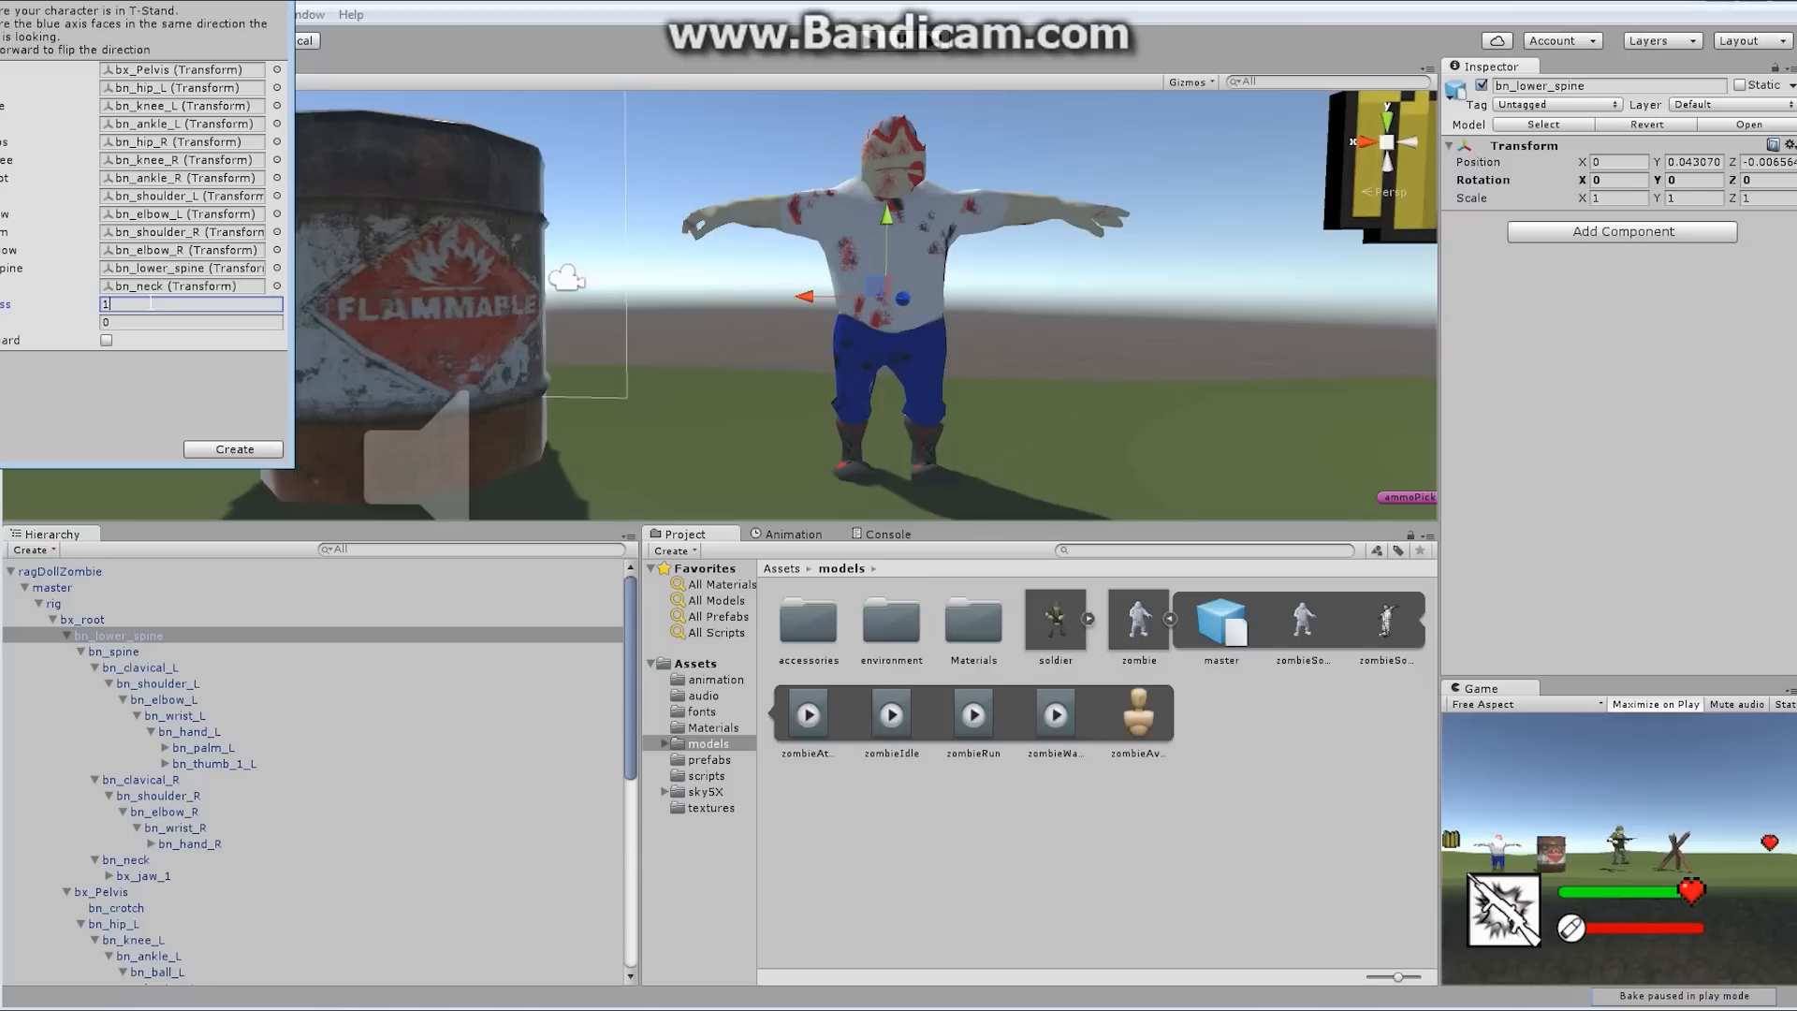
mouse_move(90, 356)
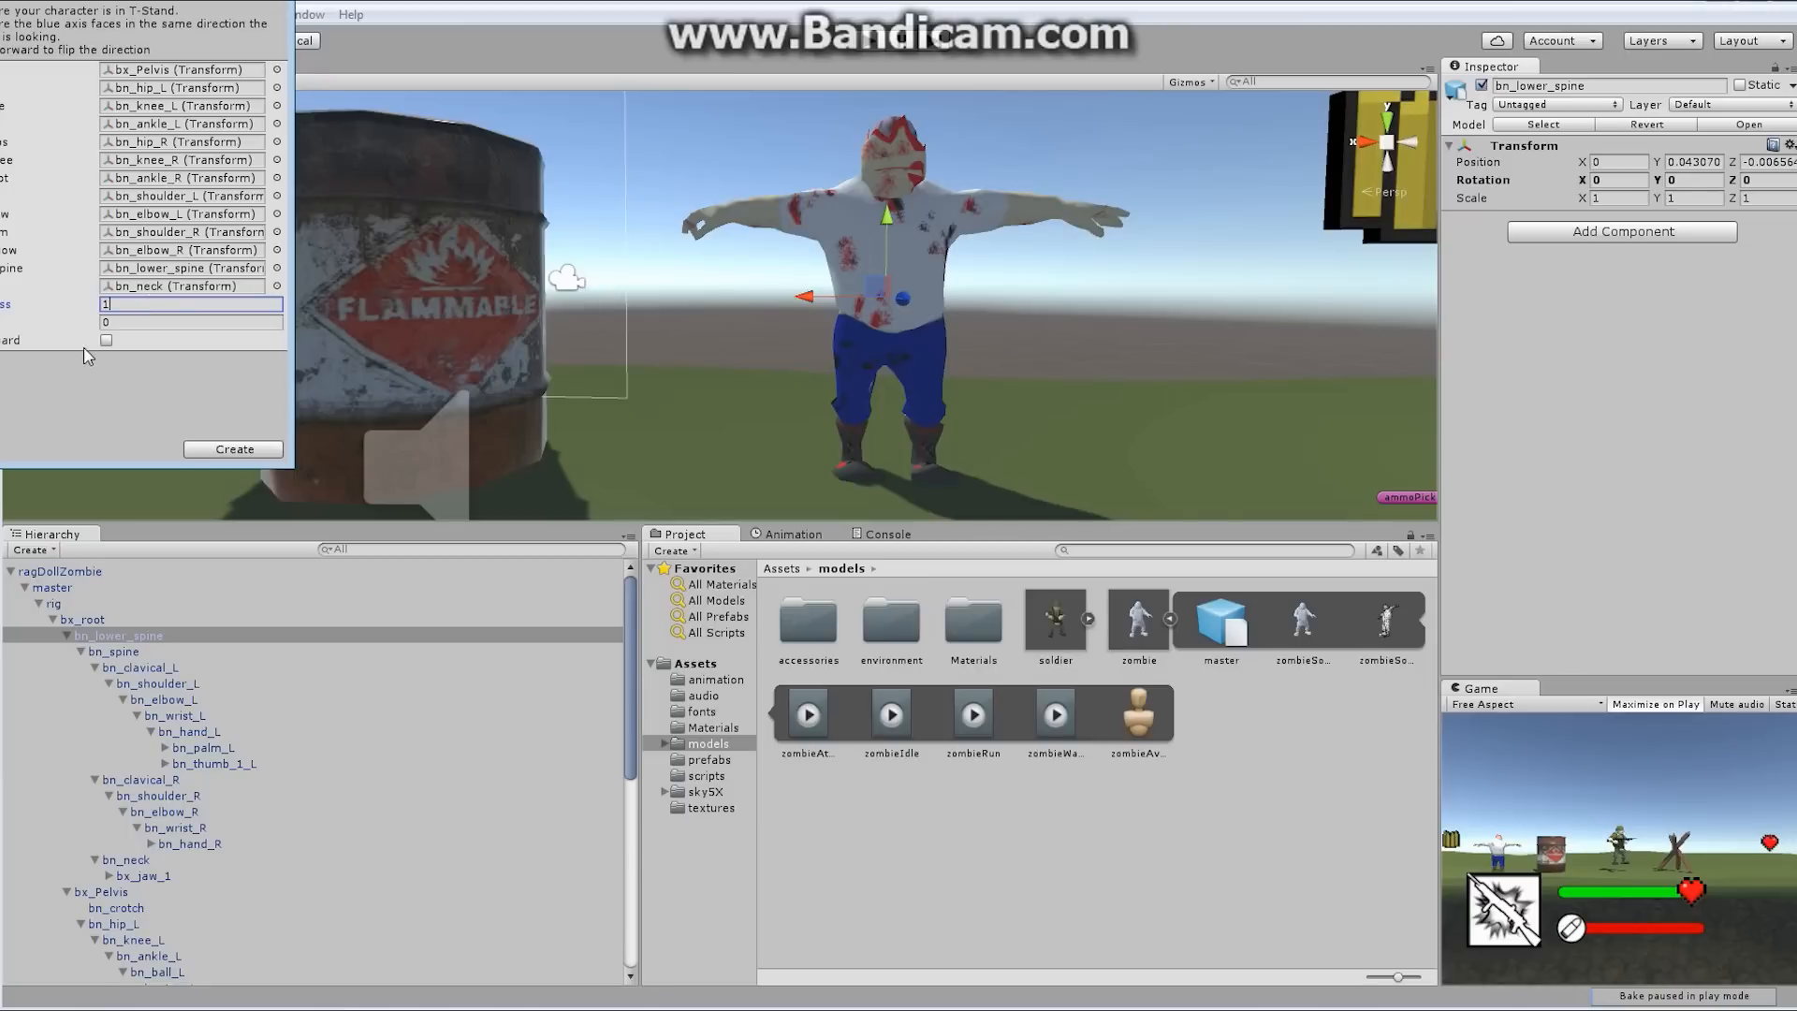
mouse_move(235, 448)
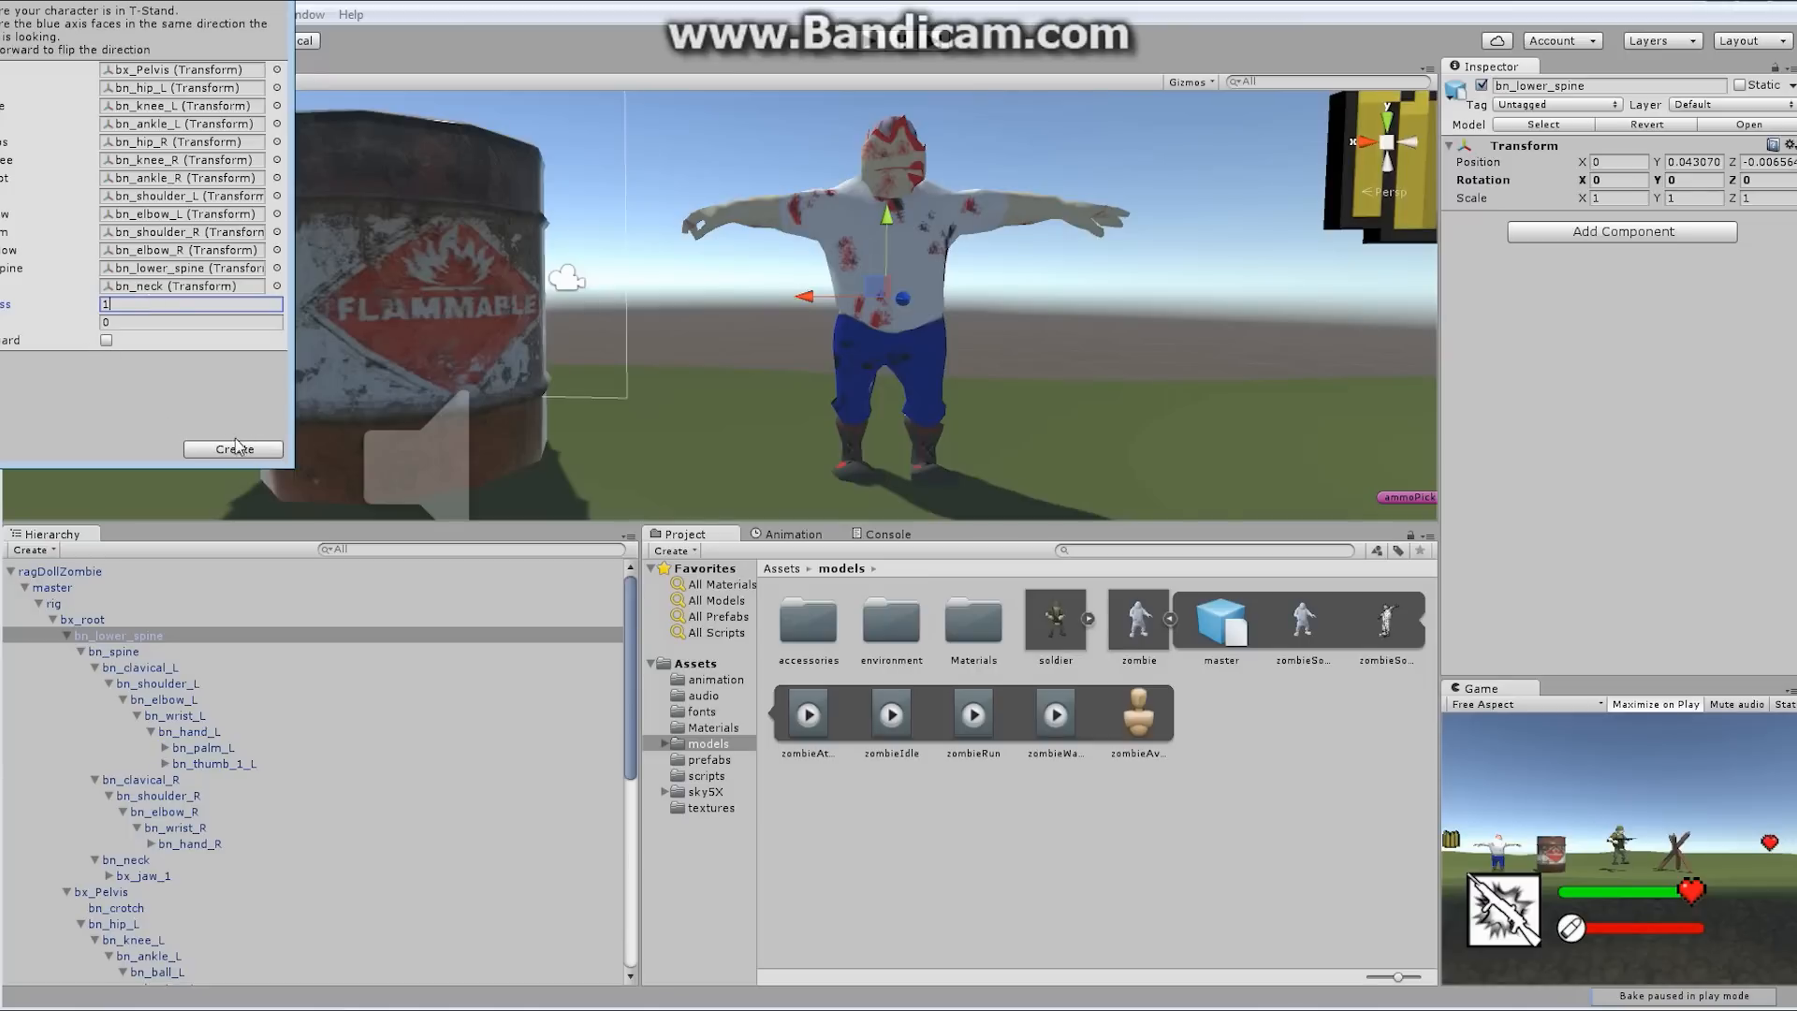
Create the ragdoll from the filled wizard with total mass 1
click(233, 448)
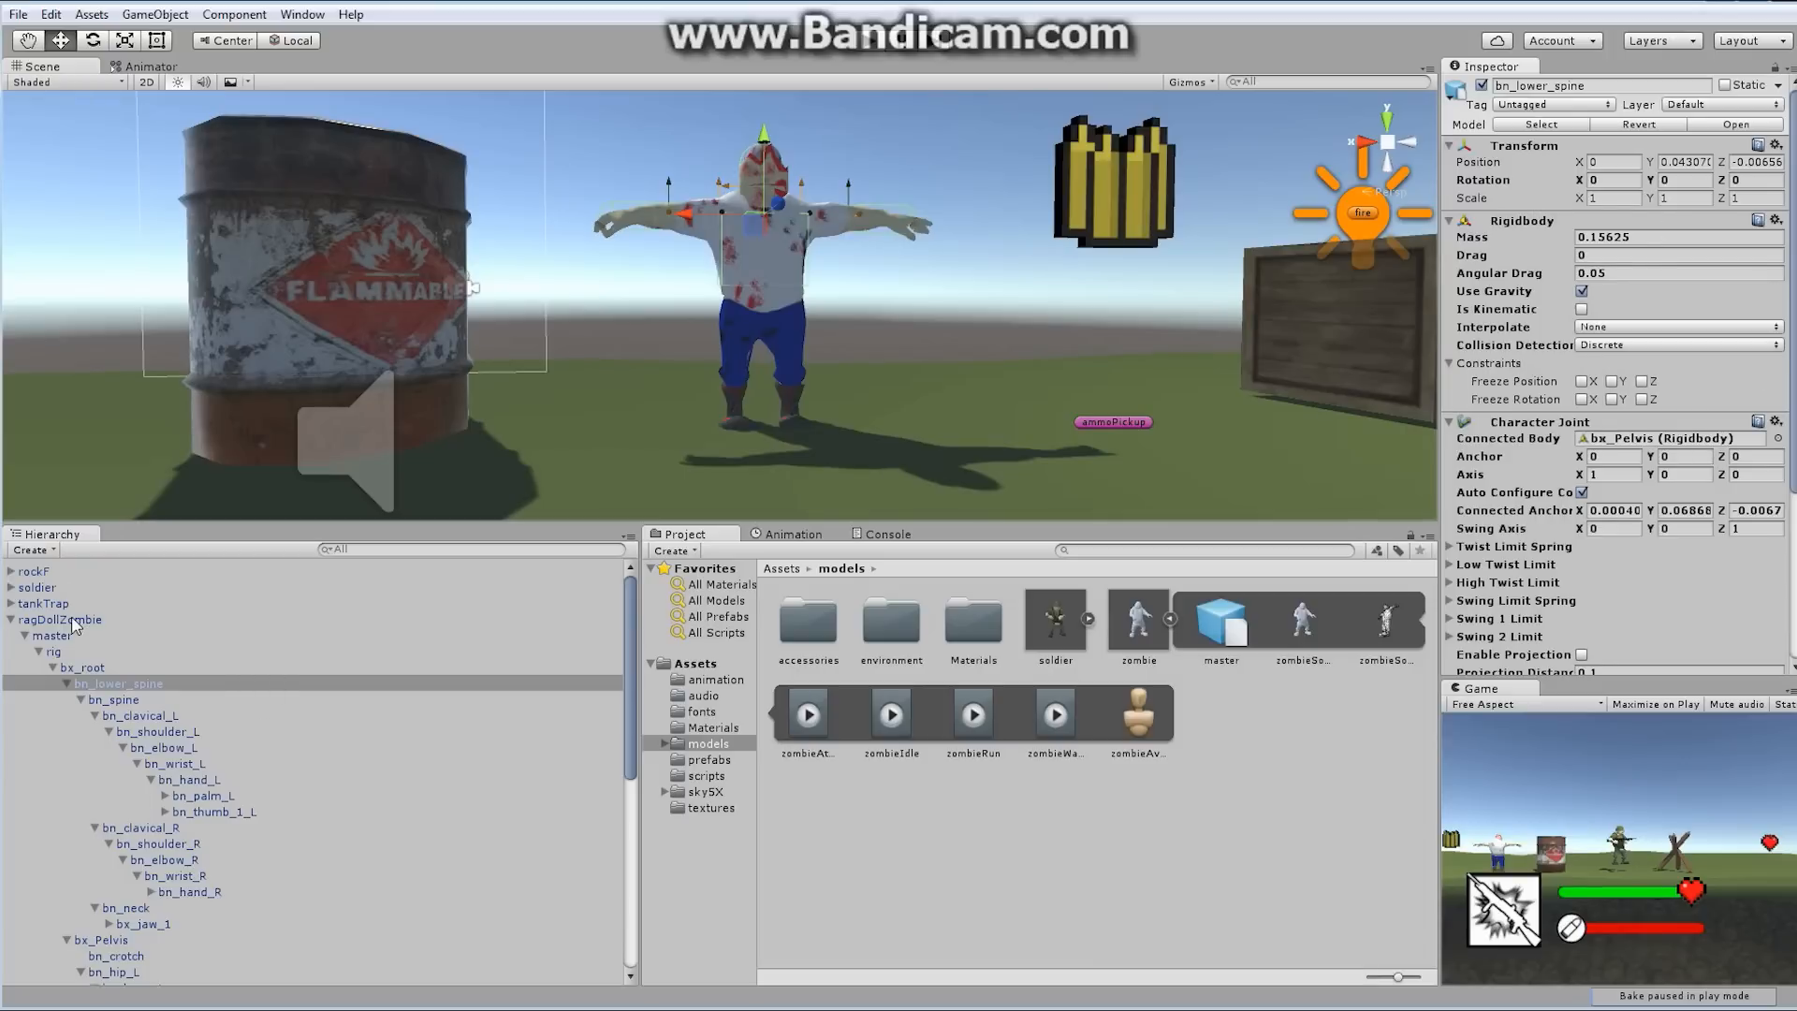
Select bn_lower_spine under bx_root and review its Rigidbody, Character Joint and Box Collider
click(61, 619)
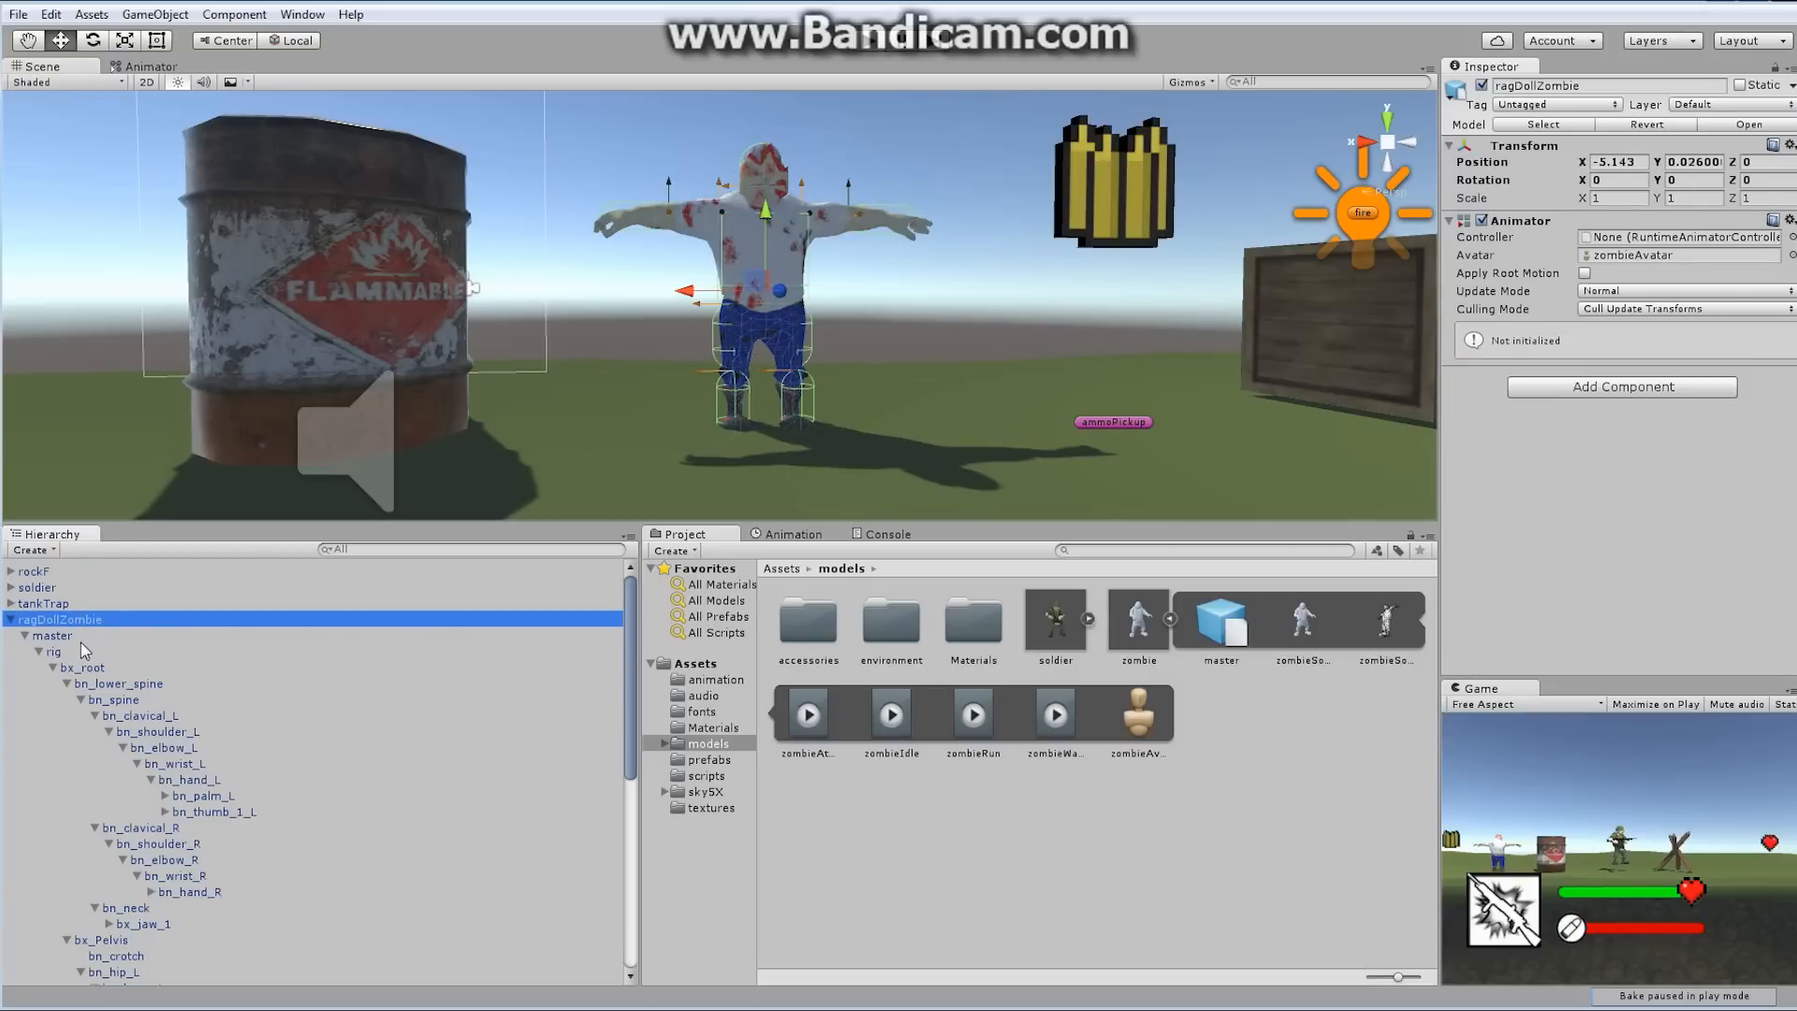
click(82, 667)
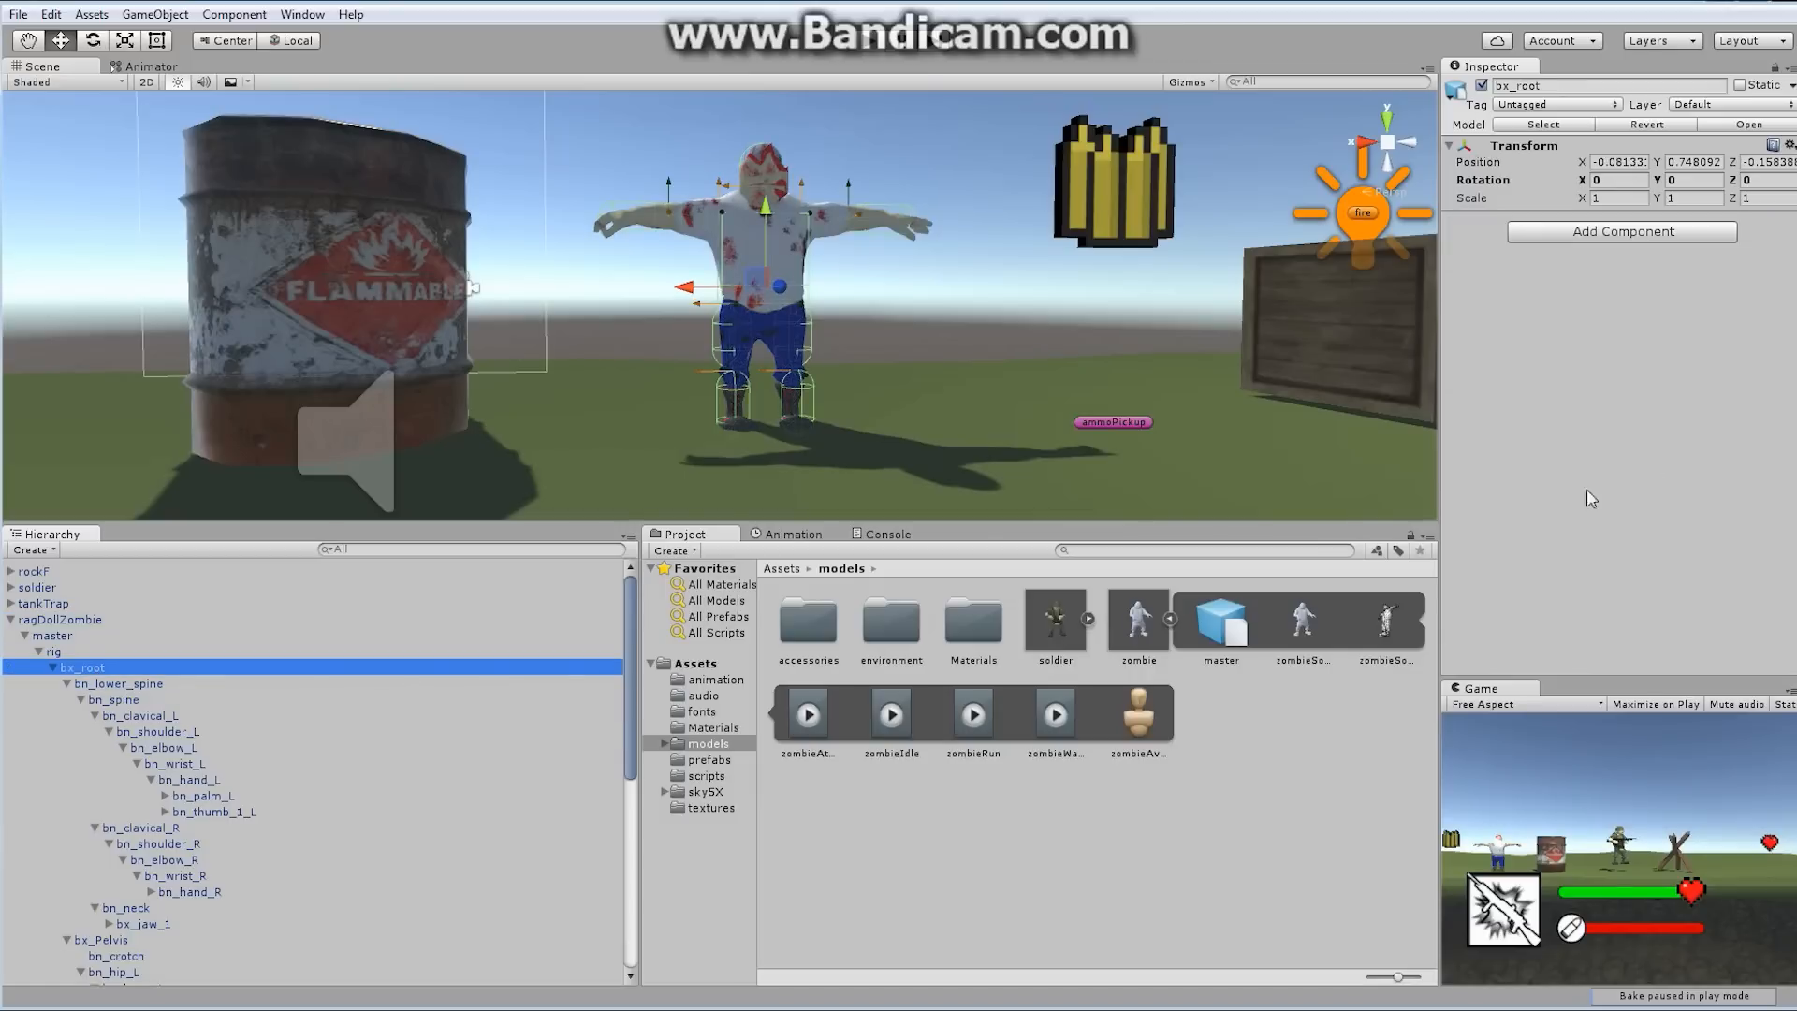
mouse_move(129, 699)
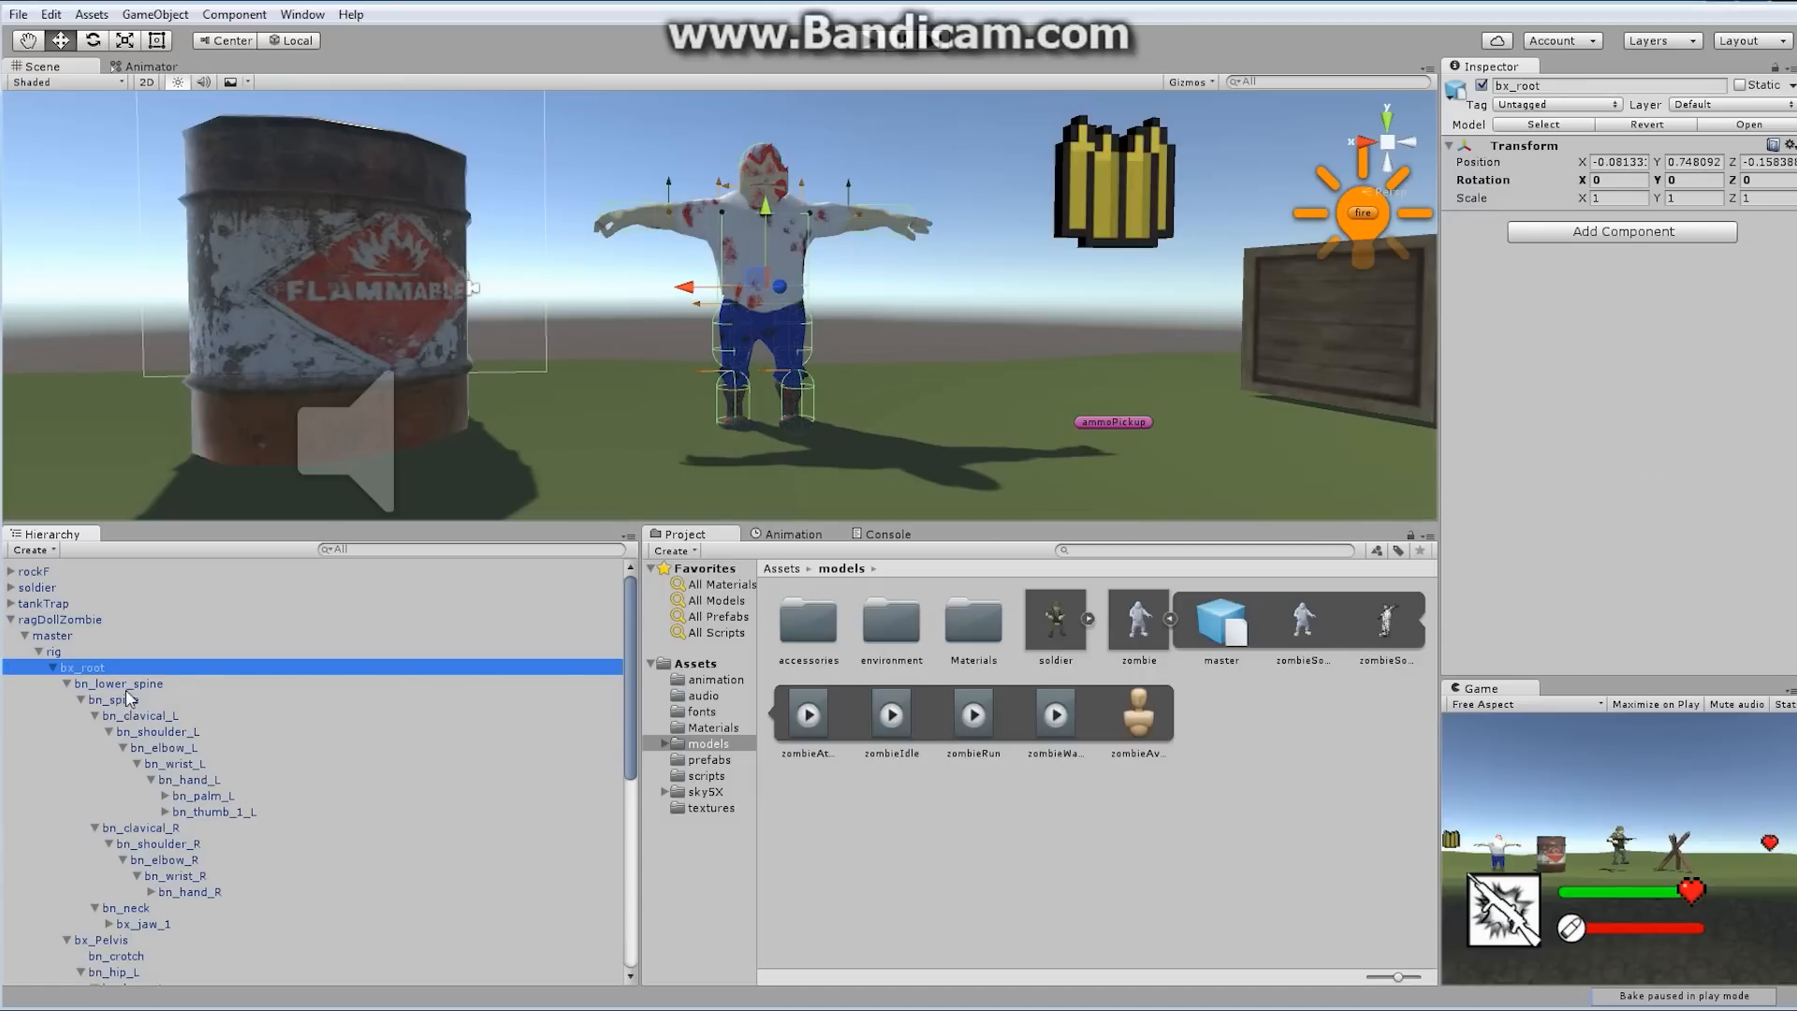
click(118, 683)
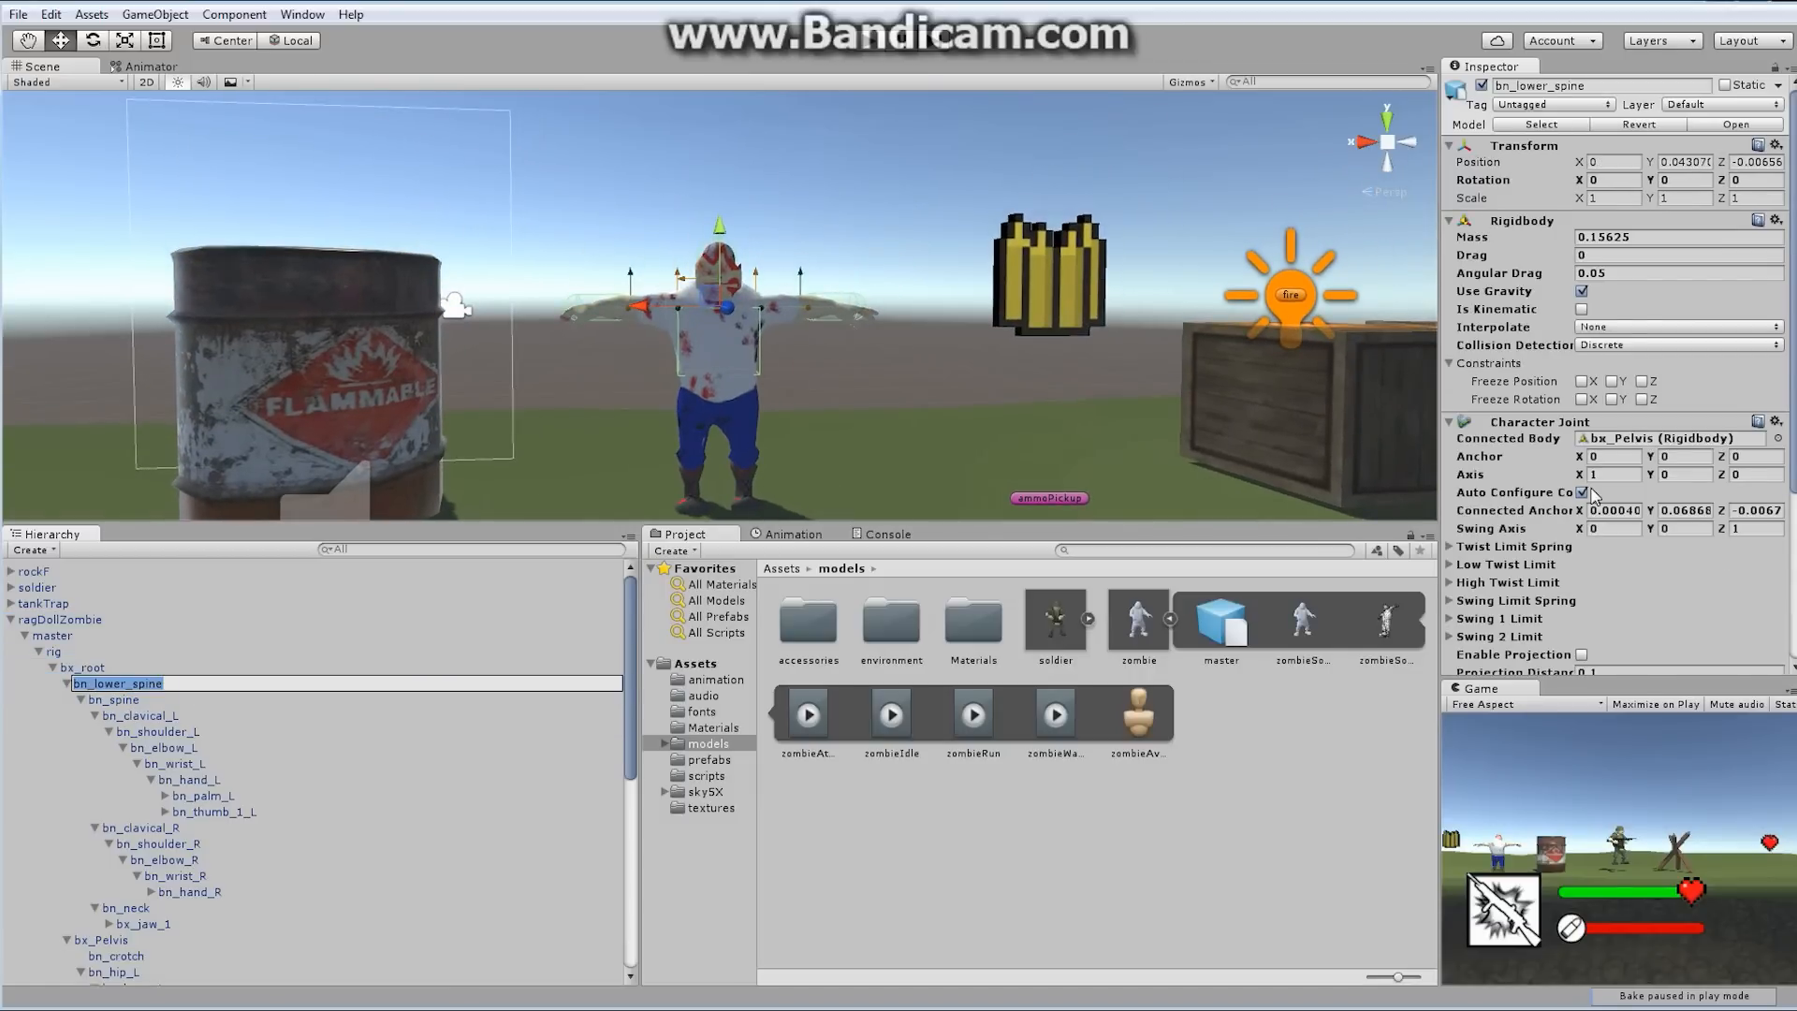
mouse_move(1532, 239)
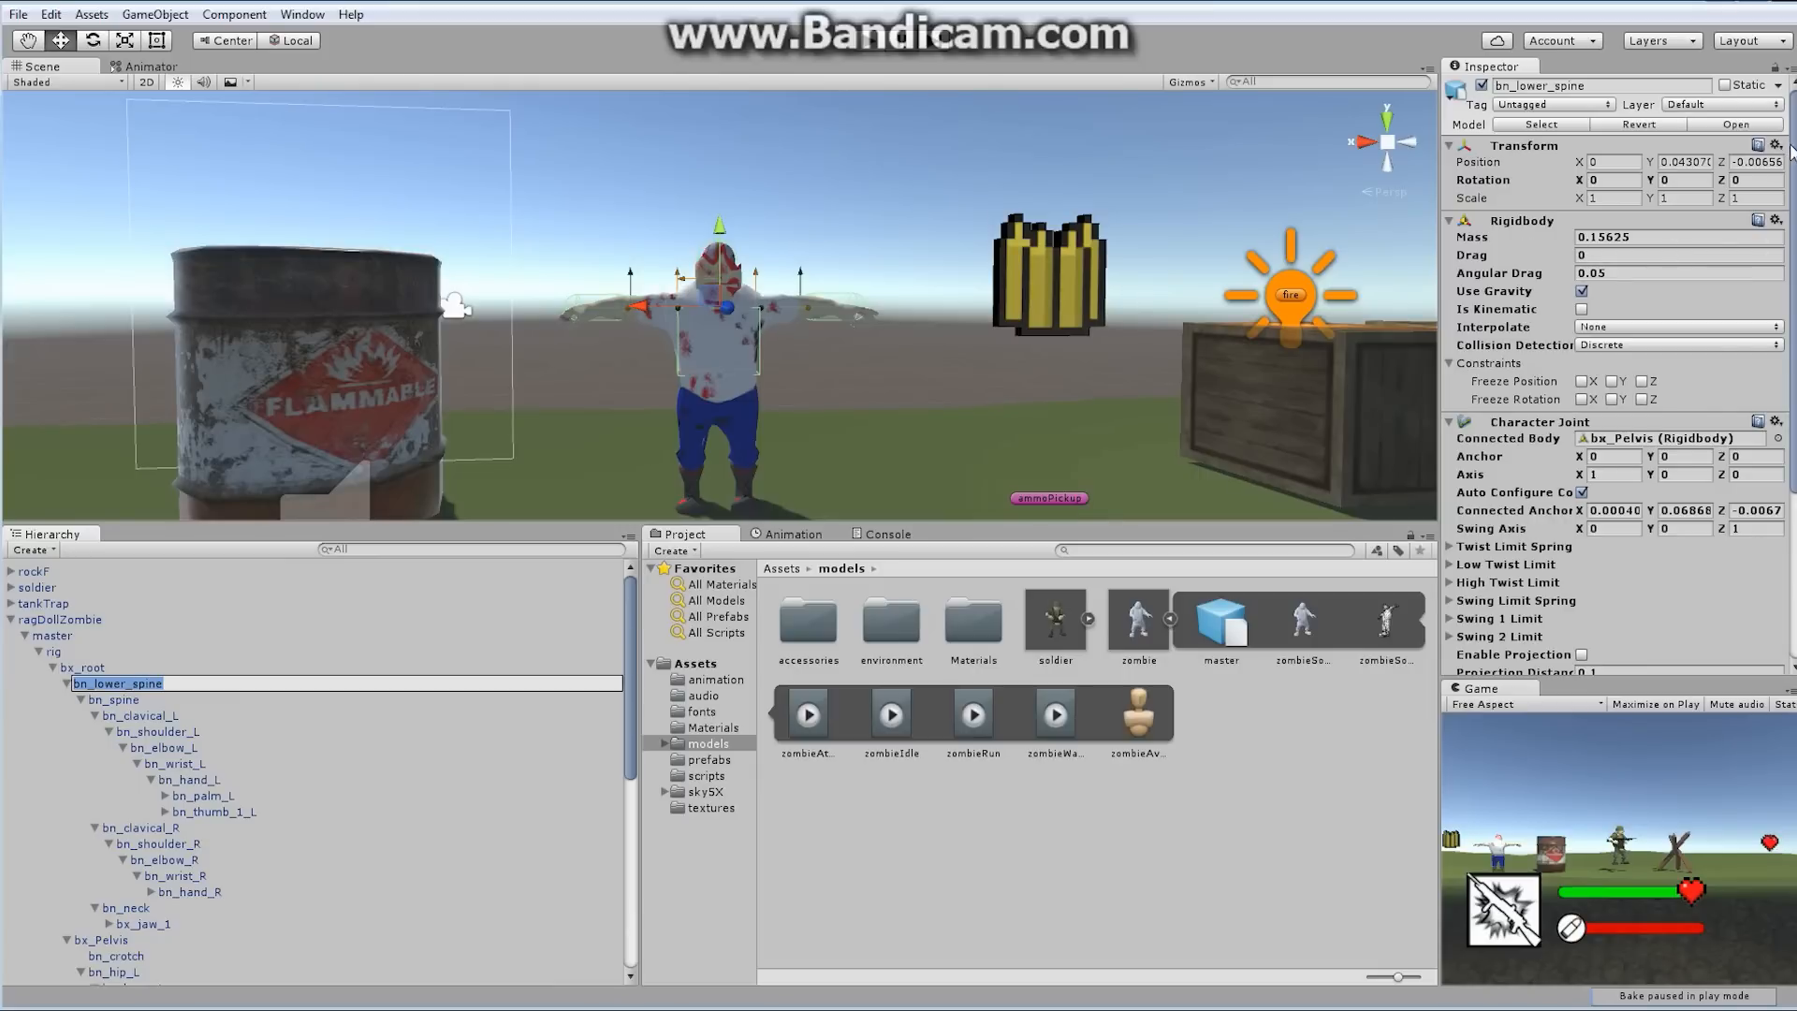
scroll(down, 3)
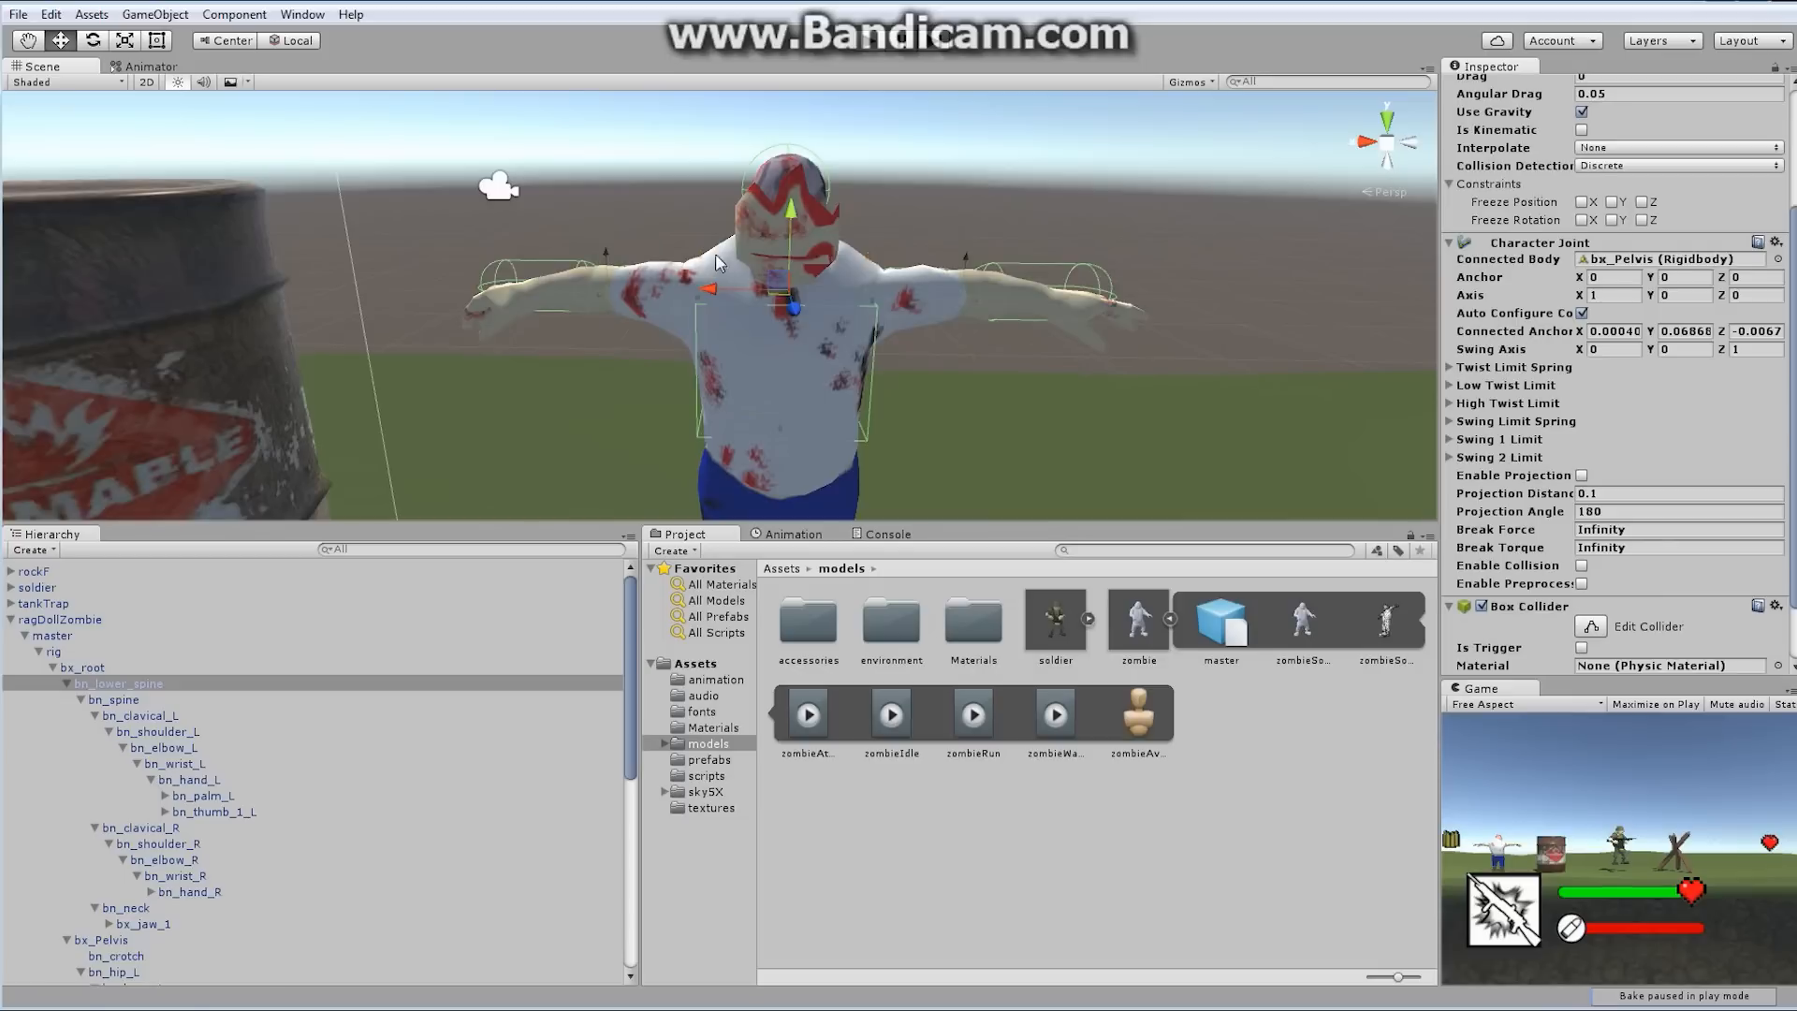
mouse_move(792, 281)
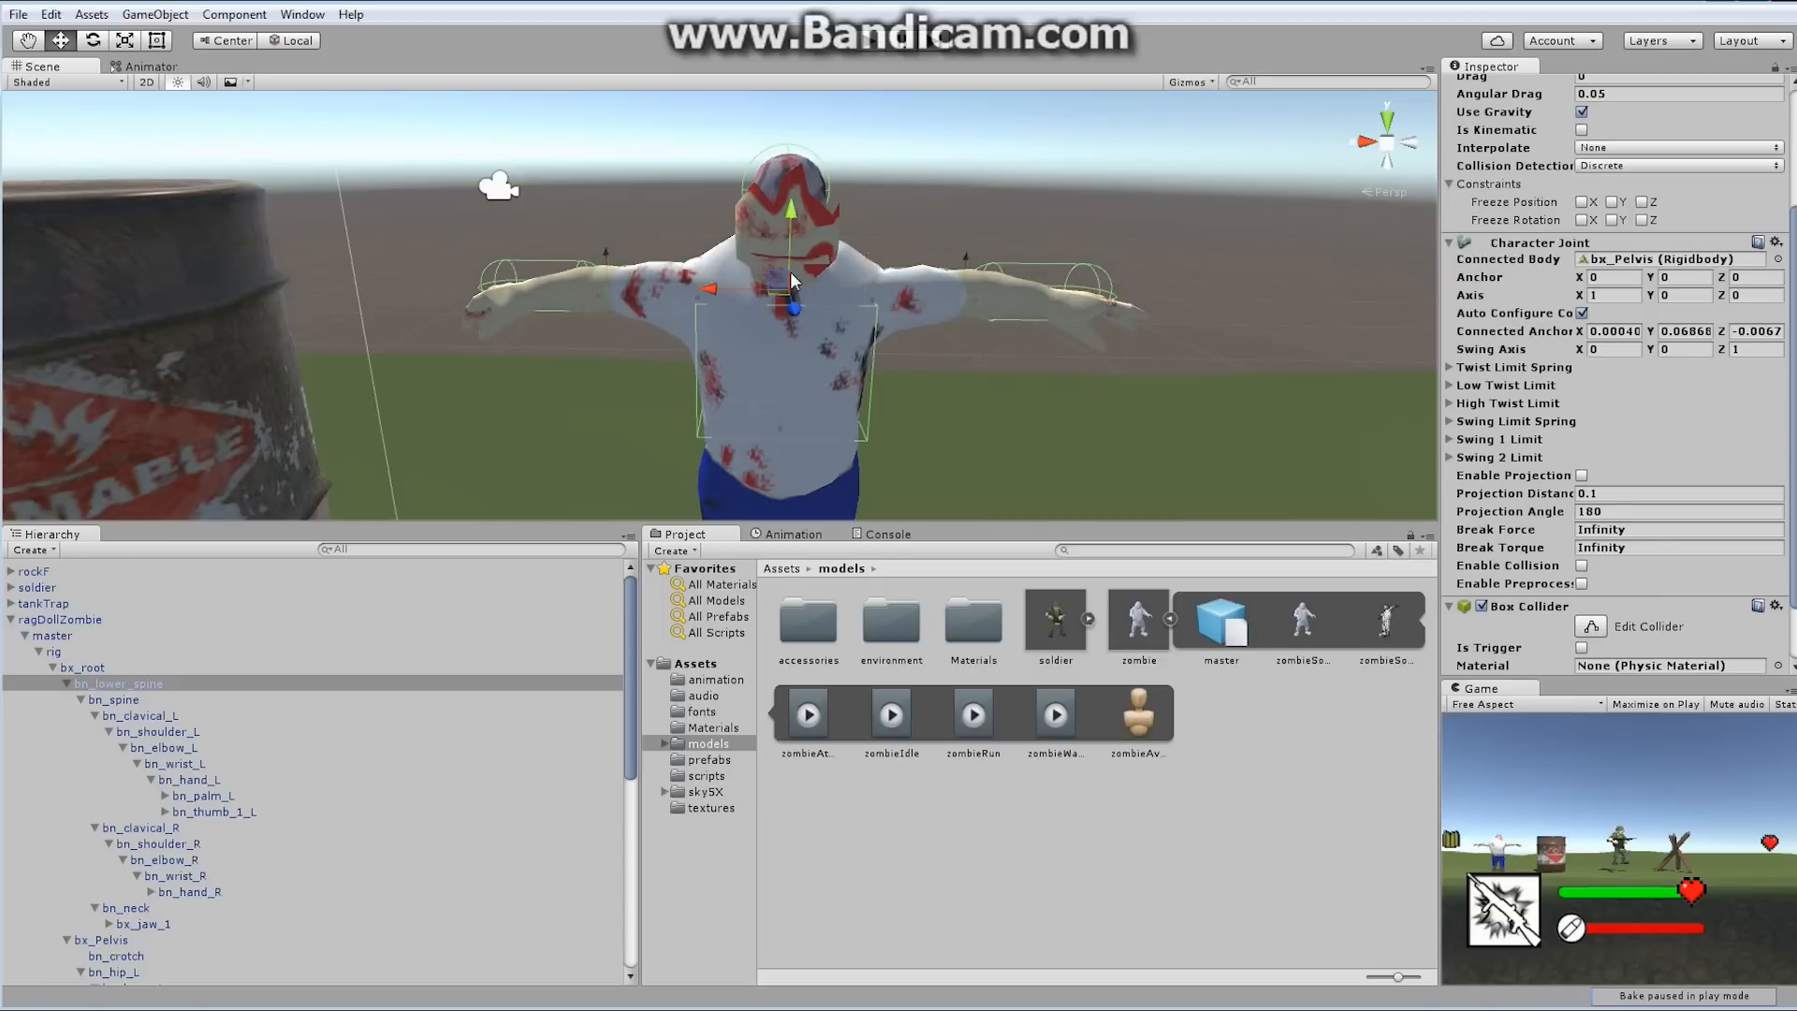
mouse_move(603, 676)
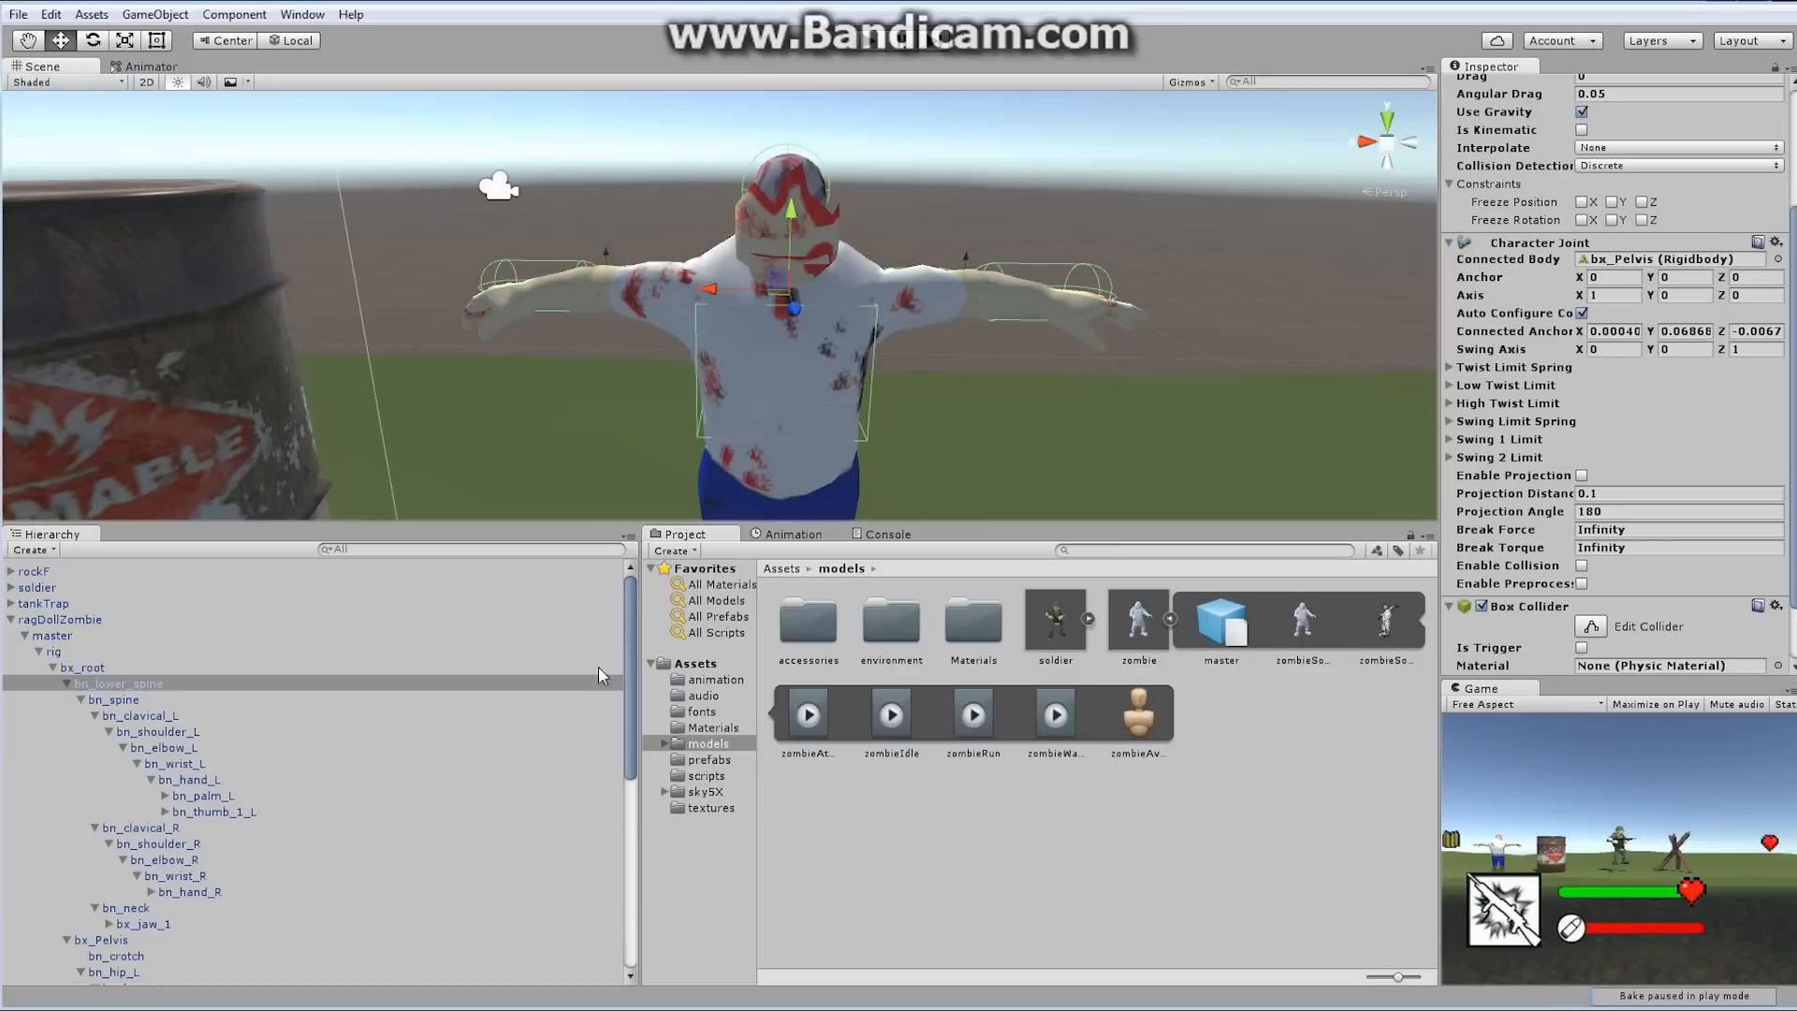
Select ragDollZombie and remove its Animator component through the gear menu
click(61, 618)
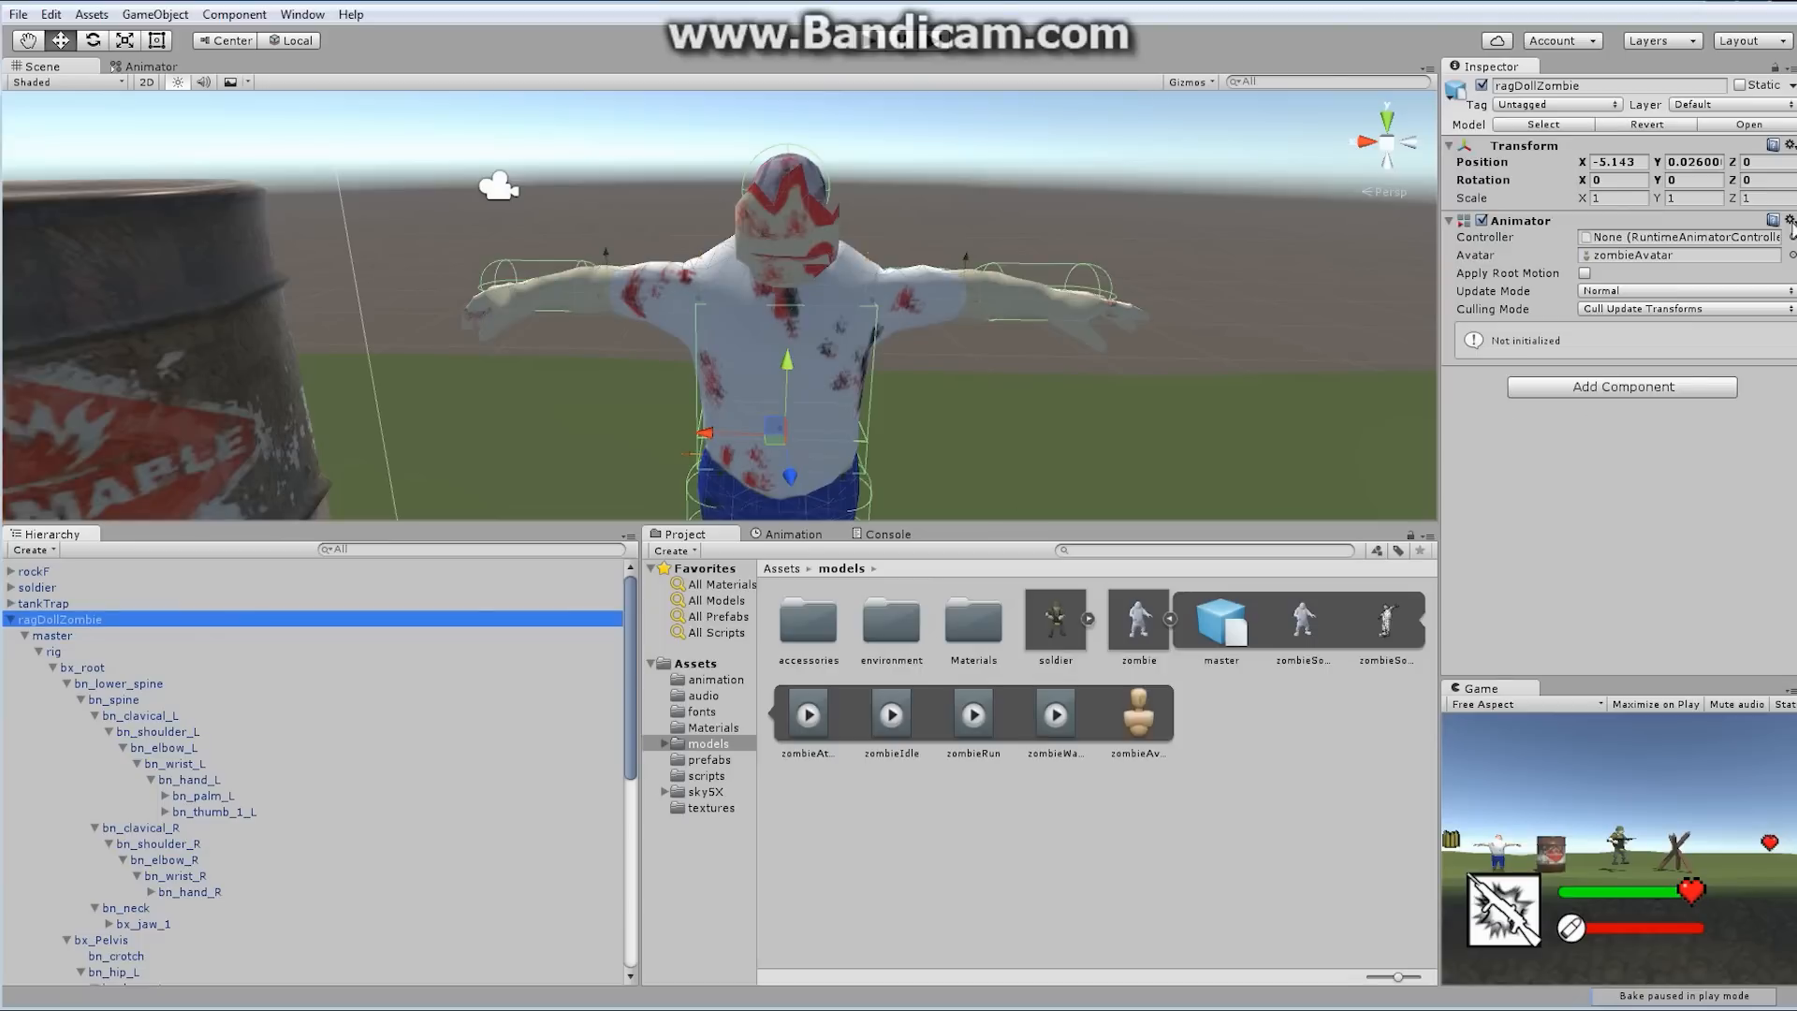
click(1786, 220)
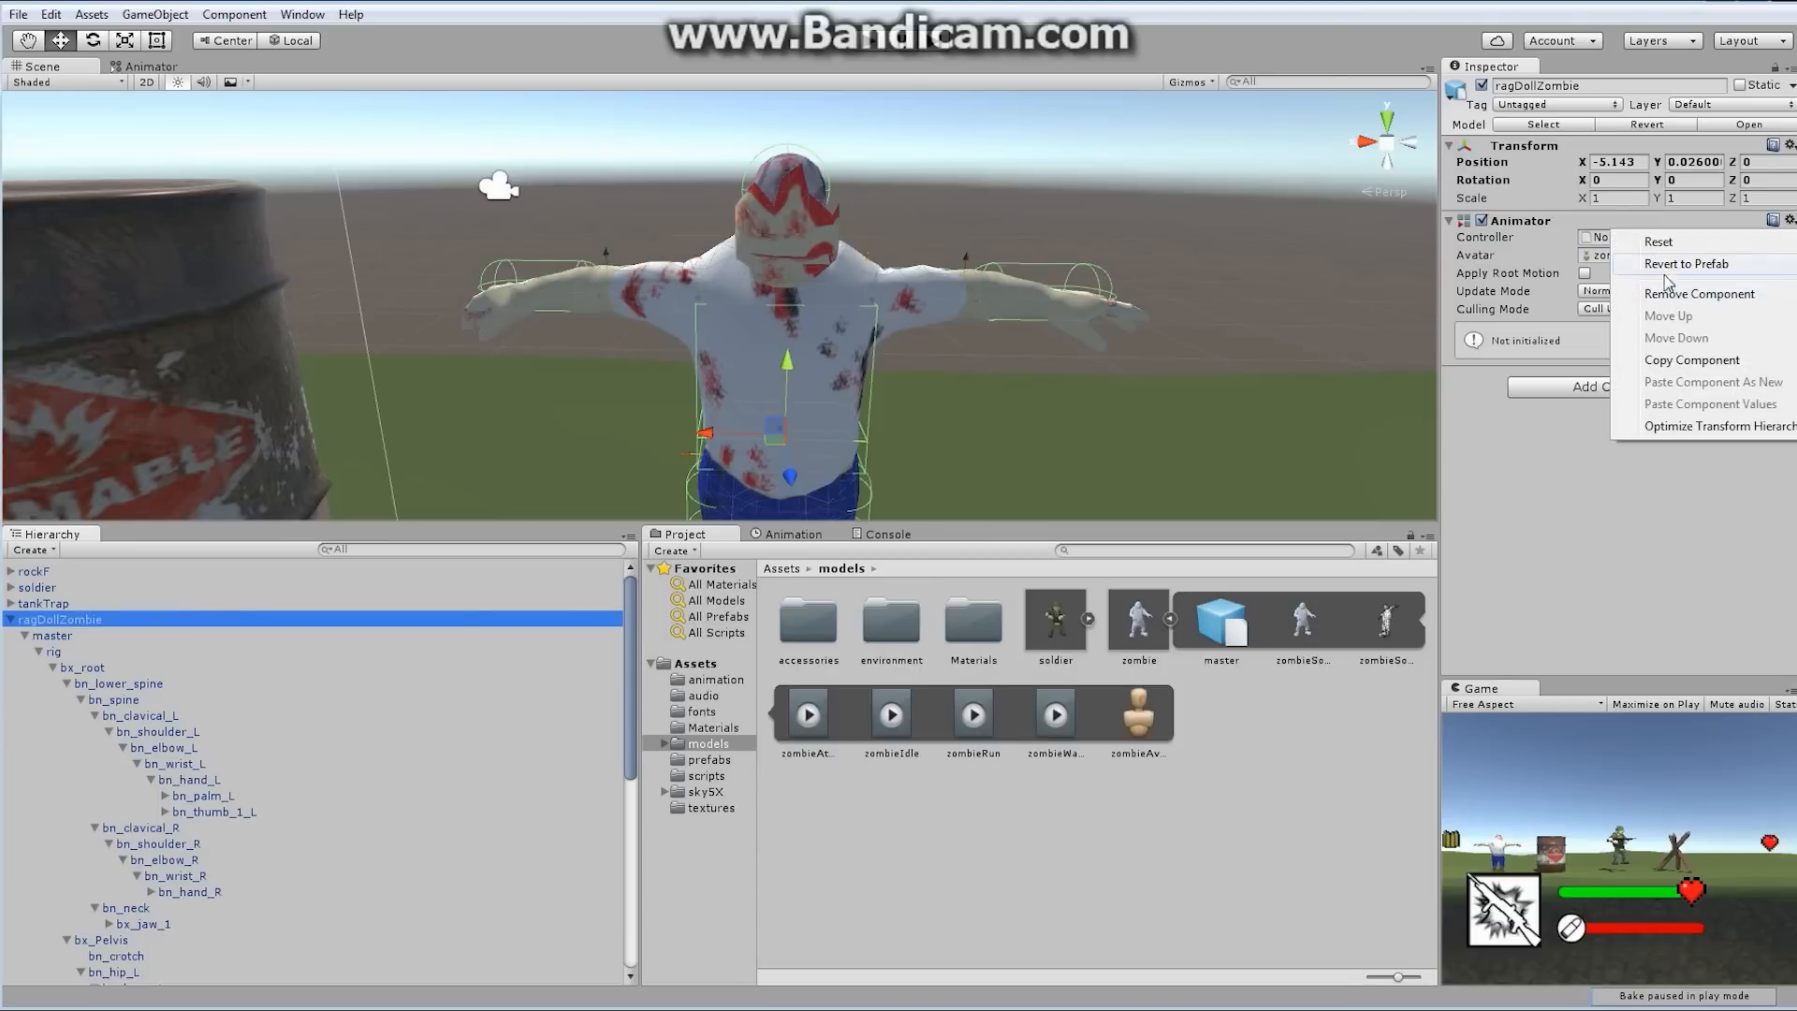
click(1700, 293)
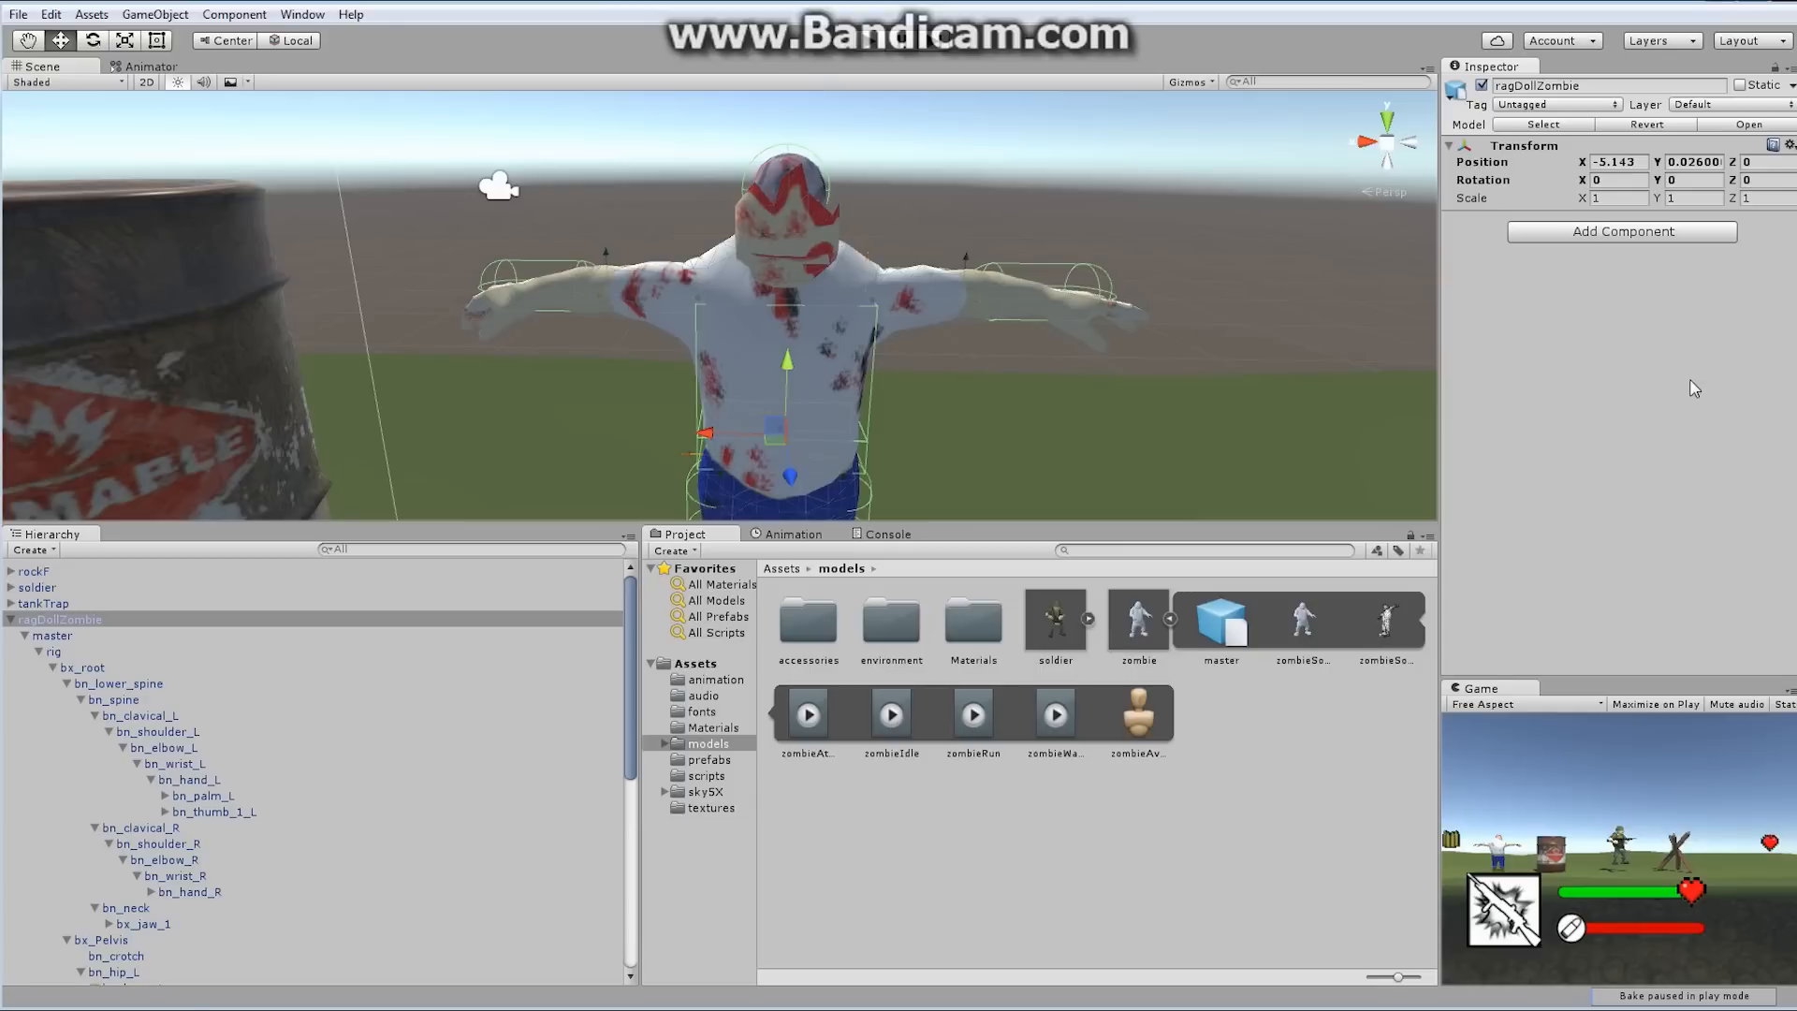
mouse_move(1644, 239)
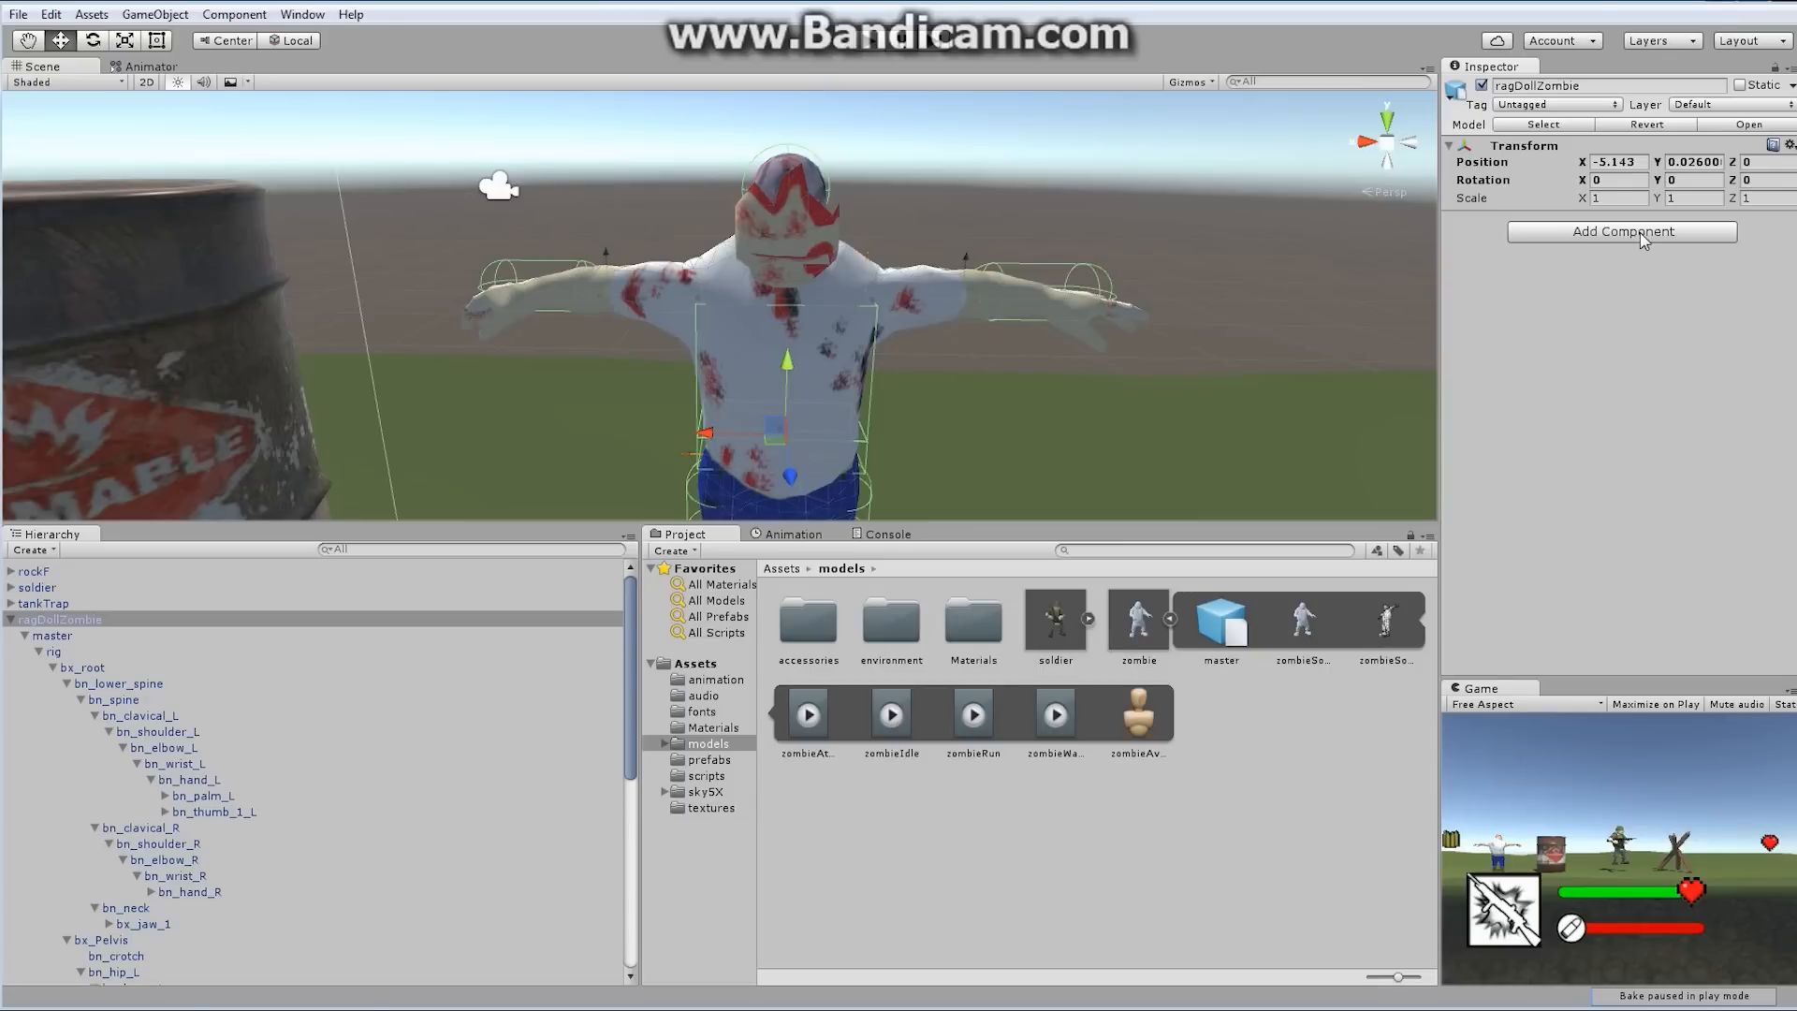
Add the Scripts > Destroy Me component and enter 1 for Alive Time
click(1621, 231)
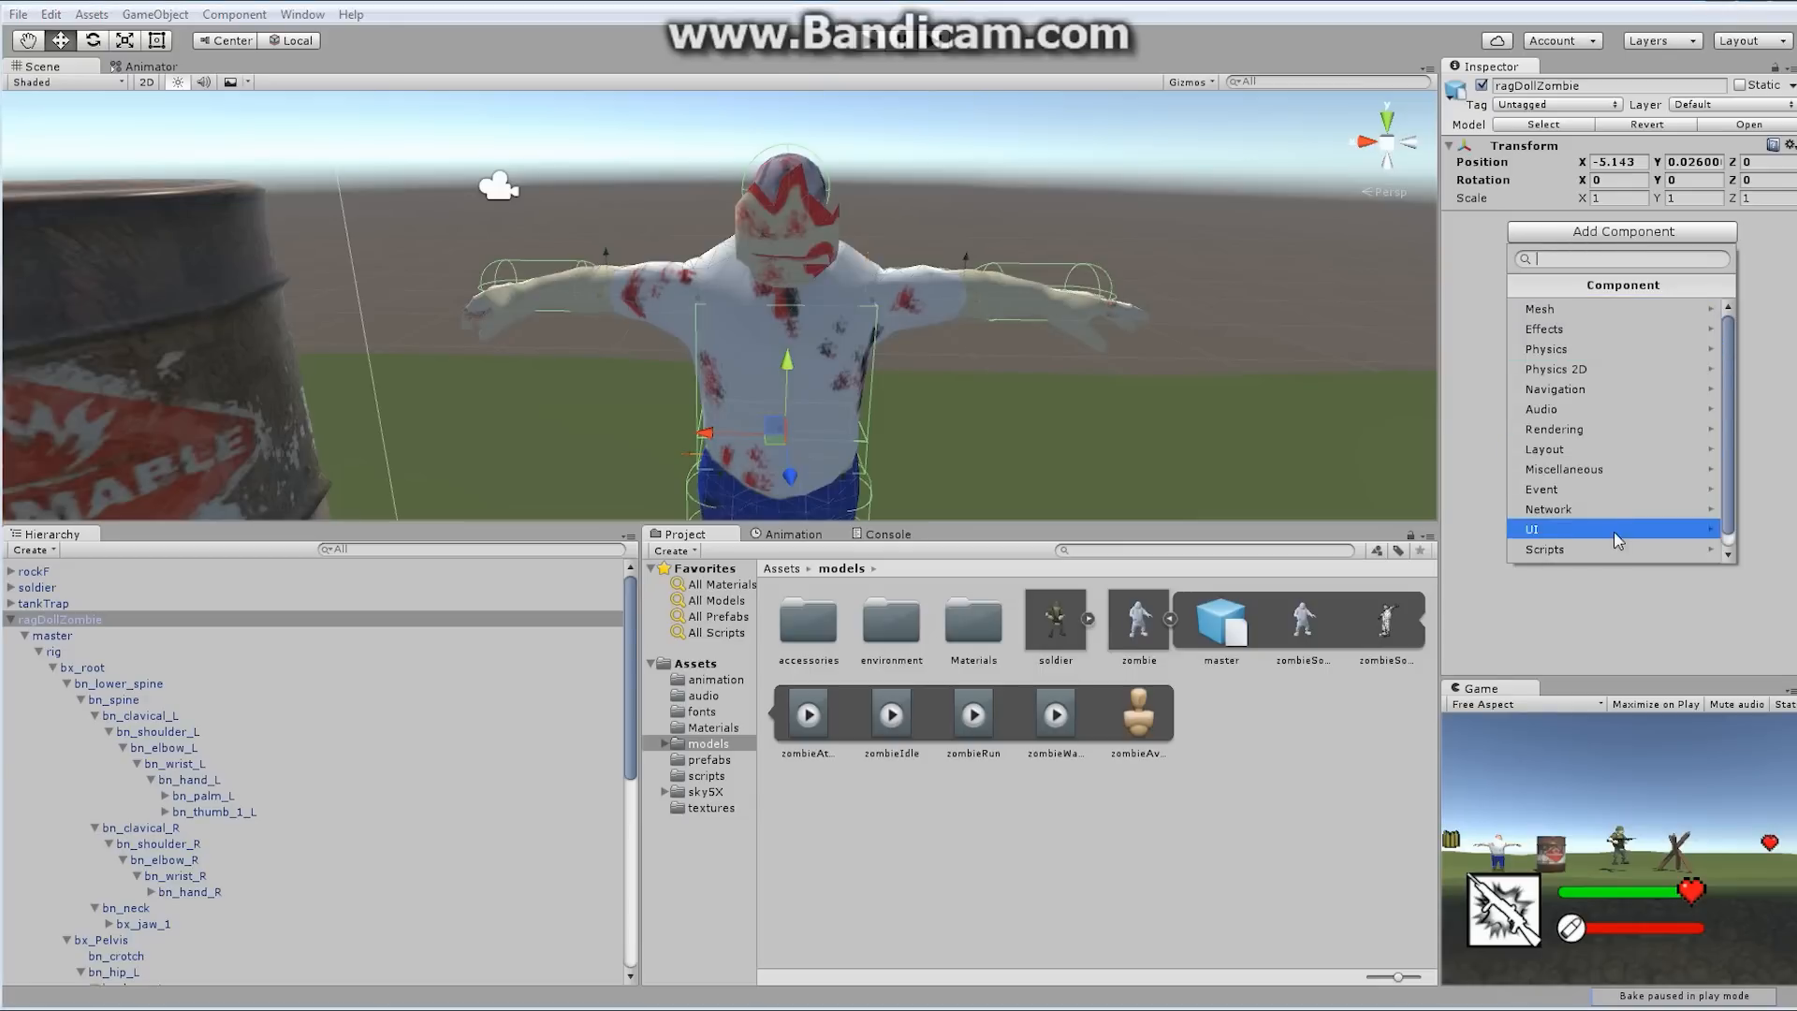
click(1543, 550)
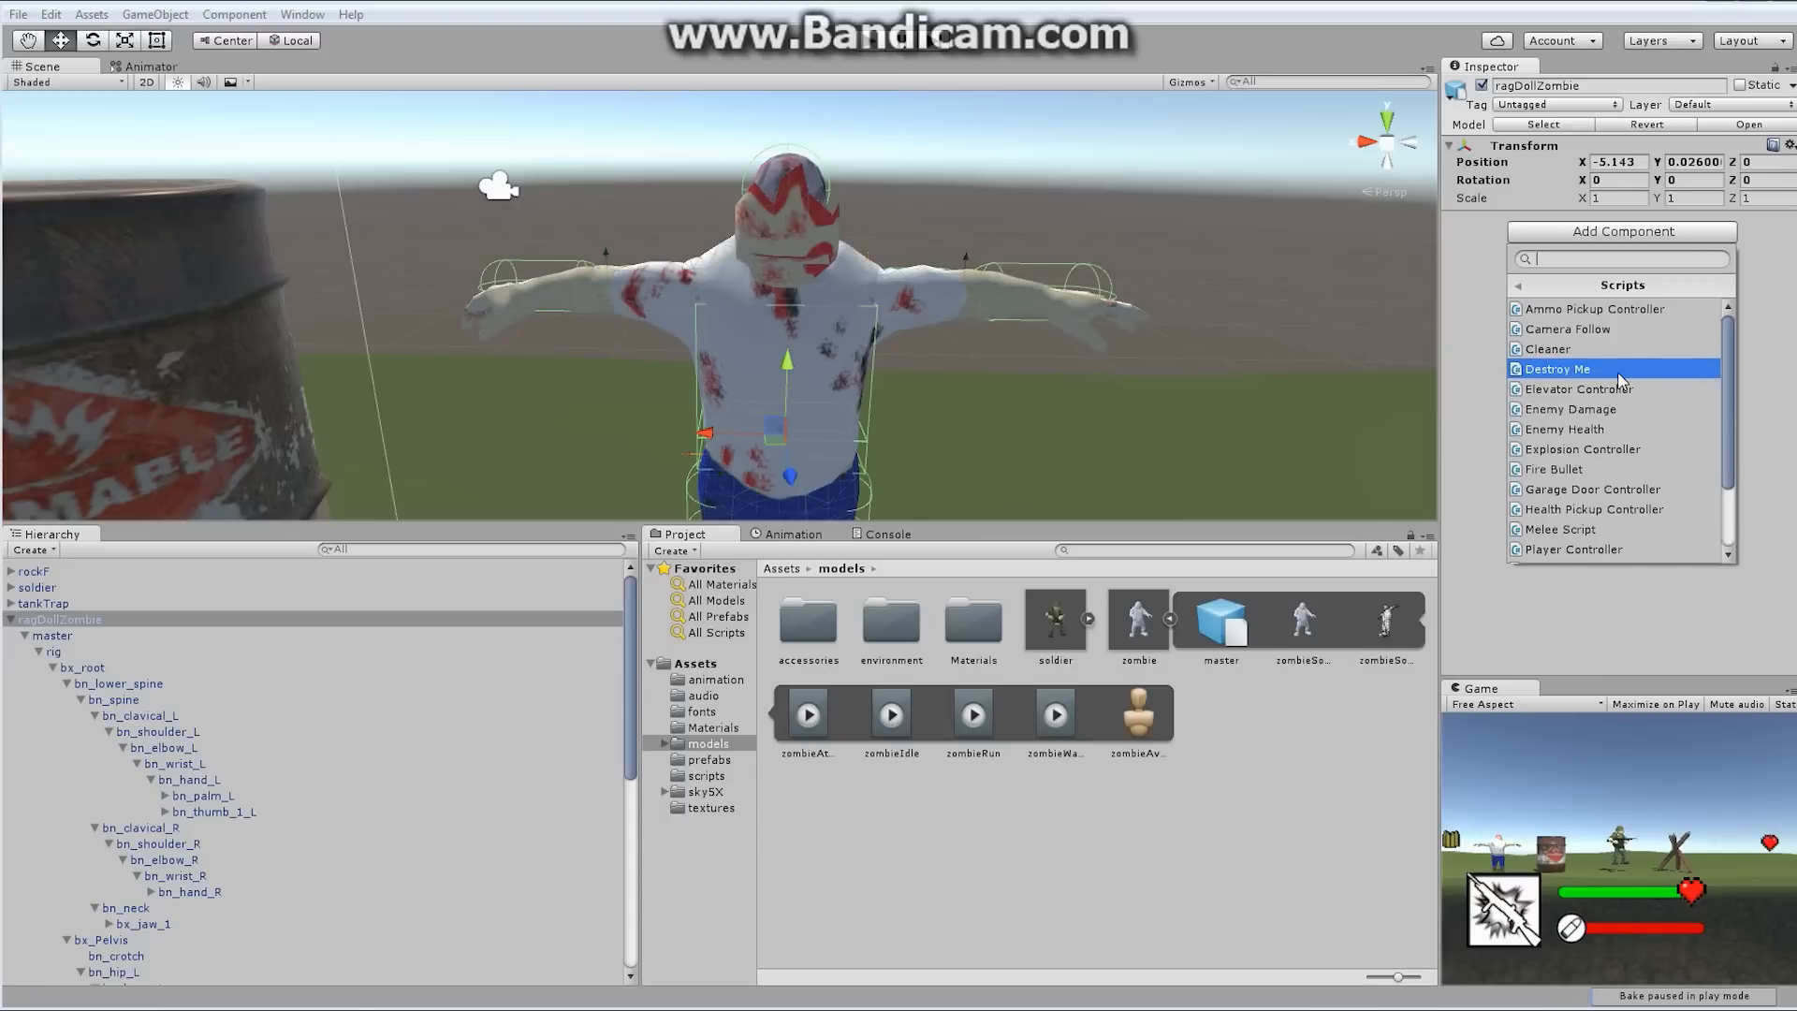
click(1556, 369)
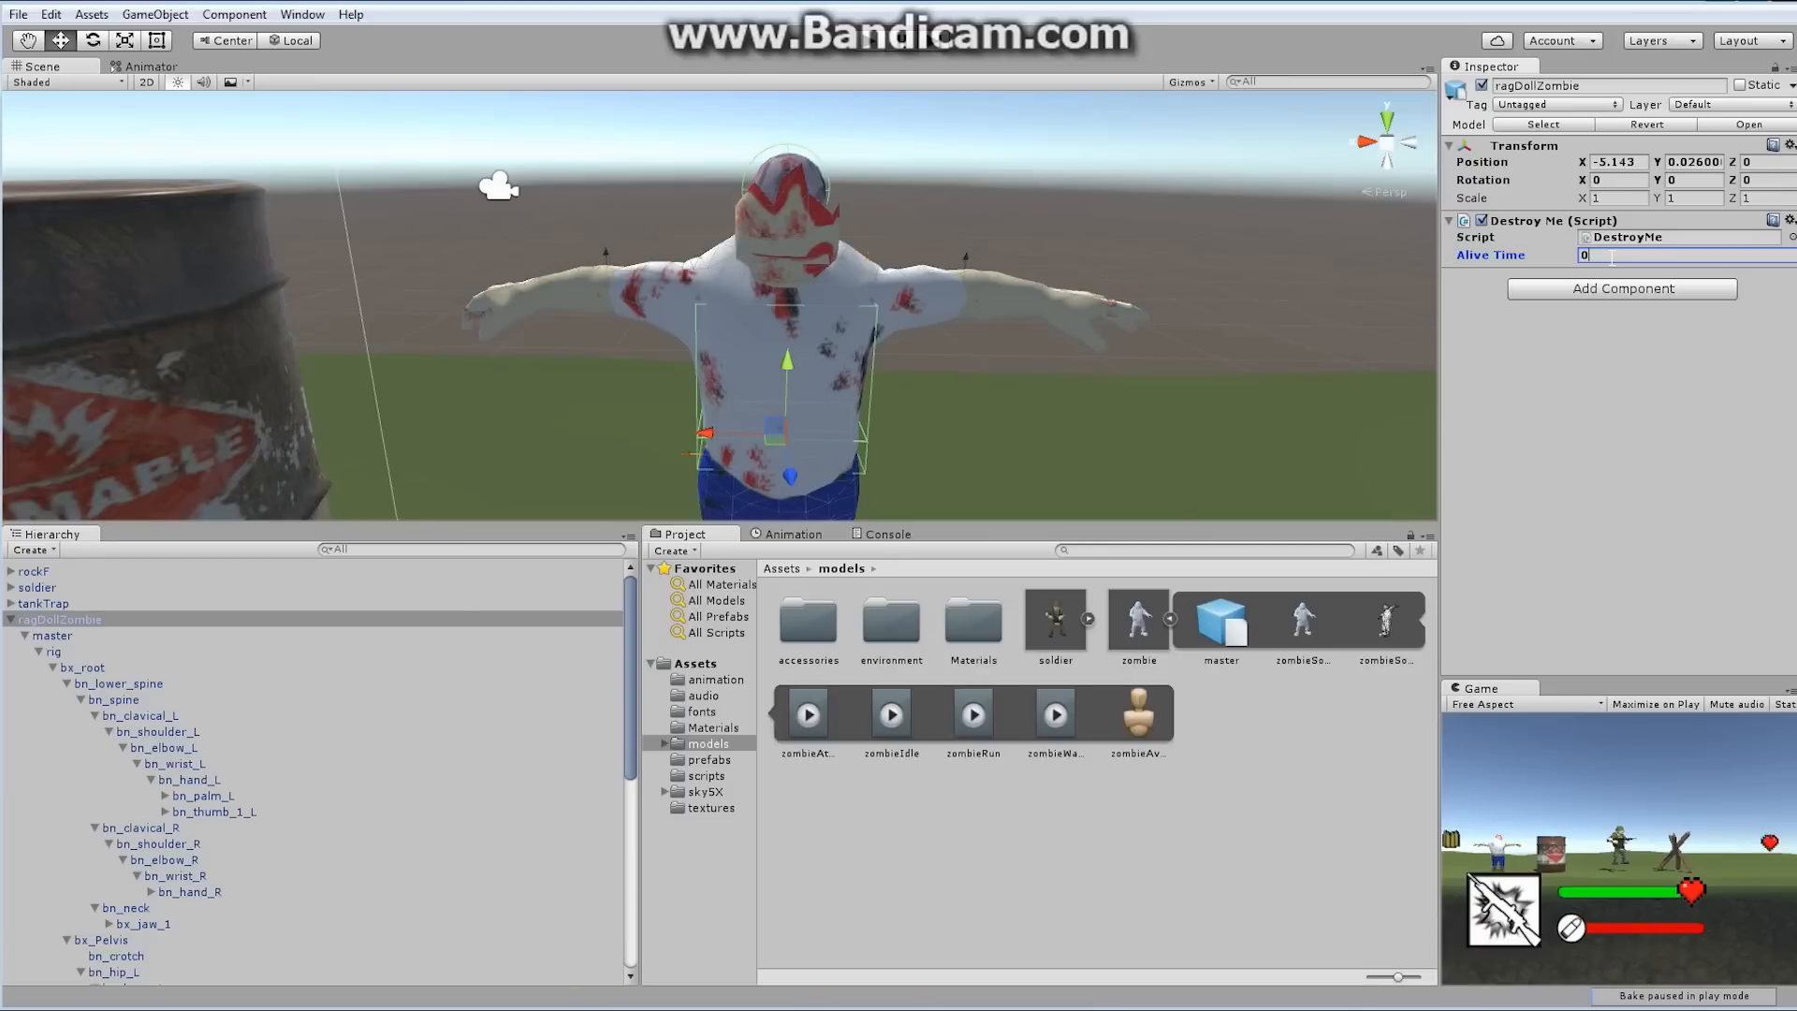
text(1)
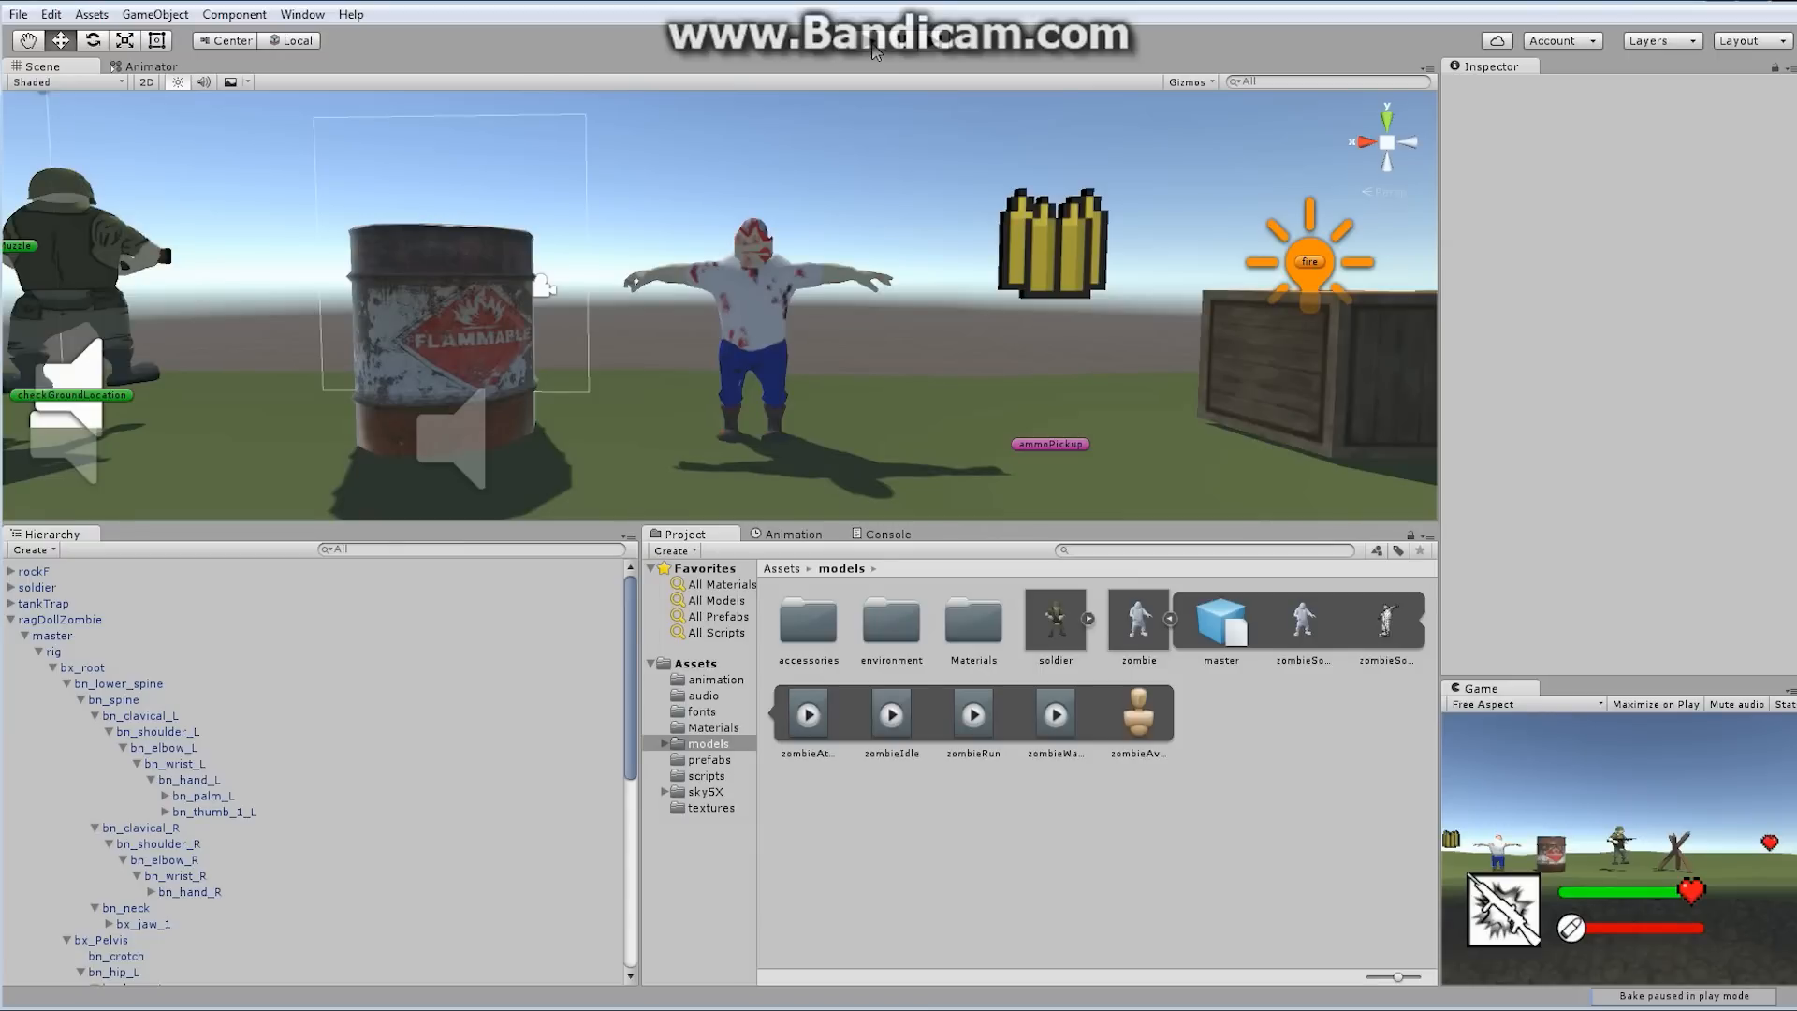
mouse_move(336, 494)
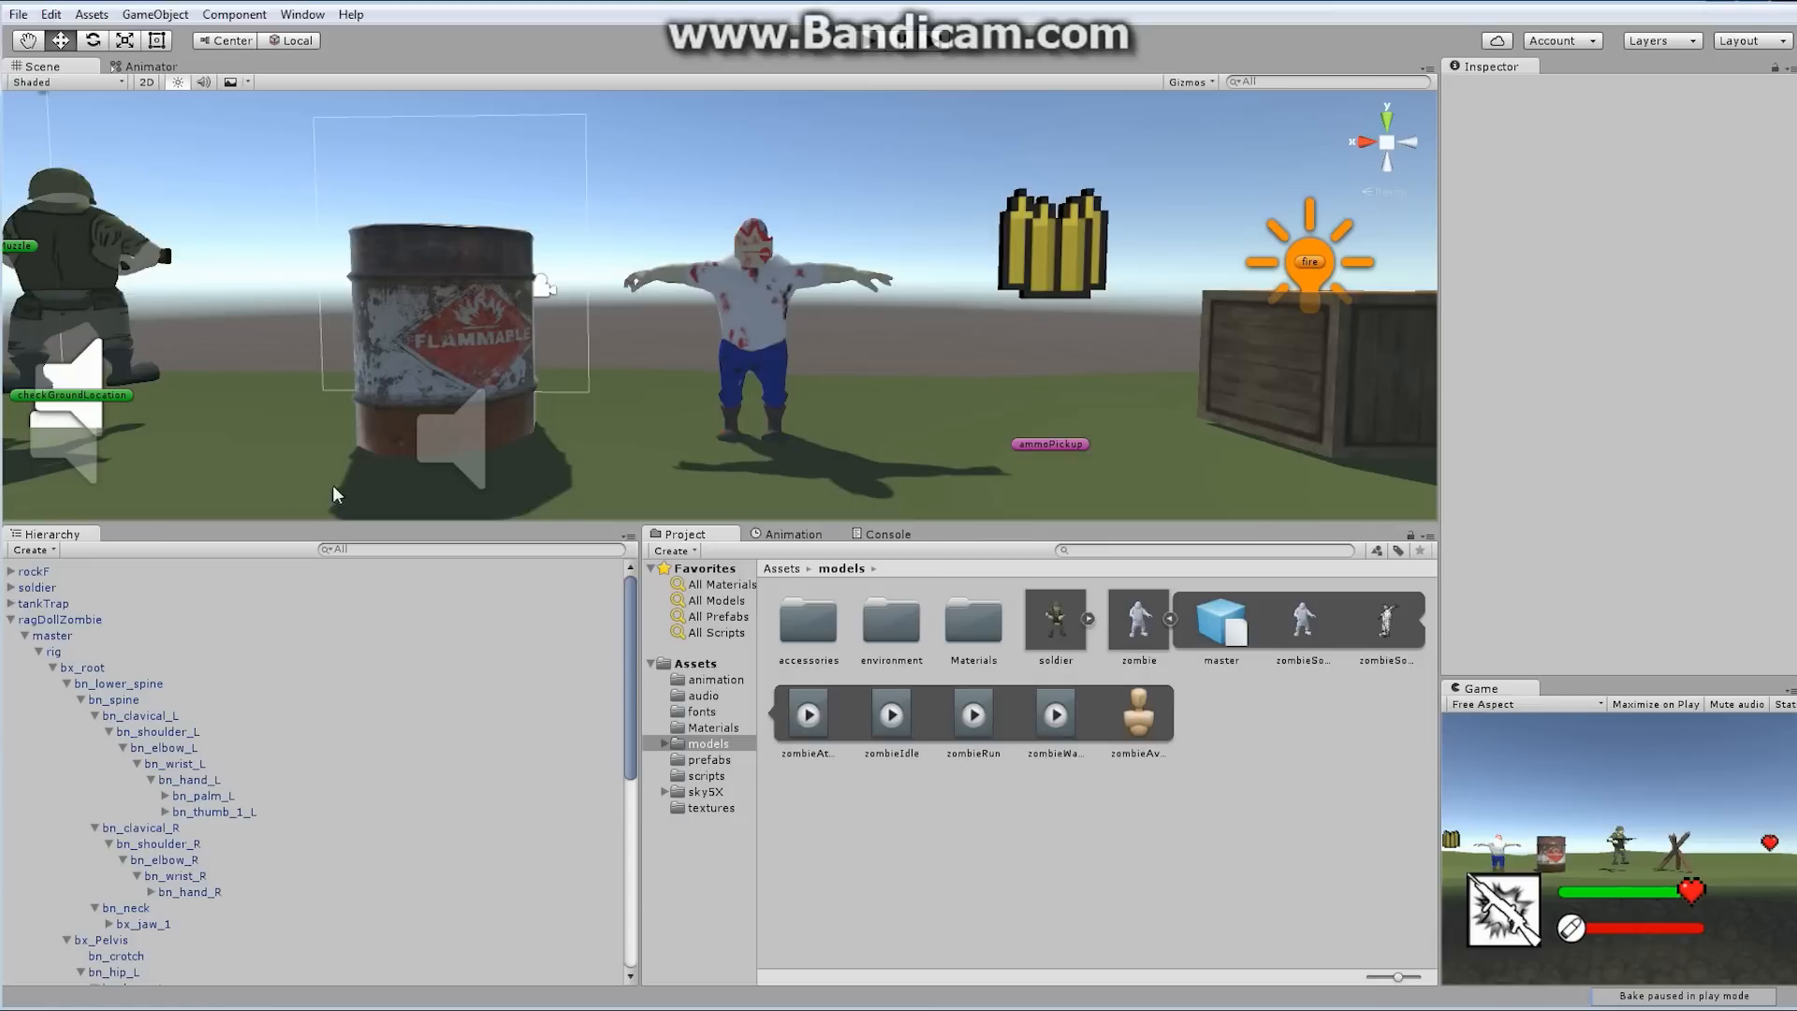
Drag ragDollZombie from the Hierarchy into Assets/prefabs, creating a new original prefab
click(709, 759)
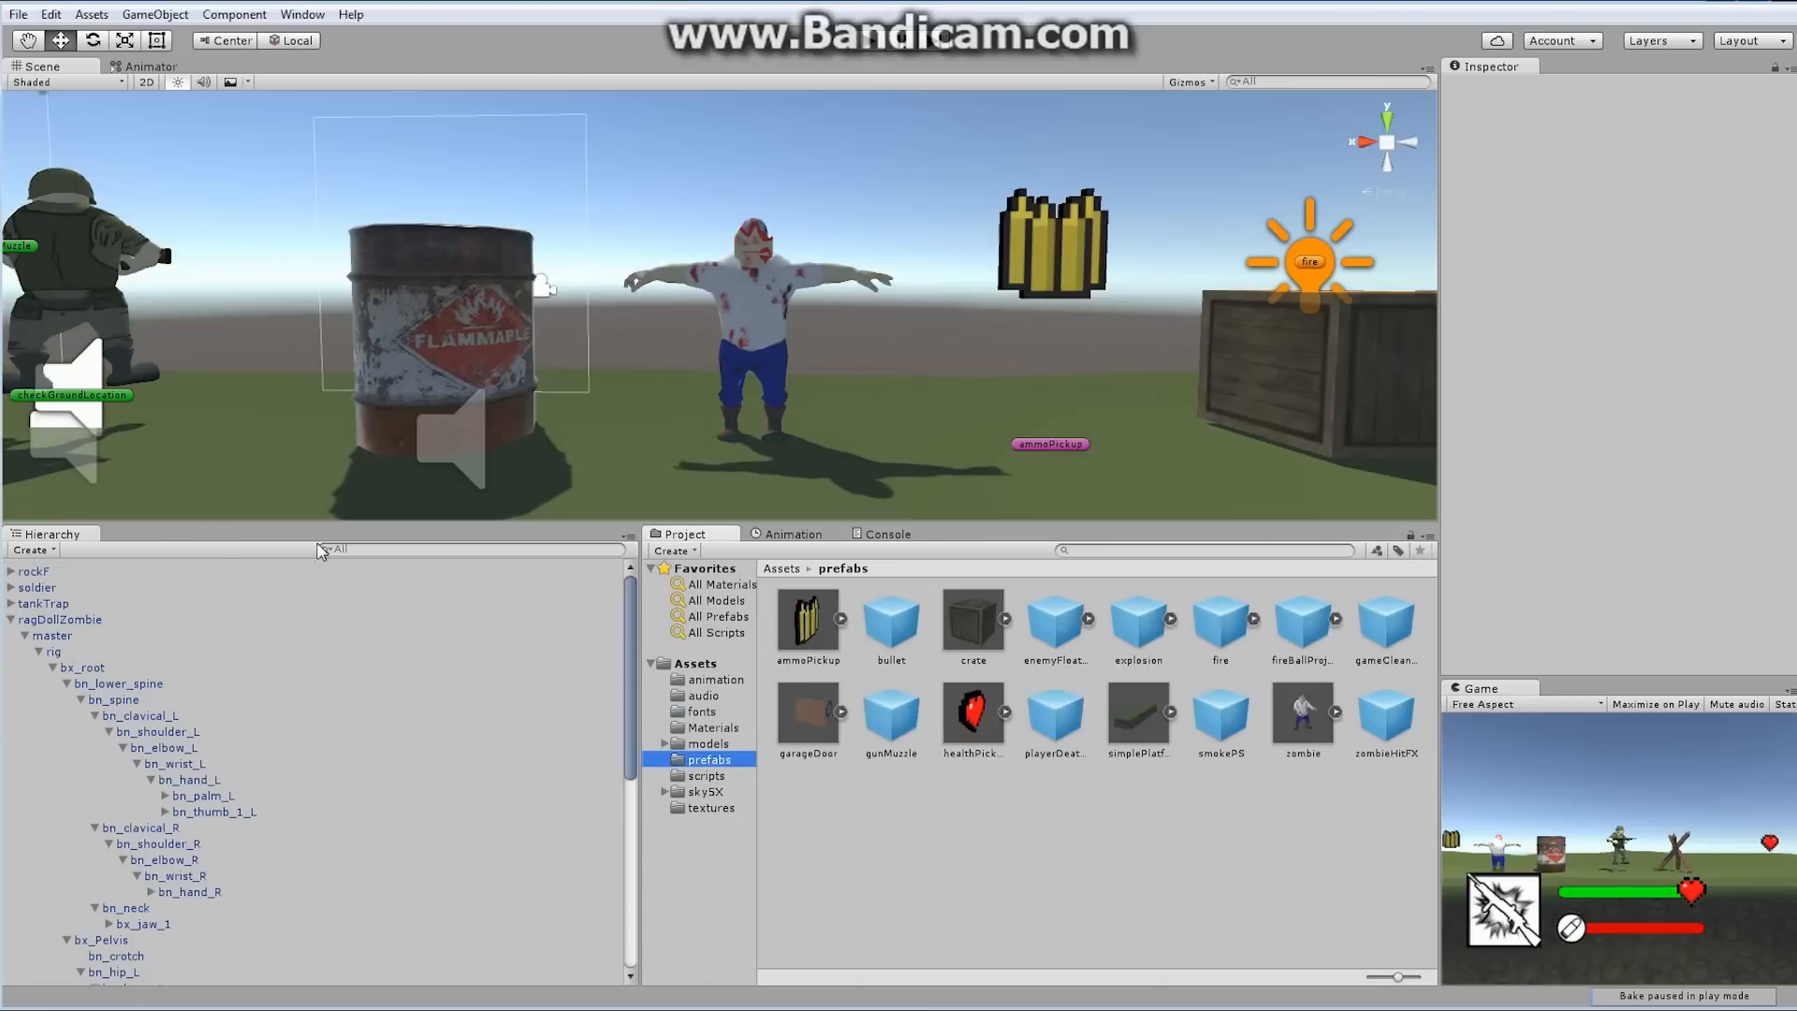
click(60, 619)
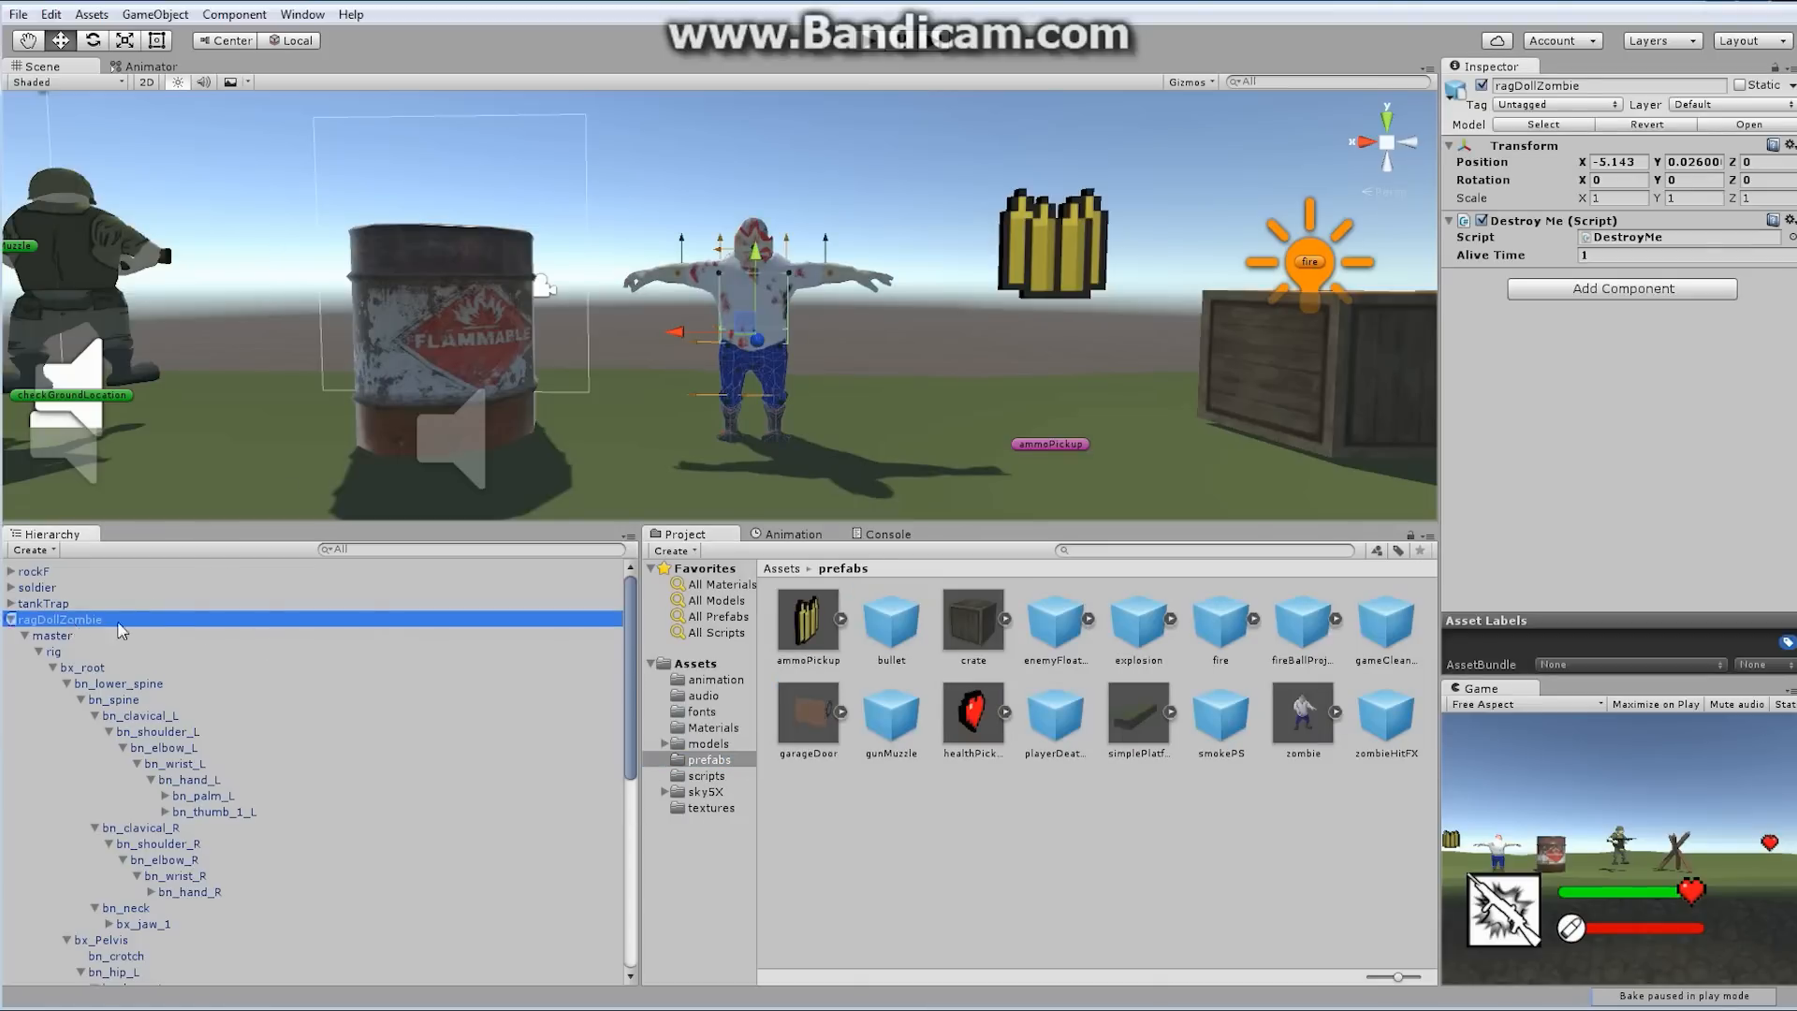
click(686, 663)
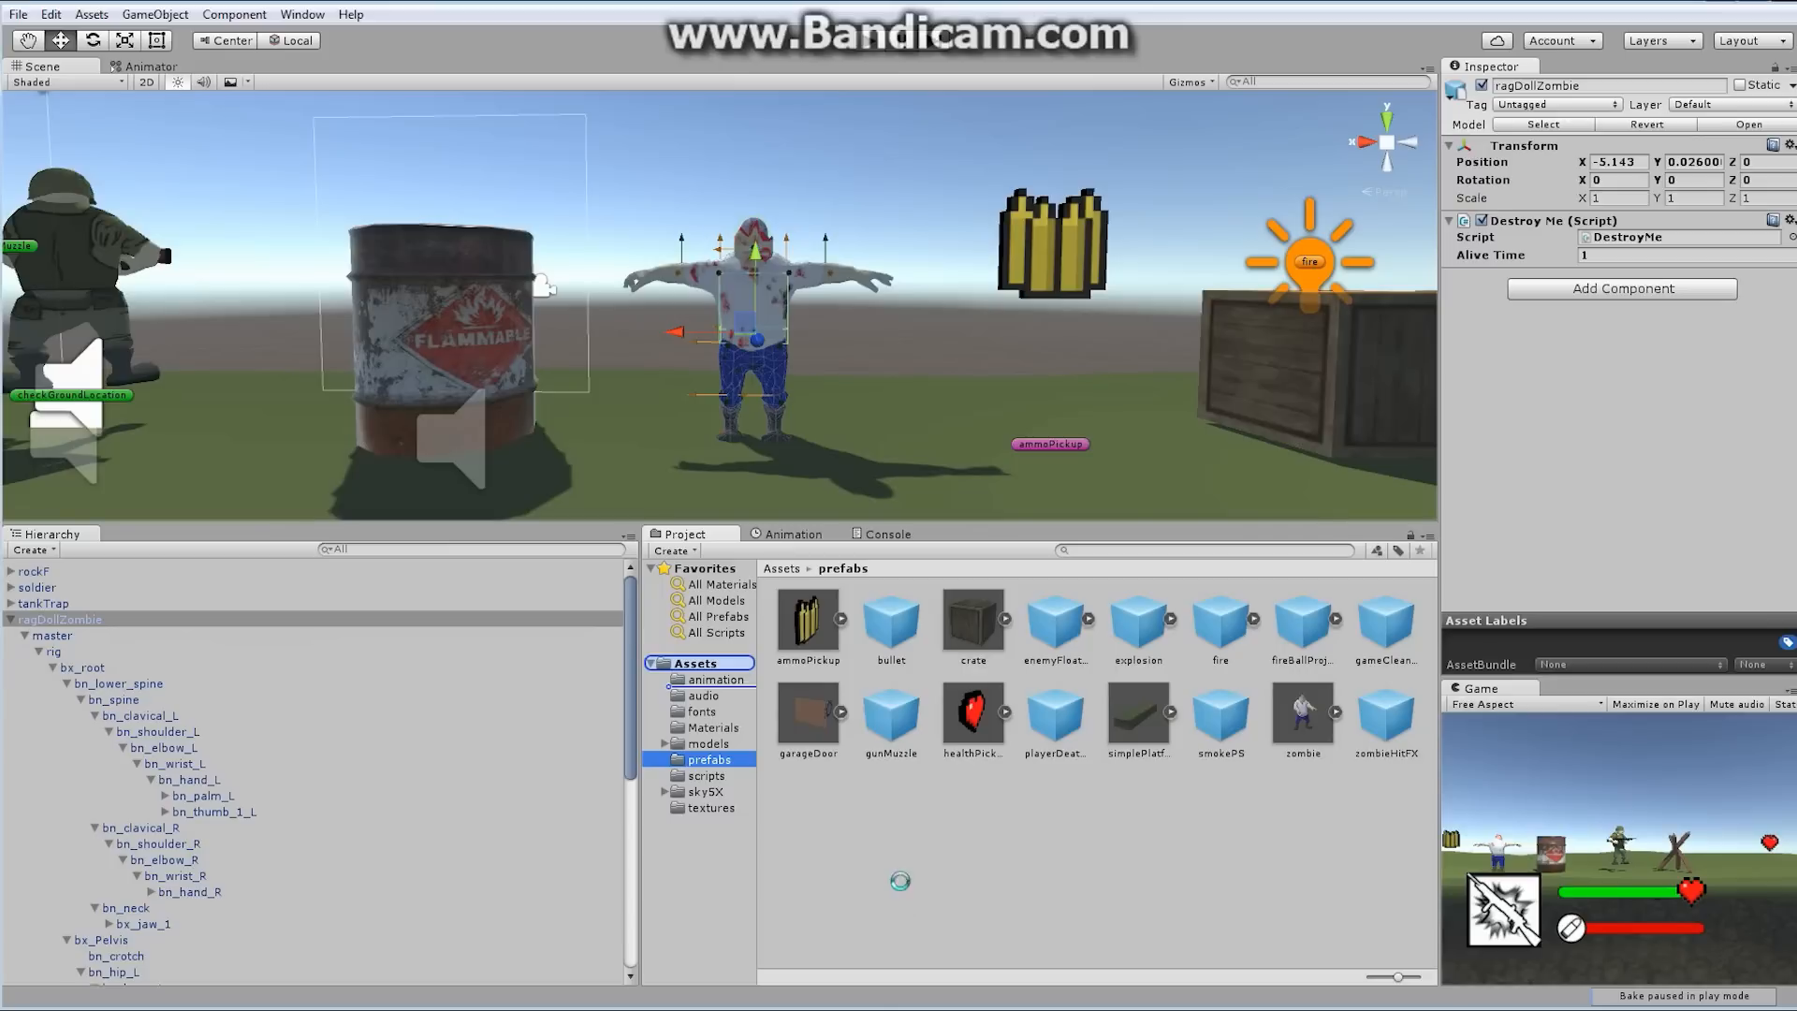
click(1136, 716)
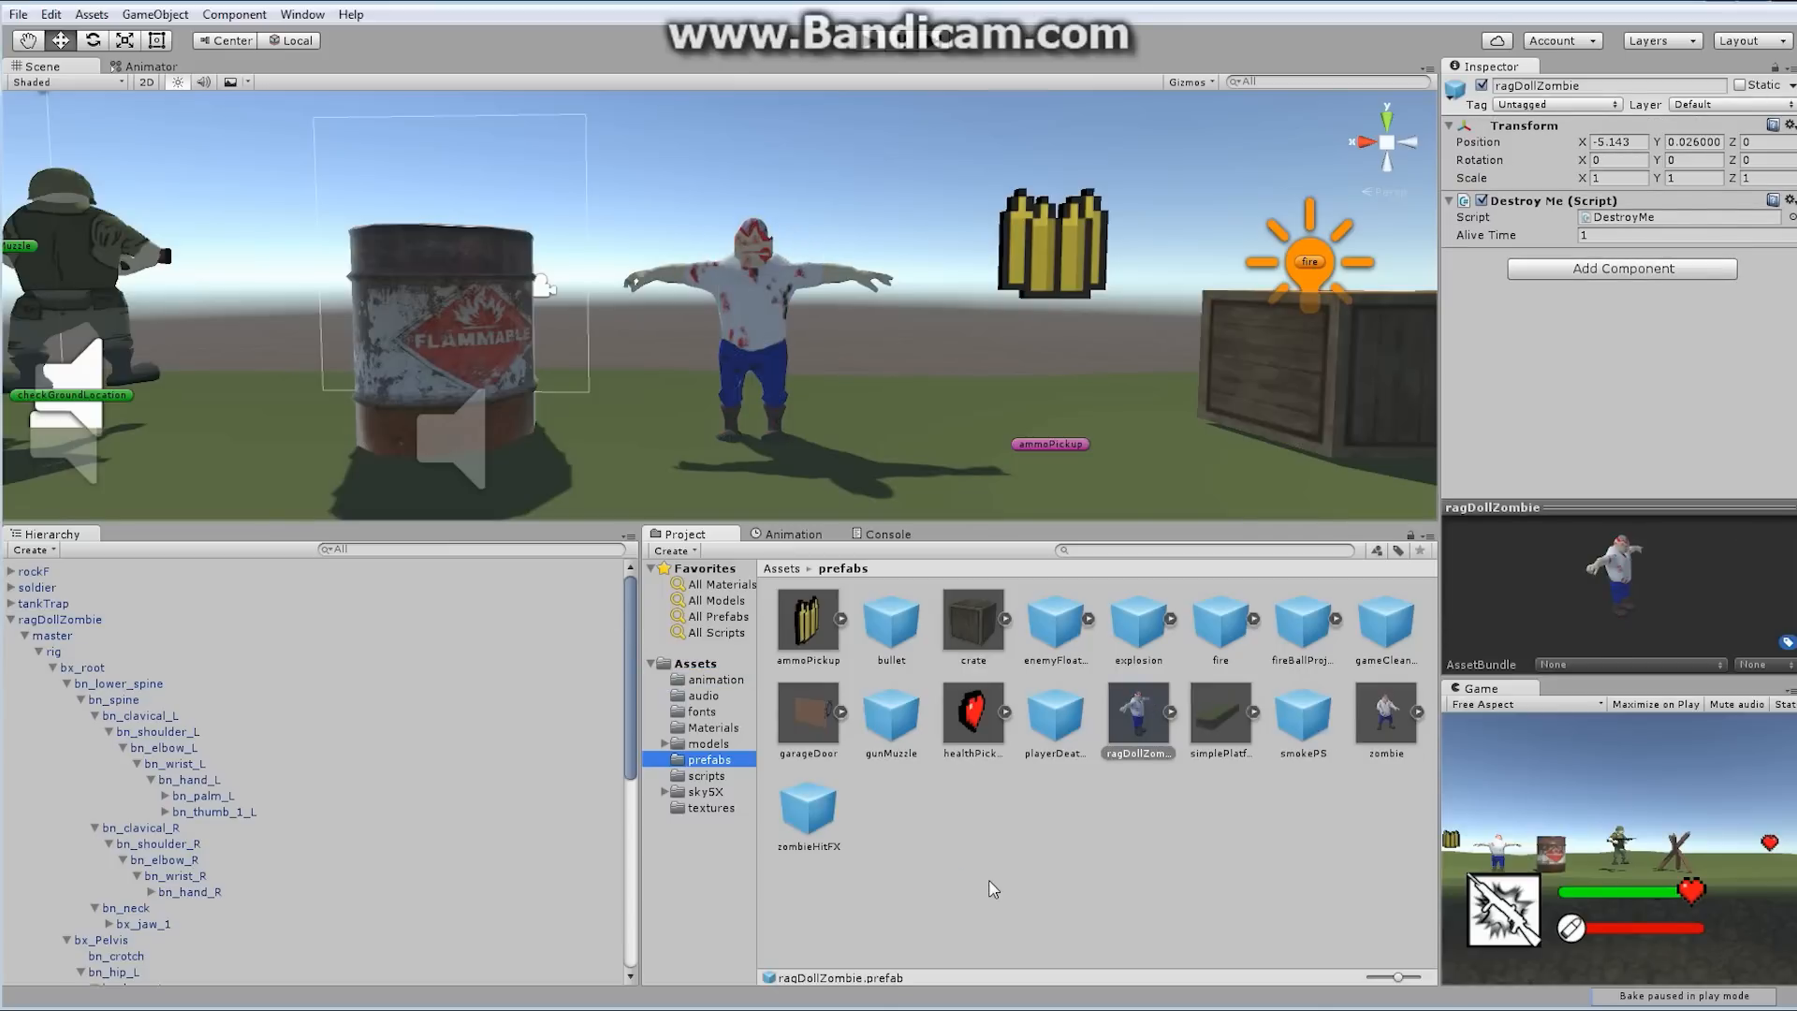